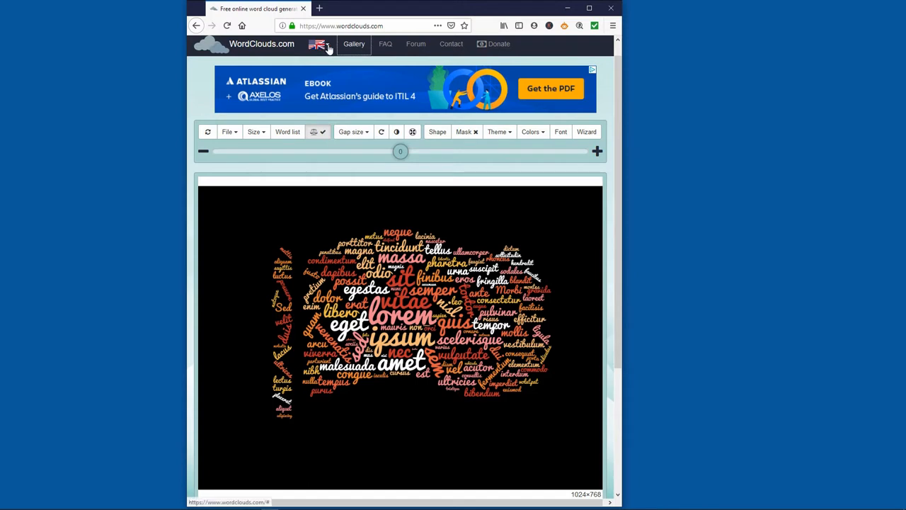
Step: Go from the wordclouds.com page to pixlr.com/x to reach the Pixlr X start page
{"action": "left_click", "coordinate": [319, 44]}
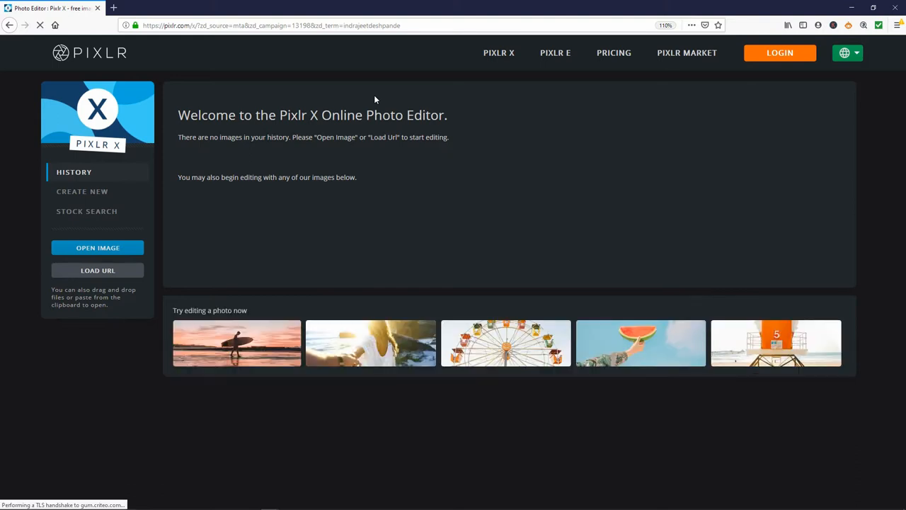
{"action": "left_click", "coordinate": [847, 52]}
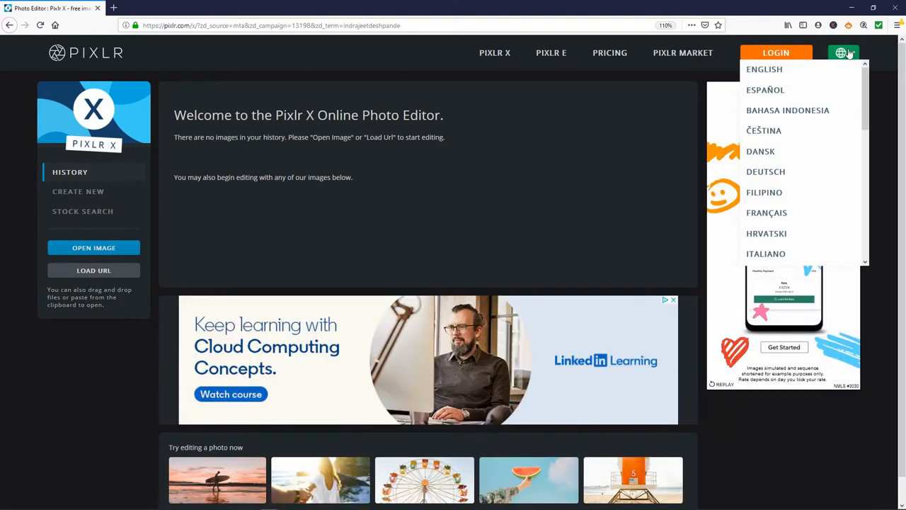
{"action": "scroll", "scroll_direction": "down", "scroll_amount": 3}
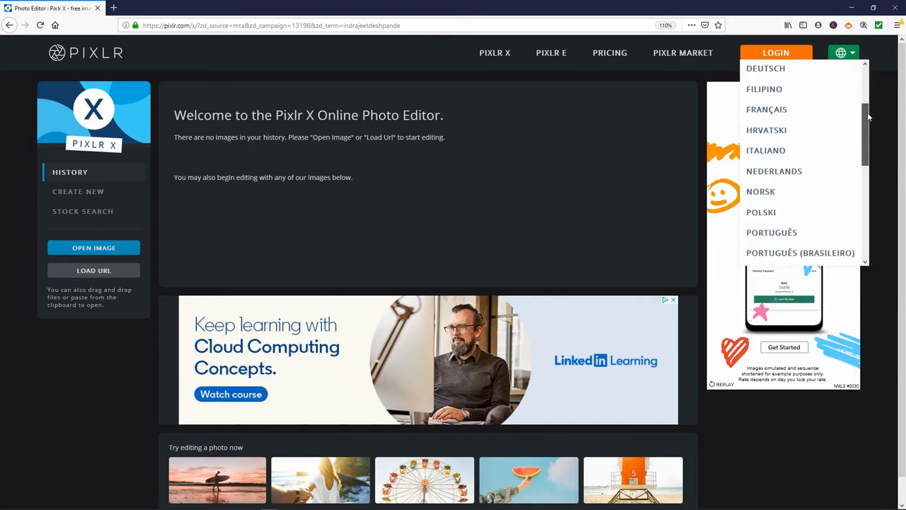
{"action": "scroll", "scroll_direction": "down", "scroll_amount": 3}
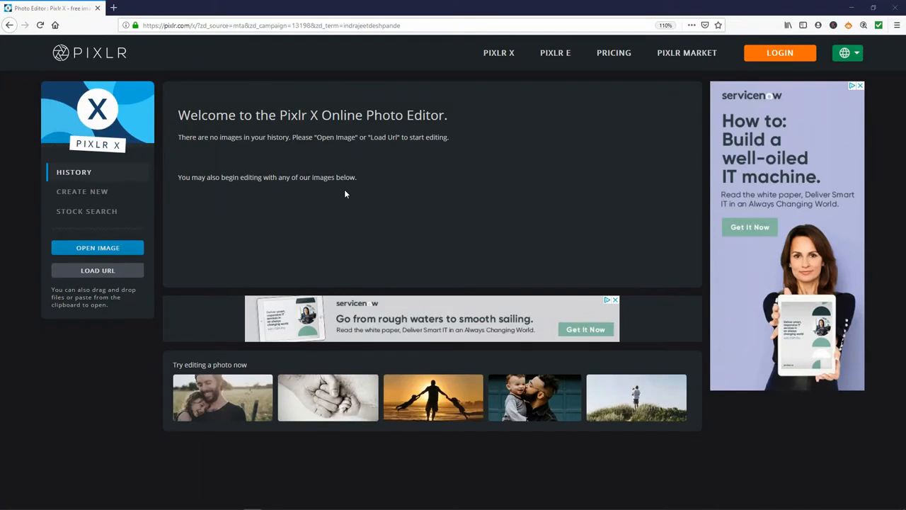
{"action": "mouse_move", "coordinate": [179, 204]}
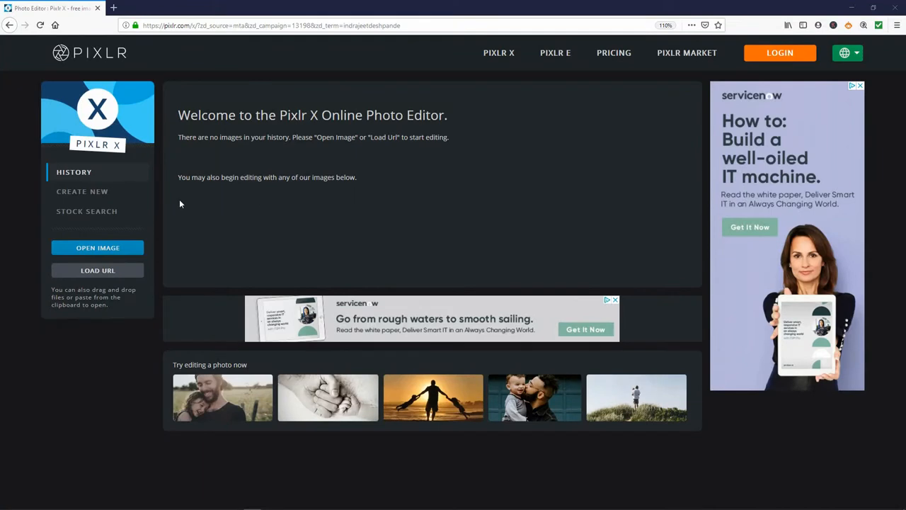
Step: Start a new image named Oval with width 800 and height 618 pixels
{"action": "left_click", "coordinate": [82, 191]}
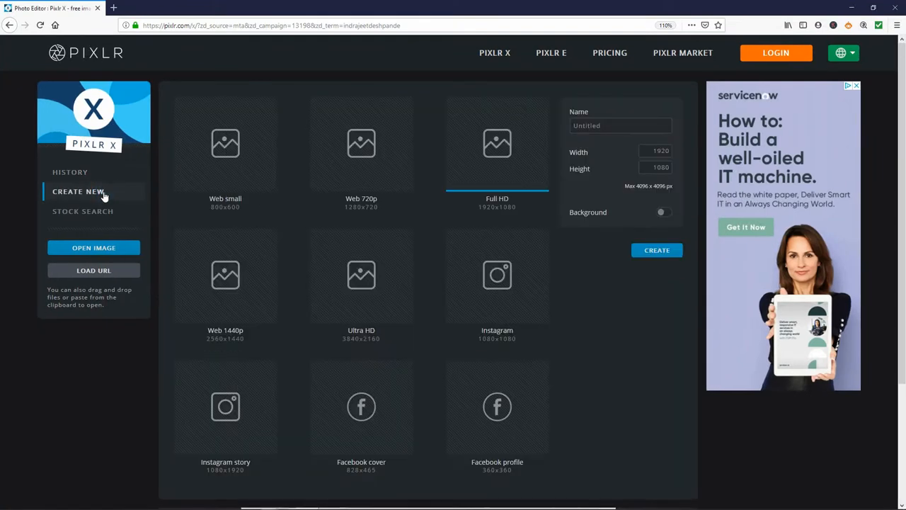
{"action": "left_click", "coordinate": [620, 125]}
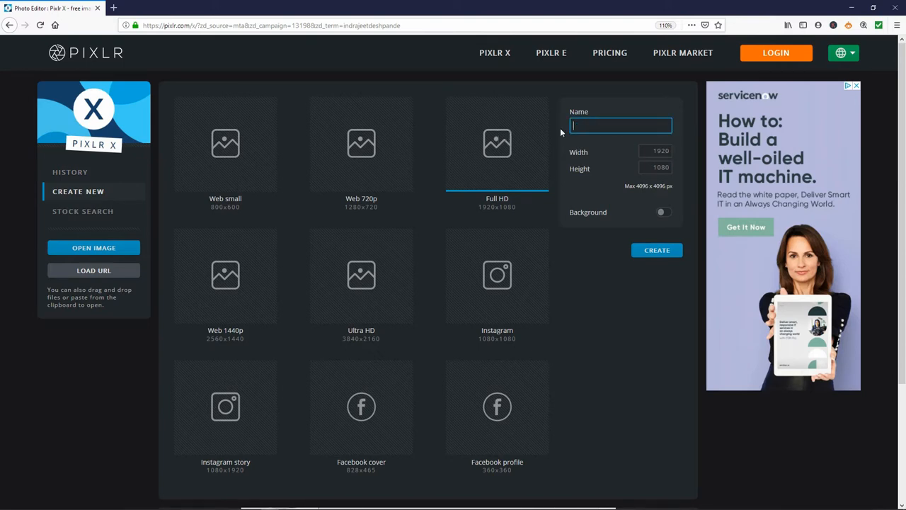
{"action": "type", "text": "Oval"}
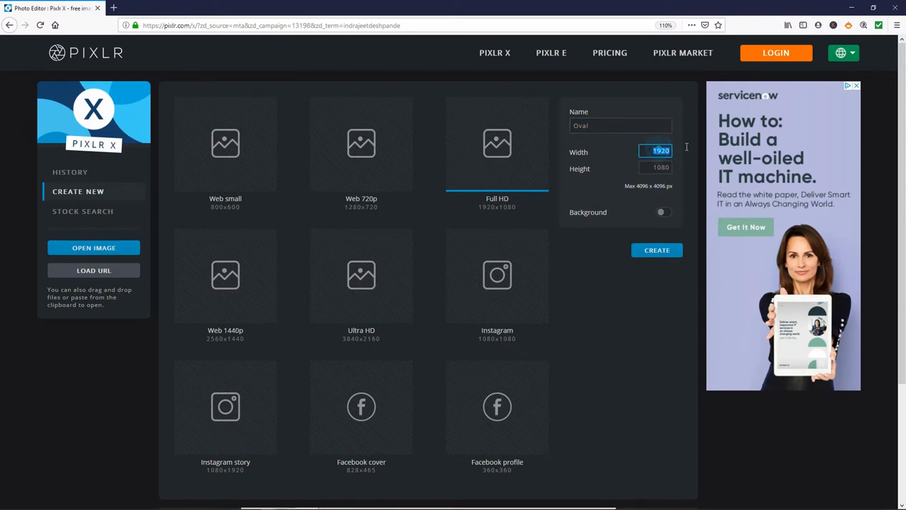
{"action": "type", "text": "800"}
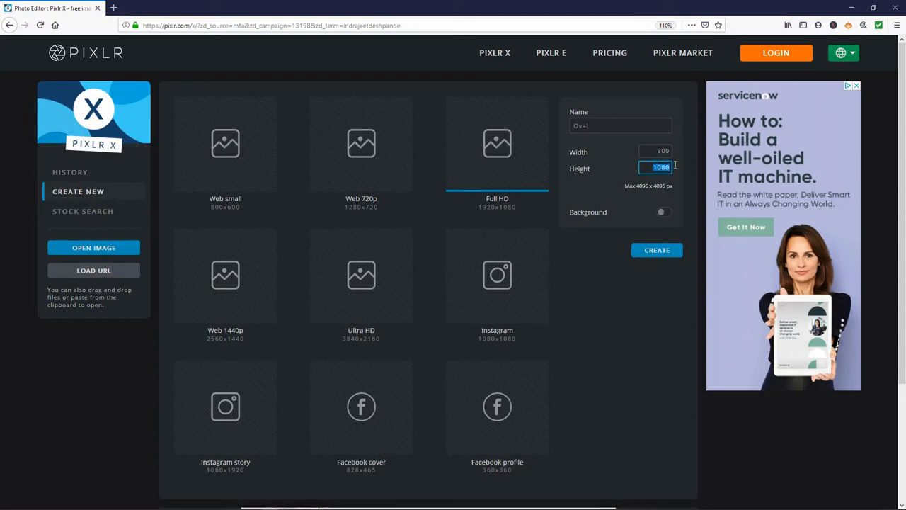
{"action": "type", "text": "618"}
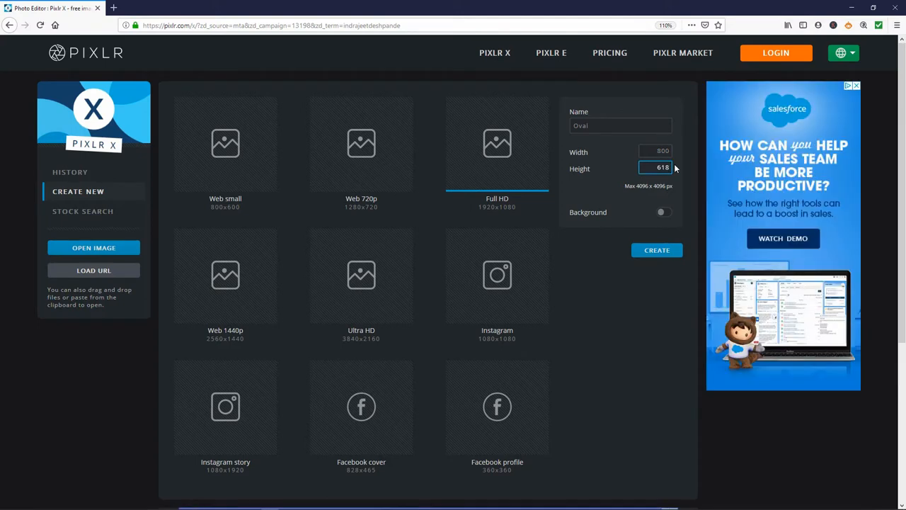
{"action": "mouse_move", "coordinate": [685, 167]}
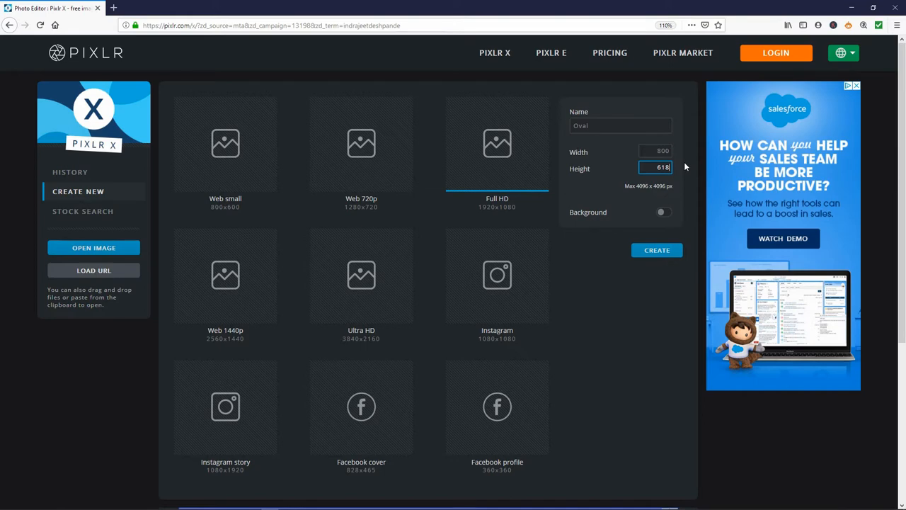
Step: Enable a solid #000000 black background and create the canvas
{"action": "left_click", "coordinate": [664, 212]}
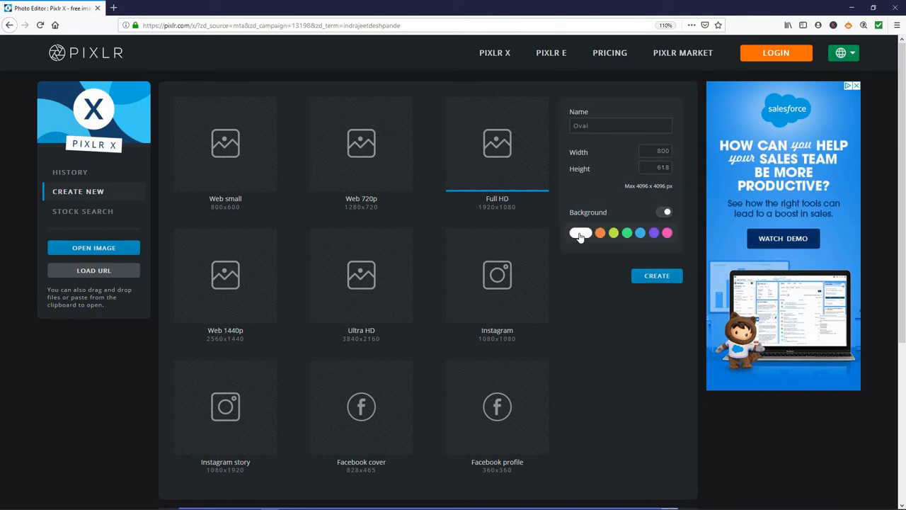
{"action": "left_click", "coordinate": [580, 232]}
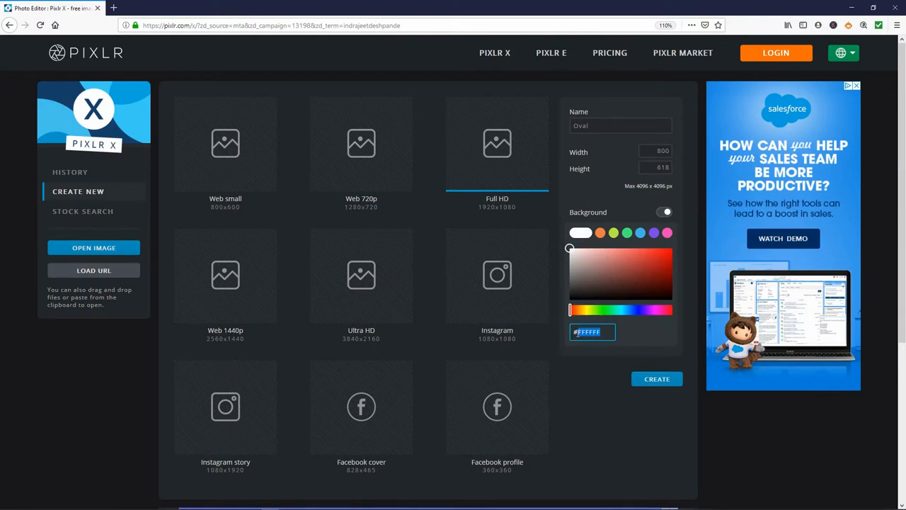
{"action": "type", "text": "000"}
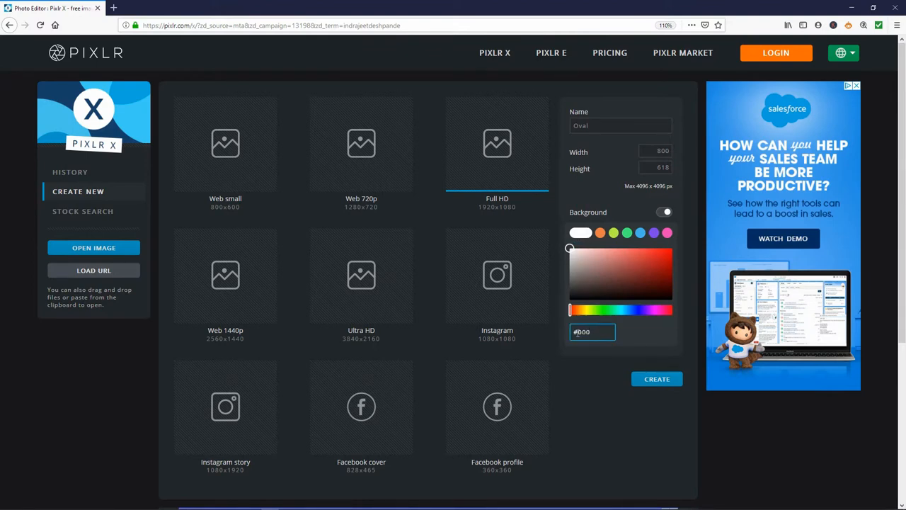
{"action": "left_click_drag", "start_coordinate": [569, 248], "coordinate": [569, 299]}
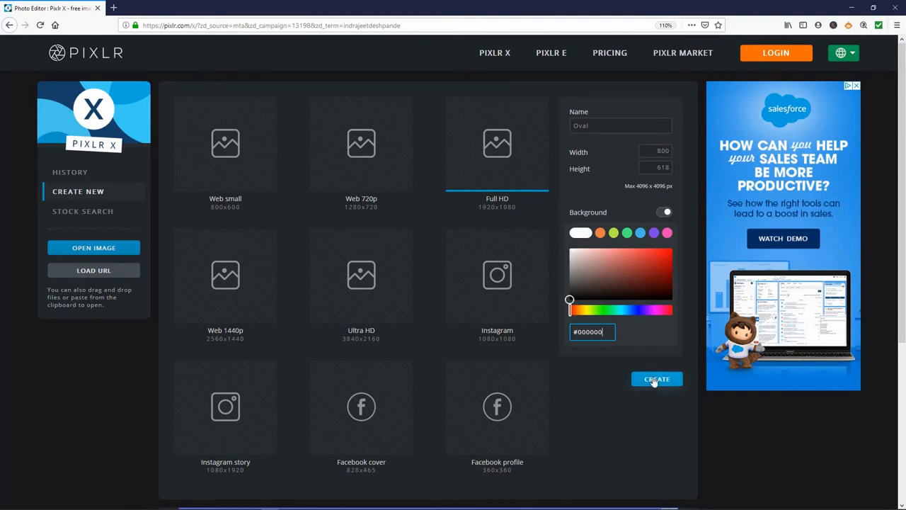
{"action": "left_click", "coordinate": [657, 379]}
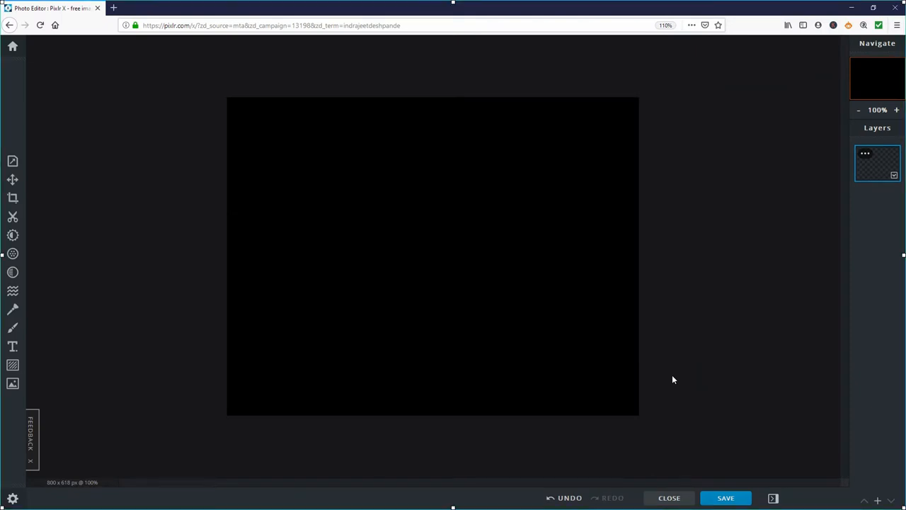
{"action": "left_click", "coordinate": [12, 365]}
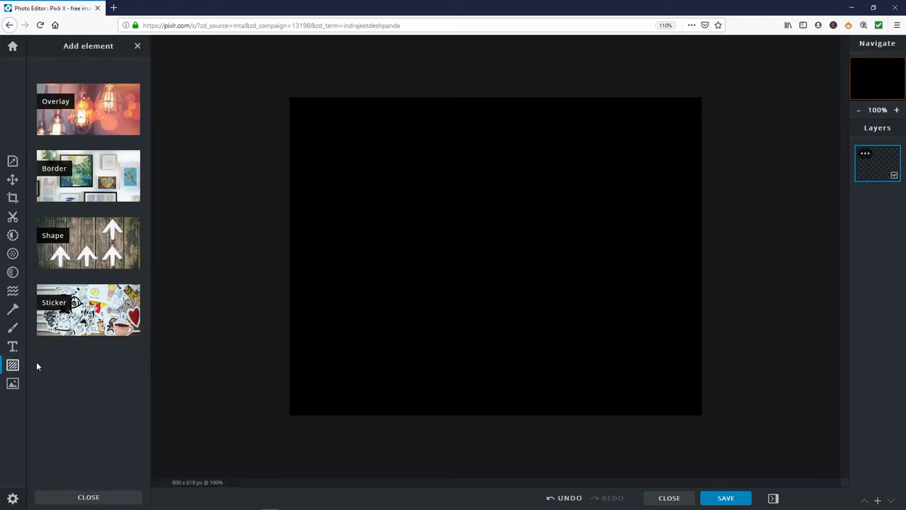
{"action": "mouse_move", "coordinate": [107, 283]}
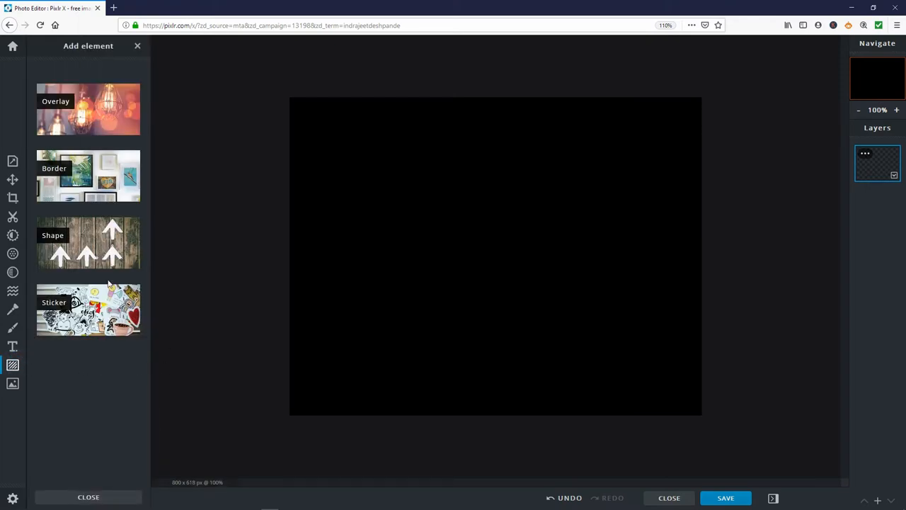
{"action": "left_click", "coordinate": [88, 244]}
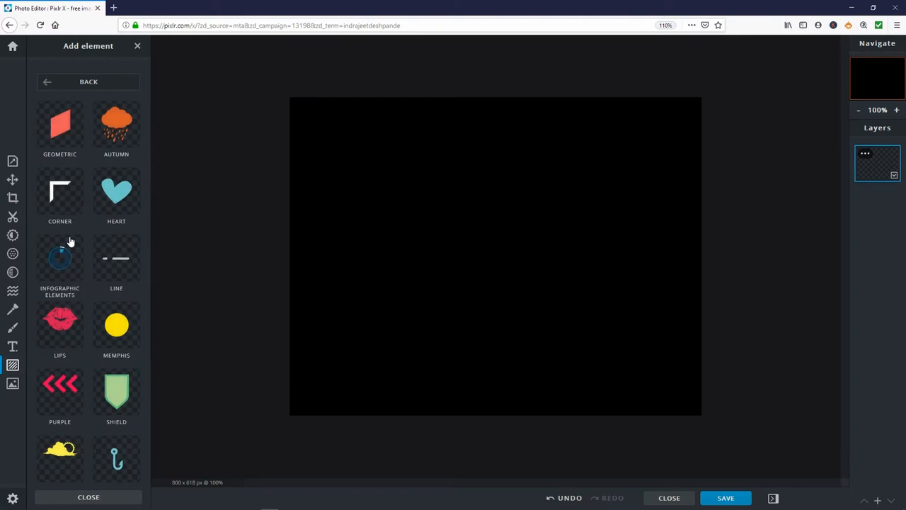
{"action": "left_click", "coordinate": [59, 126]}
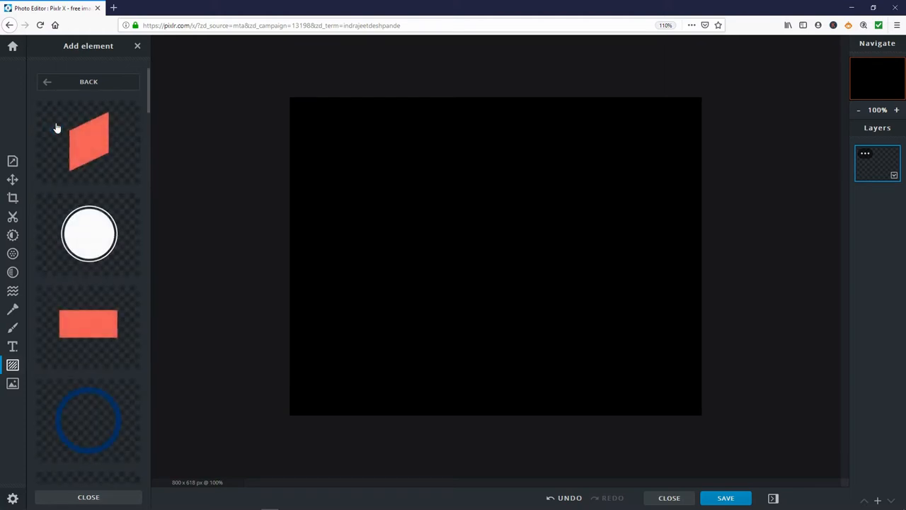
{"action": "scroll", "scroll_direction": "down", "scroll_amount": 3}
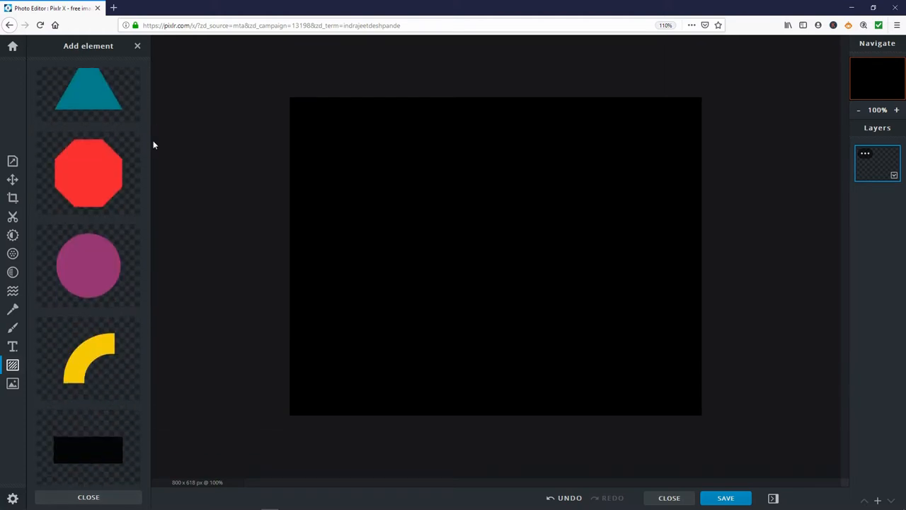
{"action": "scroll", "scroll_direction": "down", "scroll_amount": 3}
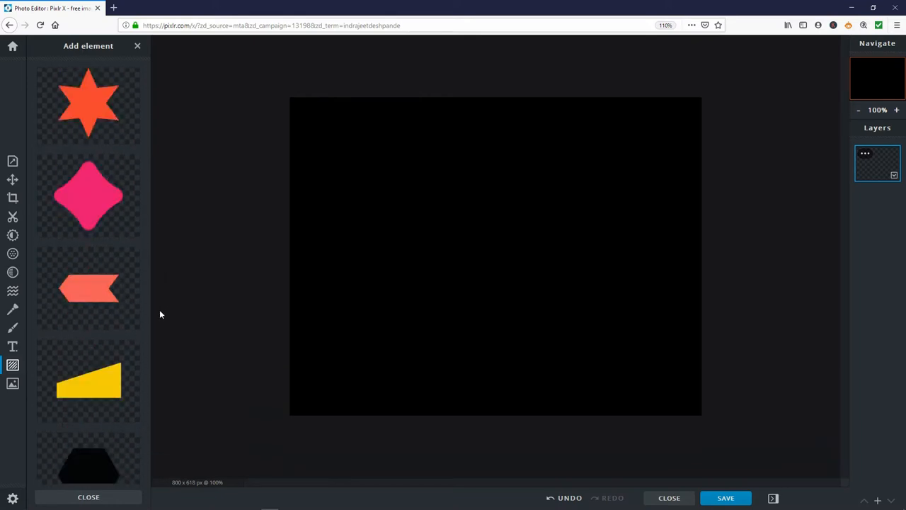
{"action": "scroll", "scroll_direction": "down", "scroll_amount": 3}
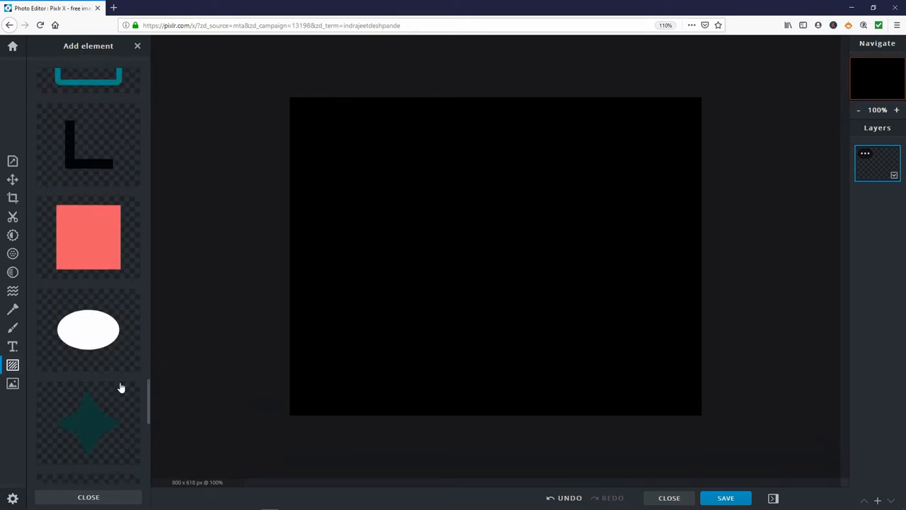
{"action": "mouse_move", "coordinate": [189, 337]}
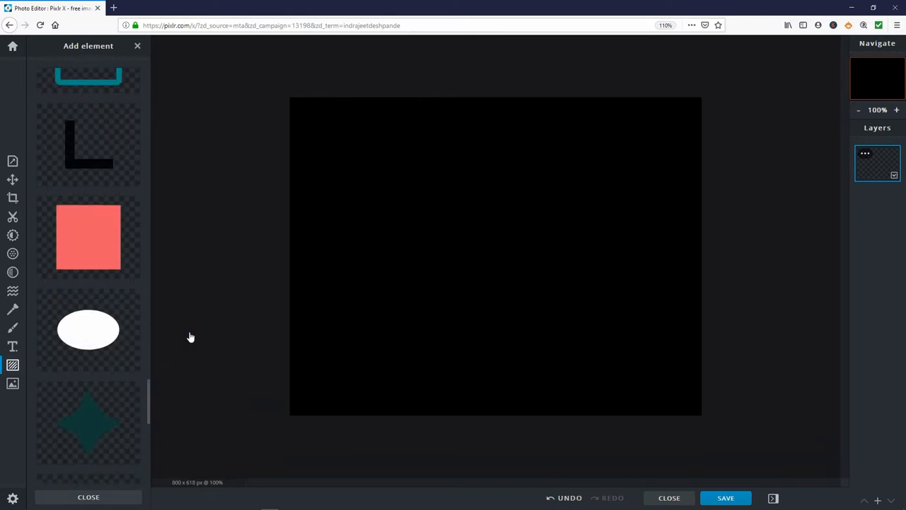
{"action": "left_click", "coordinate": [88, 329]}
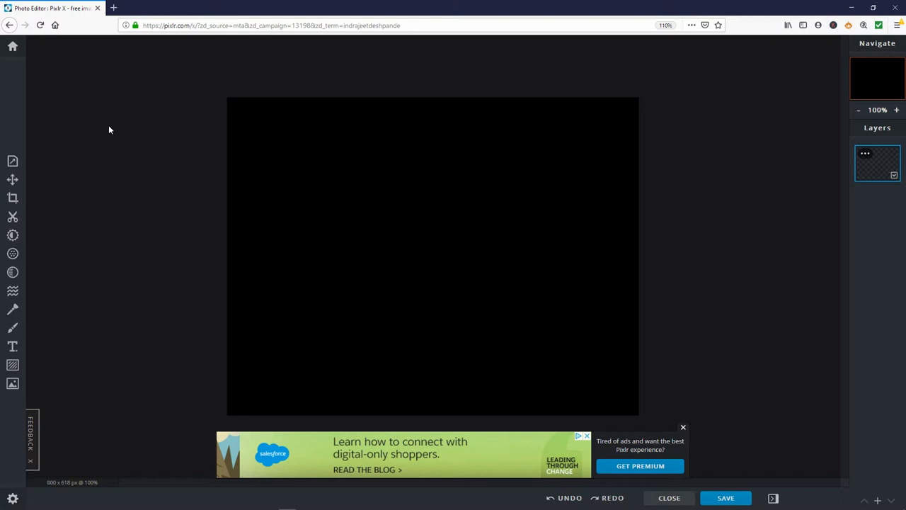
Step: Add the white ellipse shape from the Shapes library onto the black canvas, discarding the red heart
{"action": "left_click", "coordinate": [11, 366]}
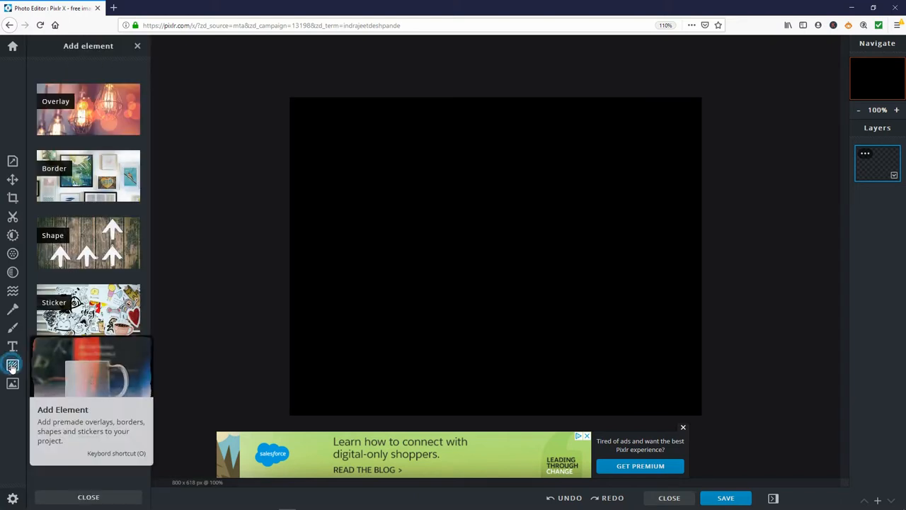
{"action": "mouse_move", "coordinate": [52, 238]}
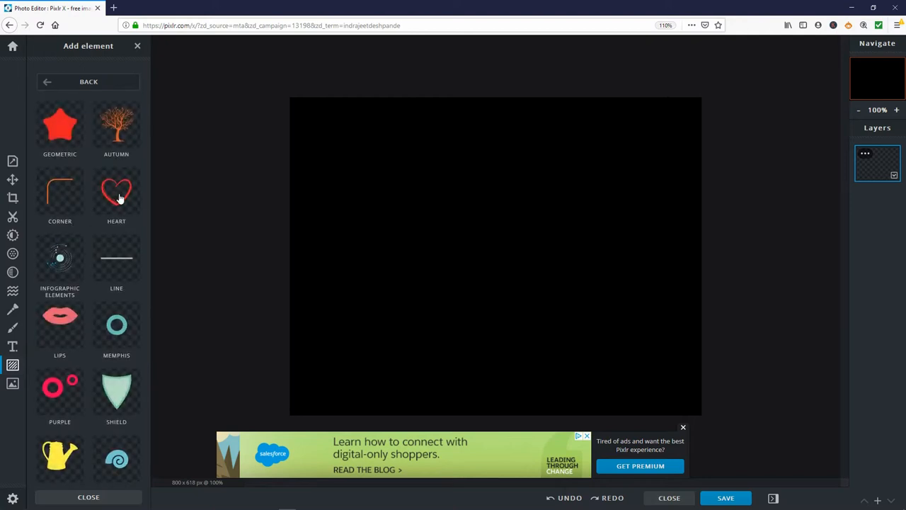
{"action": "left_click", "coordinate": [116, 191]}
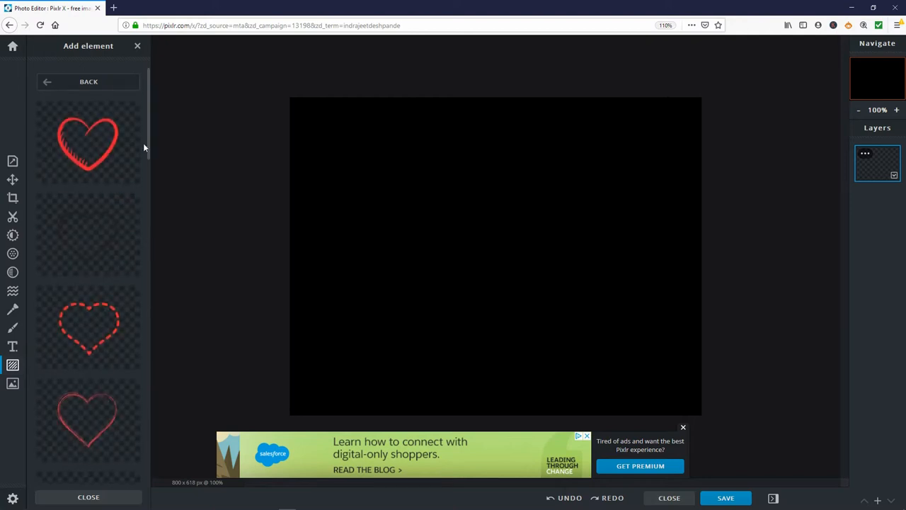
{"action": "scroll", "scroll_direction": "down", "scroll_amount": 3}
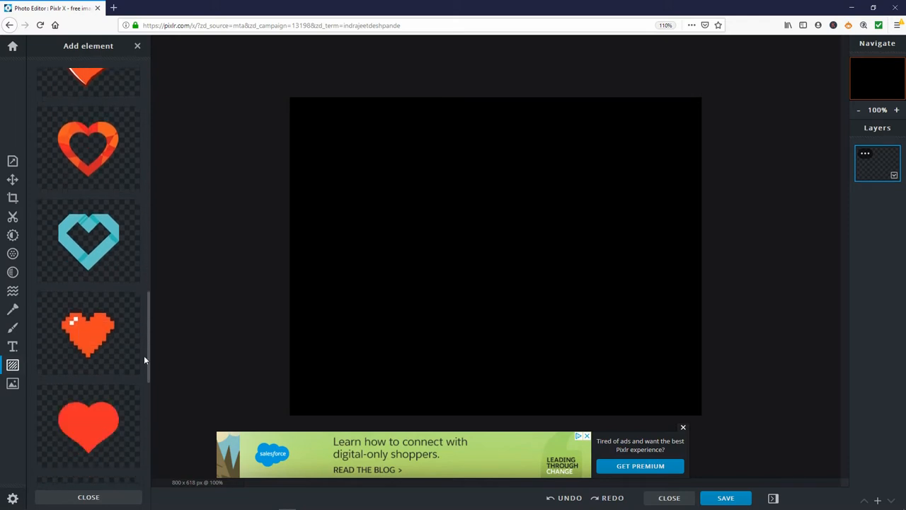
{"action": "scroll", "scroll_direction": "down", "scroll_amount": 3}
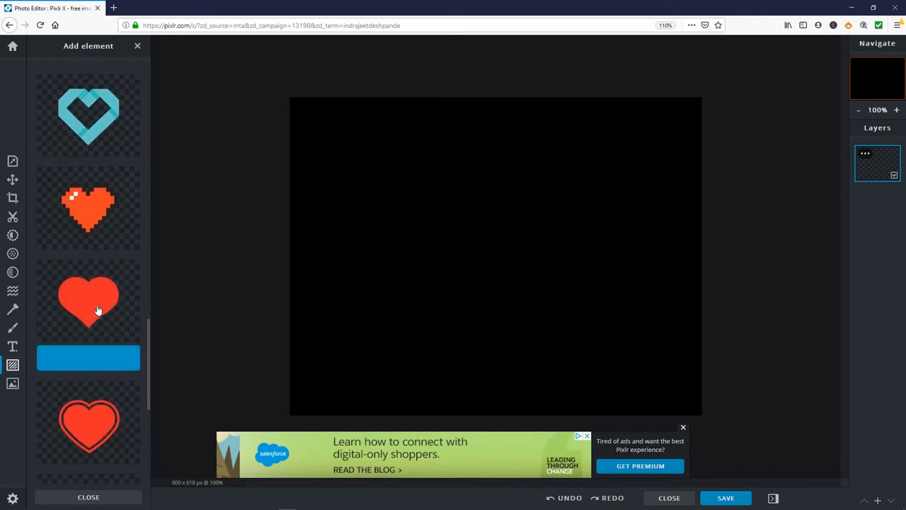
{"action": "left_click", "coordinate": [88, 297]}
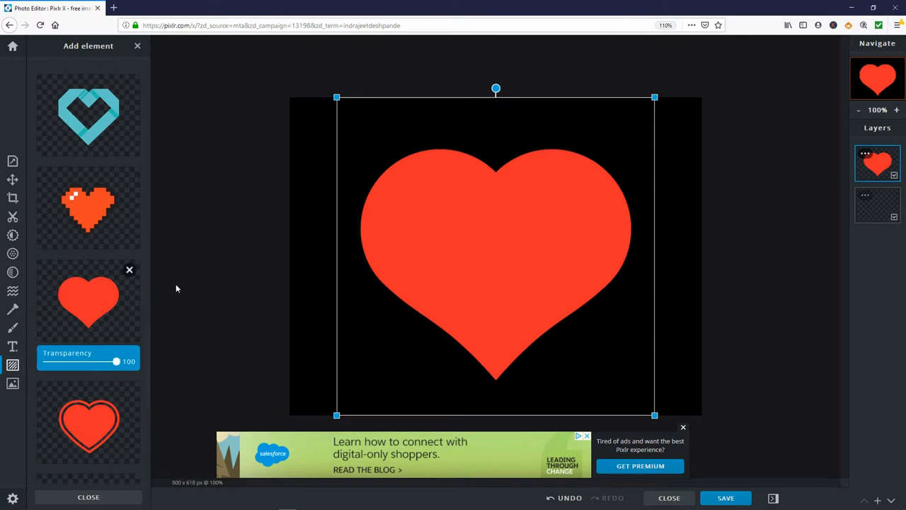
{"action": "left_click", "coordinate": [57, 328]}
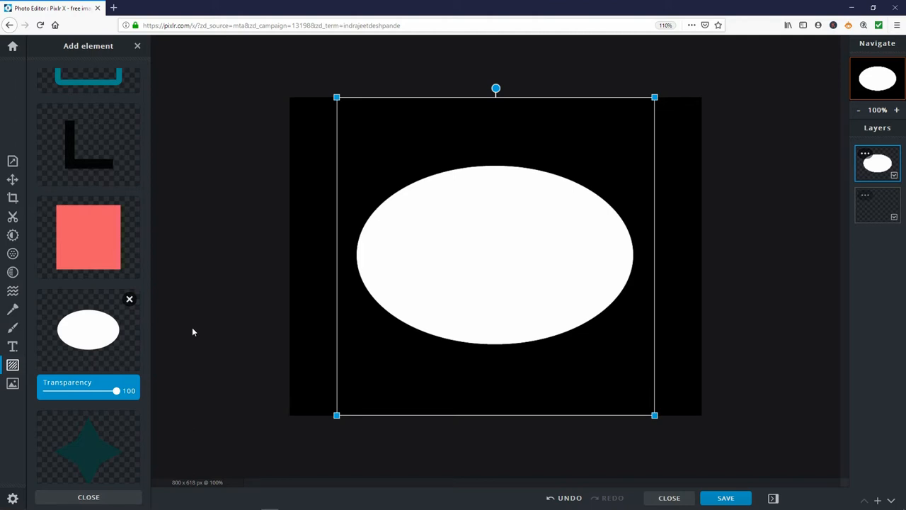
{"action": "mouse_move", "coordinate": [8, 177]}
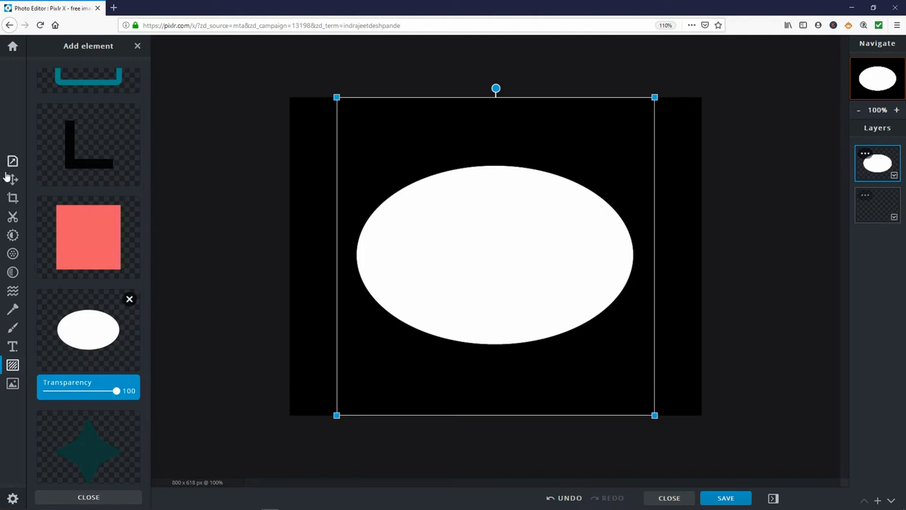
Step: Rotate the oval upright, resize it to 309 by 309 and drag it to the canvas centre
{"action": "left_click", "coordinate": [11, 179]}
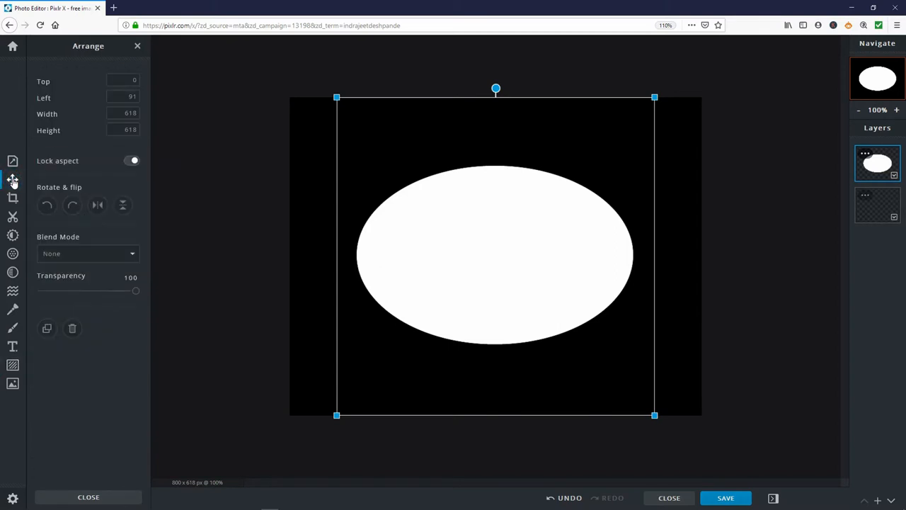
{"action": "mouse_move", "coordinate": [46, 204]}
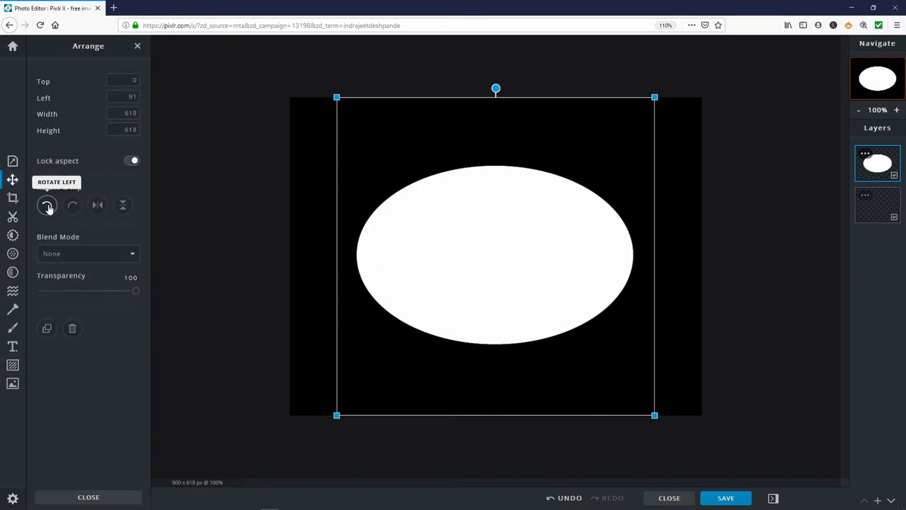
{"action": "left_click", "coordinate": [48, 204]}
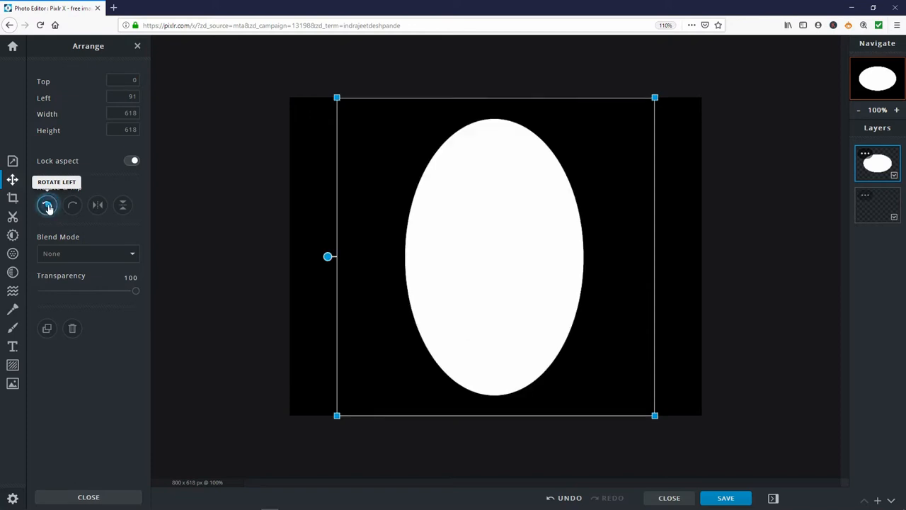
{"action": "mouse_move", "coordinate": [57, 221]}
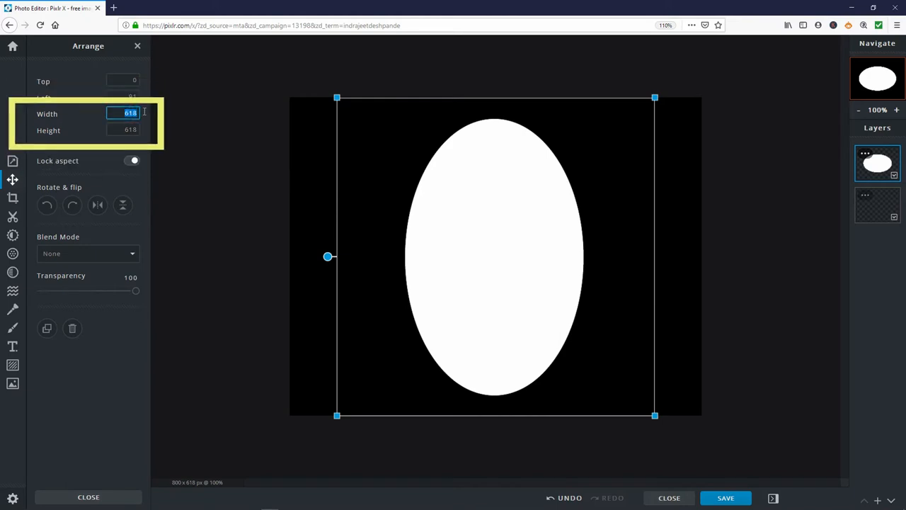
{"action": "type", "text": "309"}
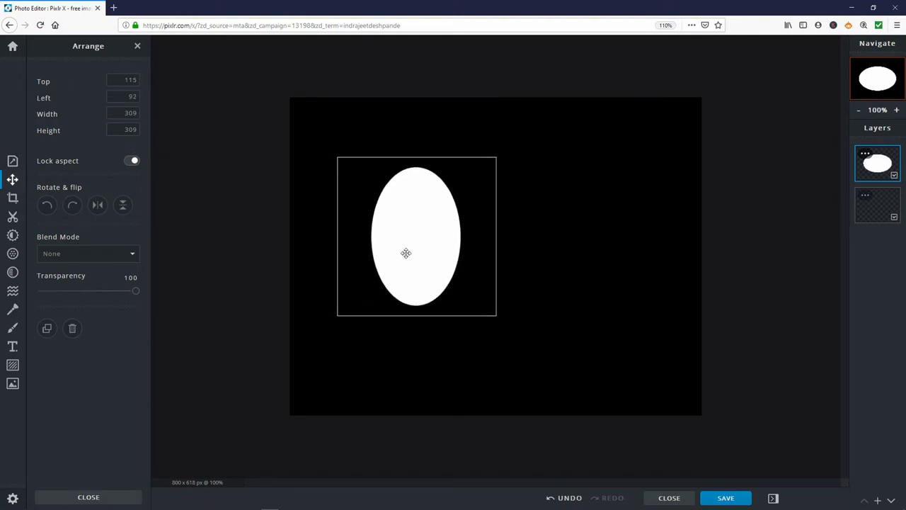
{"action": "left_click_drag", "start_coordinate": [416, 235], "coordinate": [413, 257]}
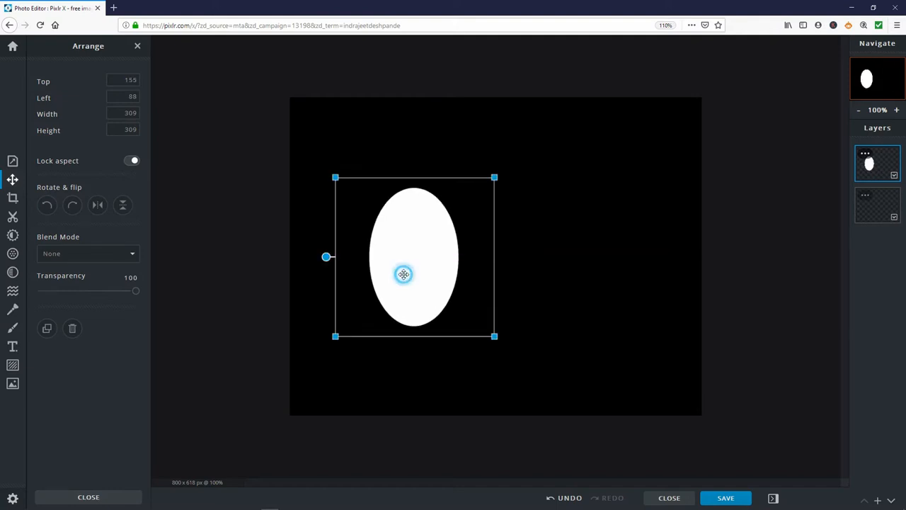
{"action": "left_click_drag", "start_coordinate": [403, 274], "coordinate": [450, 276]}
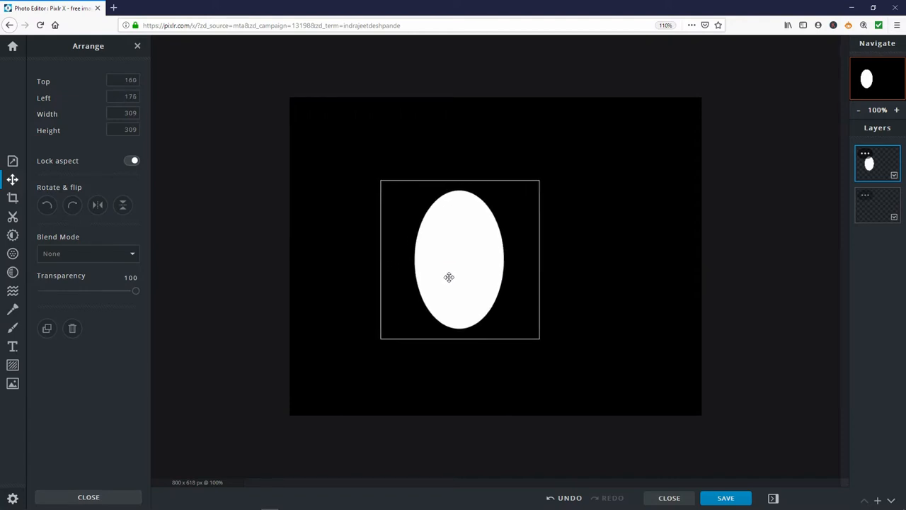
{"action": "left_click_drag", "start_coordinate": [449, 276], "coordinate": [481, 272]}
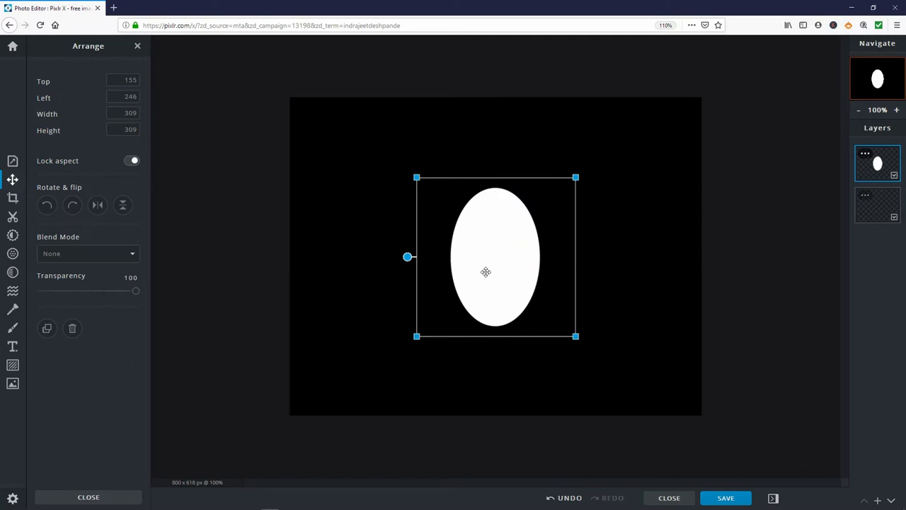
{"action": "mouse_move", "coordinate": [375, 322]}
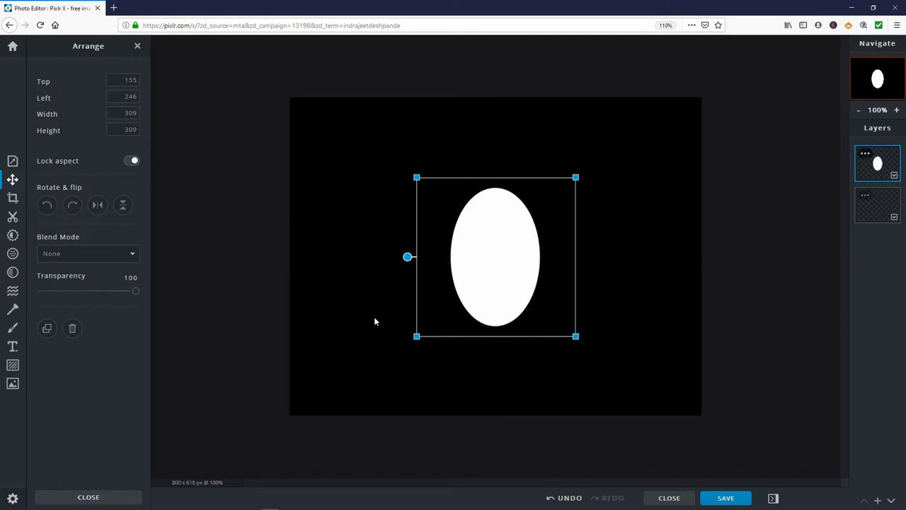
{"action": "mouse_move", "coordinate": [480, 286]}
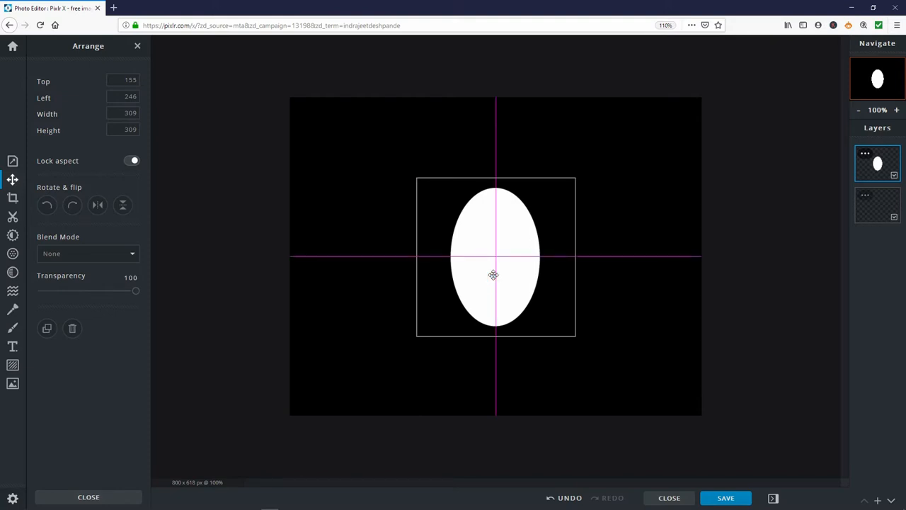
{"action": "left_click", "coordinate": [492, 275]}
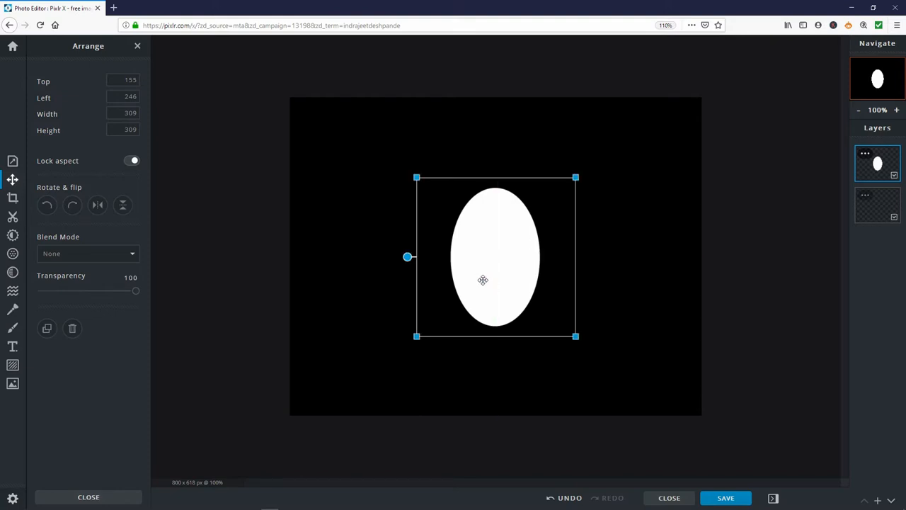
{"action": "mouse_move", "coordinate": [471, 288]}
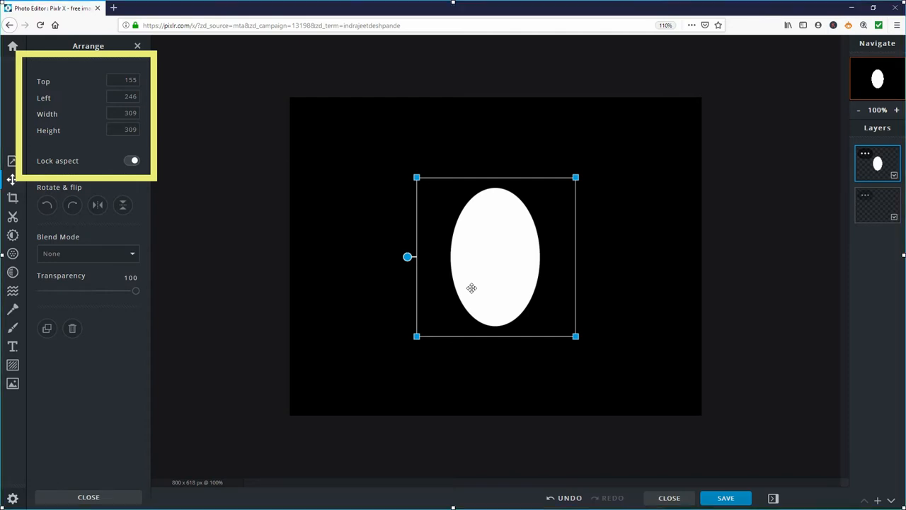
{"action": "mouse_move", "coordinate": [456, 111]}
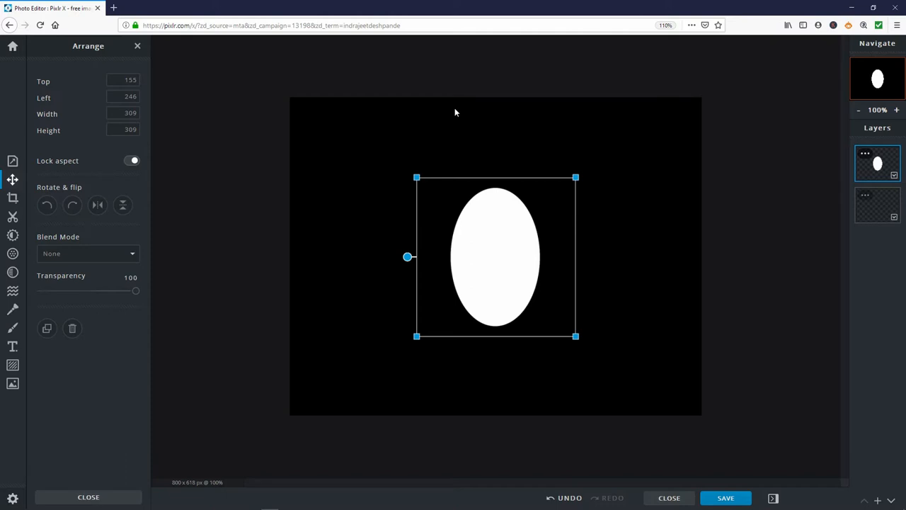
{"action": "mouse_move", "coordinate": [285, 144]}
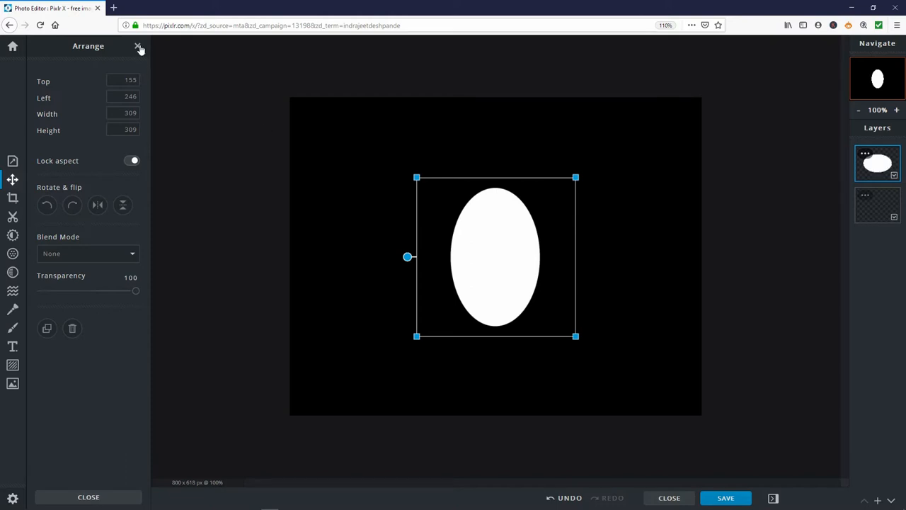
Step: Leave Arrange and browse the Add element library down to the plain border frames
{"action": "left_click", "coordinate": [139, 46]}
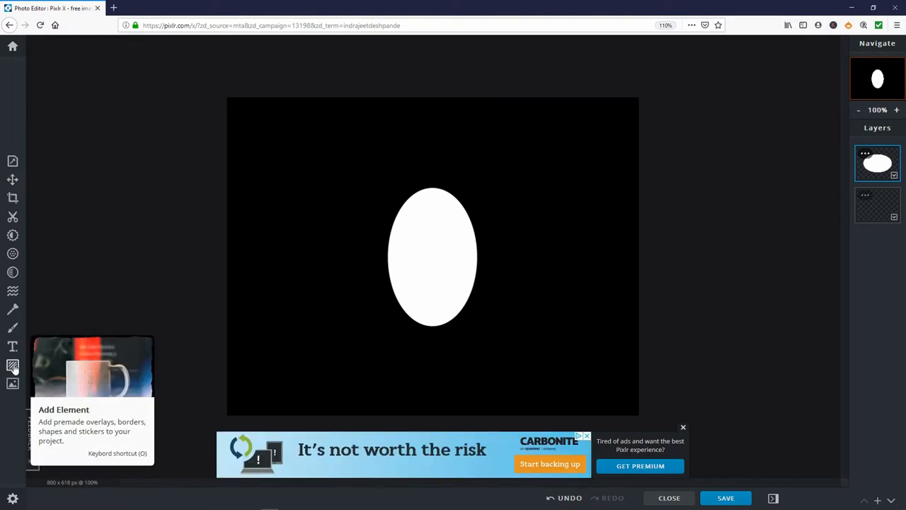
{"action": "left_click", "coordinate": [12, 366]}
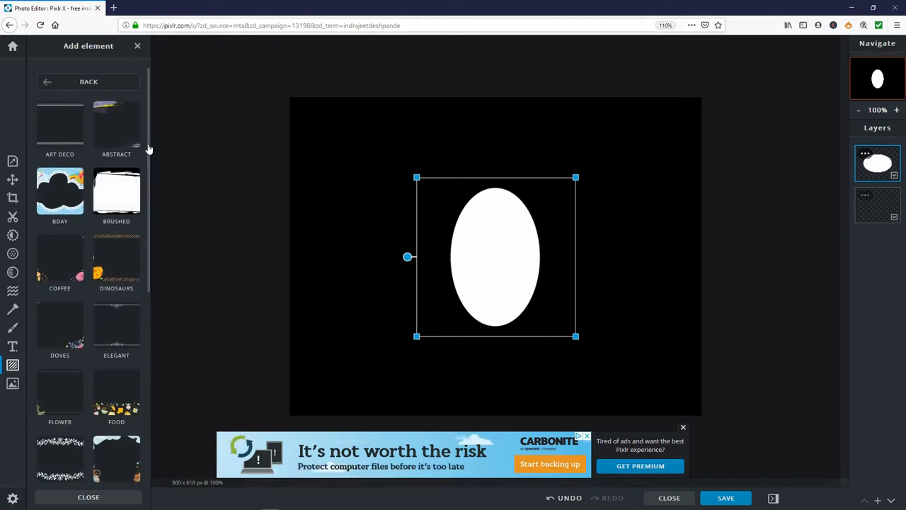
{"action": "scroll", "scroll_direction": "down", "scroll_amount": 3}
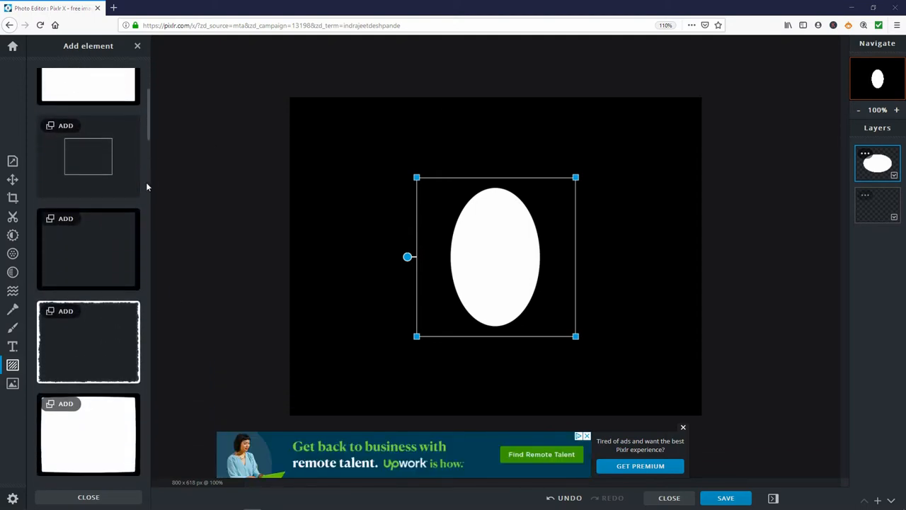
{"action": "scroll", "scroll_direction": "down", "scroll_amount": 3}
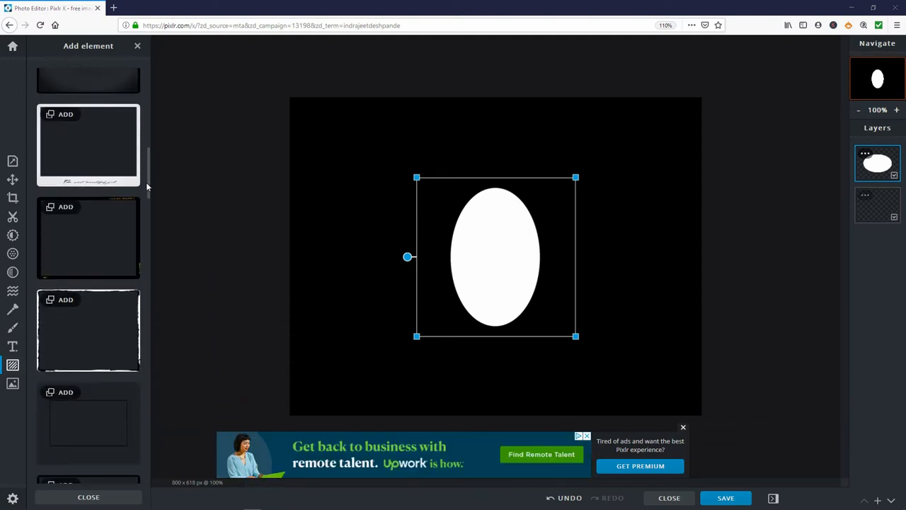
{"action": "scroll", "scroll_direction": "down", "scroll_amount": 3}
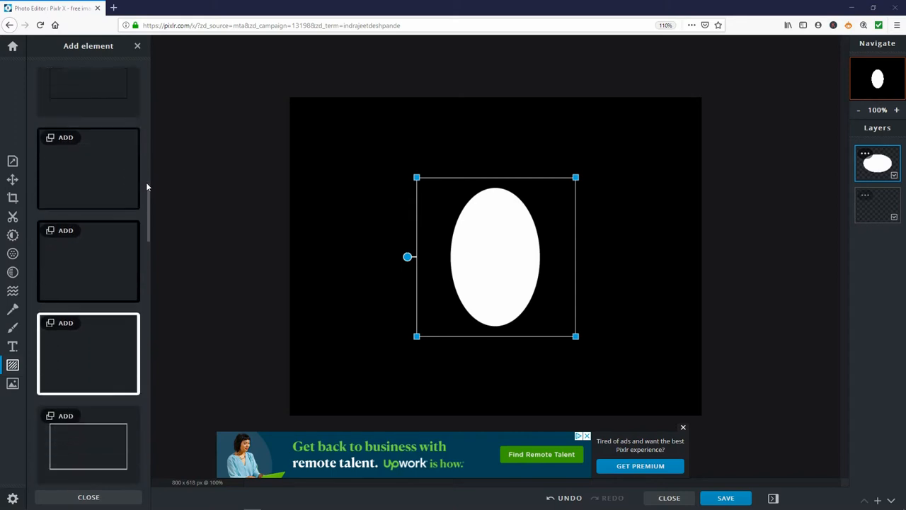
{"action": "scroll", "scroll_direction": "down", "scroll_amount": 3}
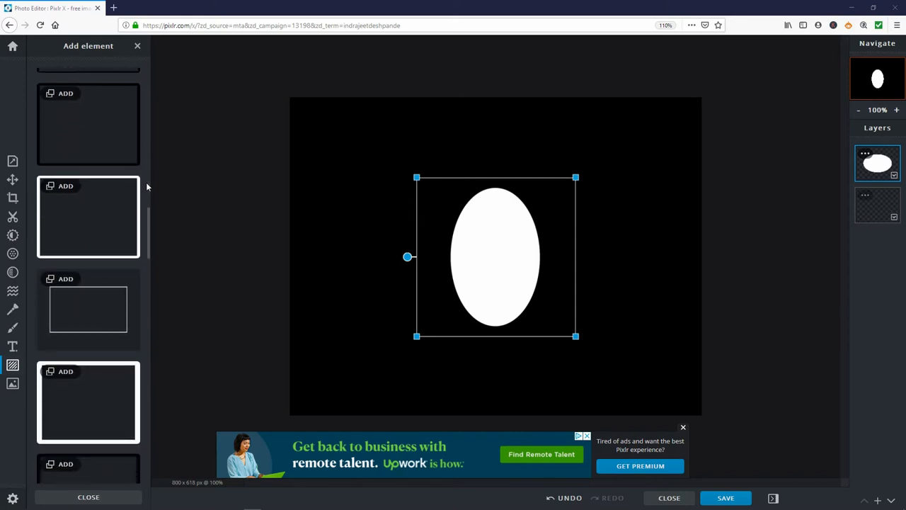
{"action": "mouse_move", "coordinate": [93, 215]}
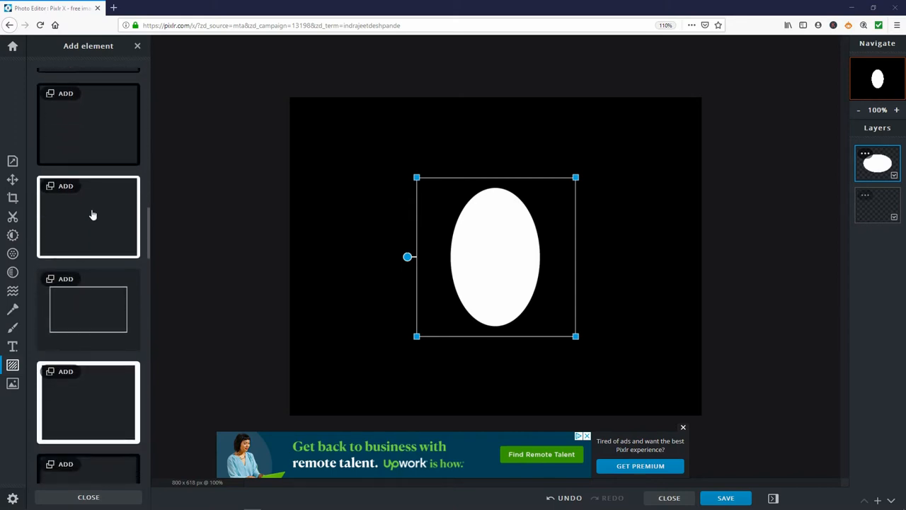
Step: Add a thin white border frame and set the oval layer's blend so it cuts through to transparency
{"action": "left_click", "coordinate": [88, 217]}
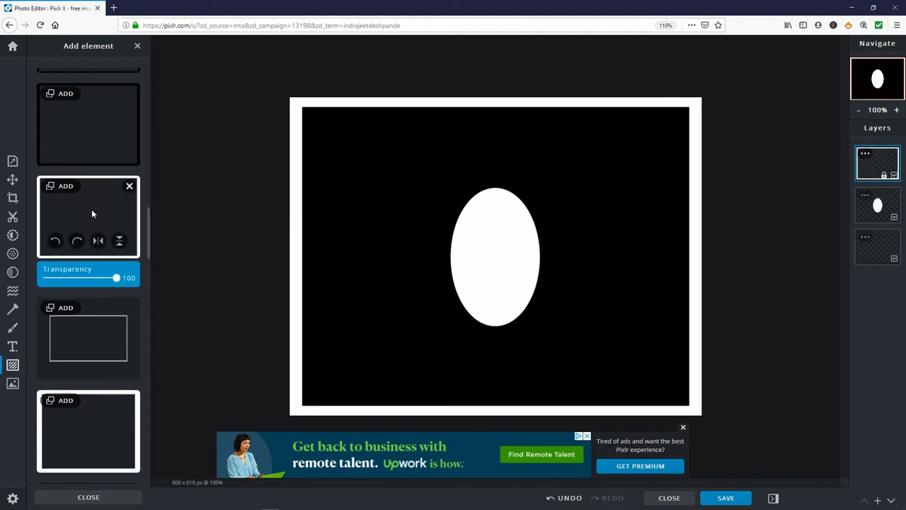
{"action": "mouse_move", "coordinate": [190, 212]}
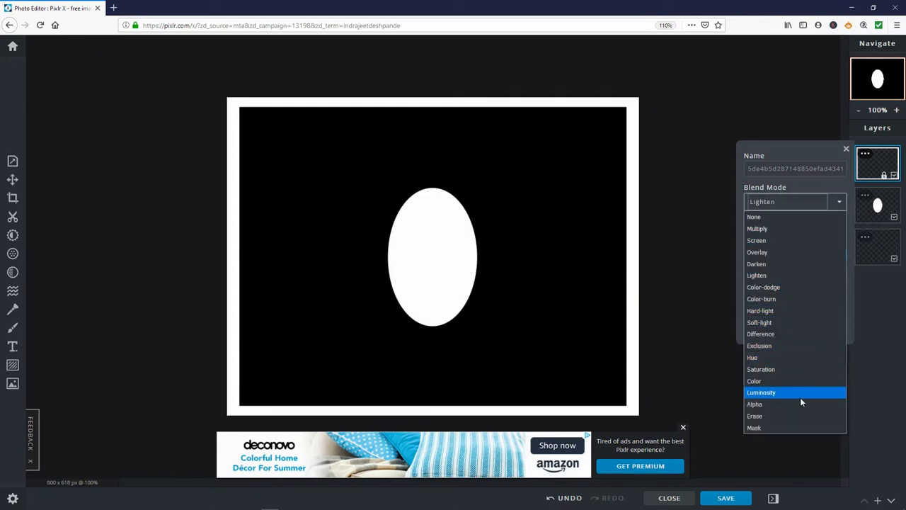
{"action": "left_click", "coordinate": [754, 403]}
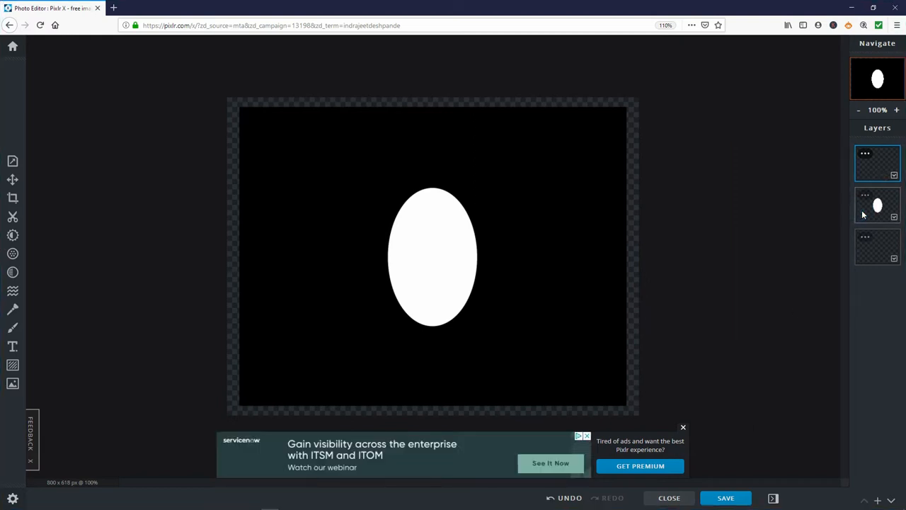
{"action": "left_click", "coordinate": [863, 195]}
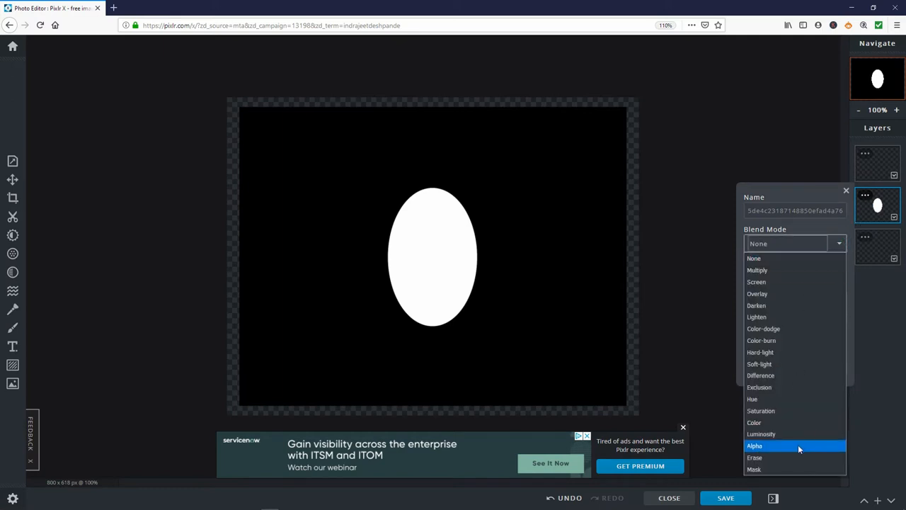
{"action": "left_click", "coordinate": [755, 444]}
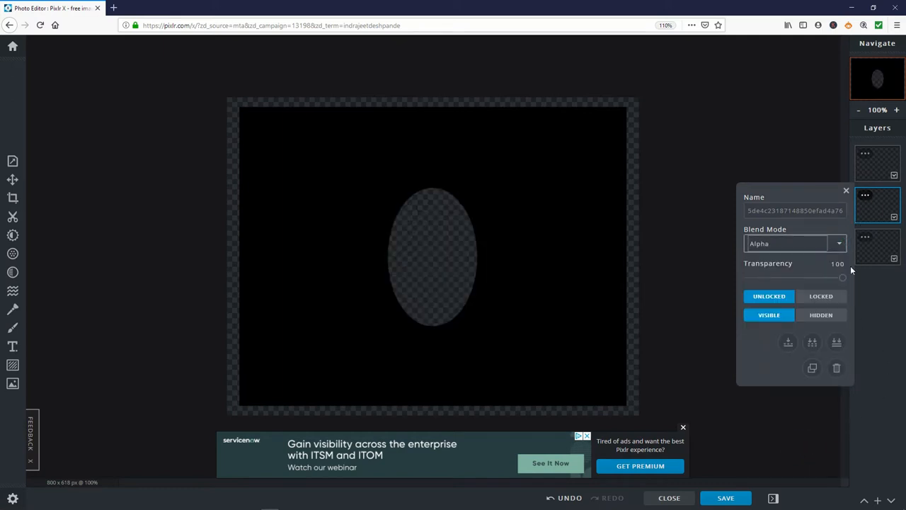
{"action": "left_click", "coordinate": [846, 189]}
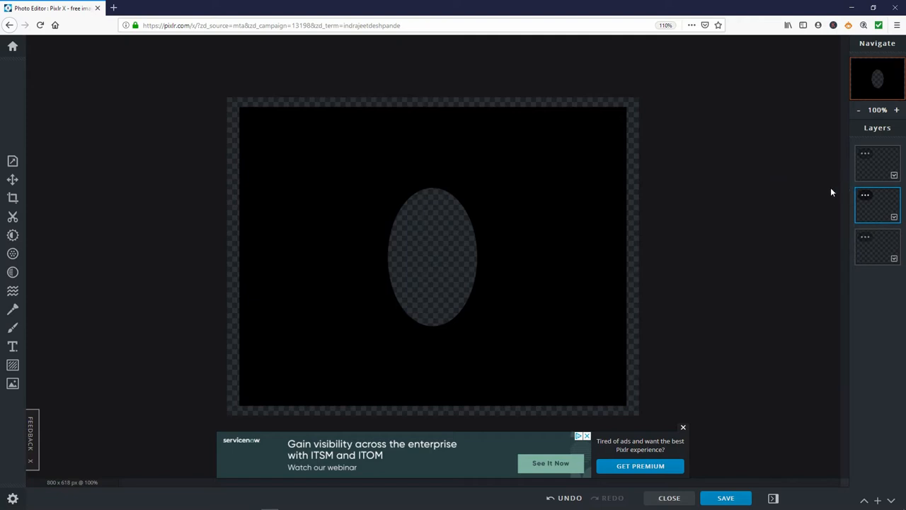
Step: Set the top layer's Blend Mode to Mask so lower layers show only through the oval
{"action": "left_click", "coordinate": [878, 162]}
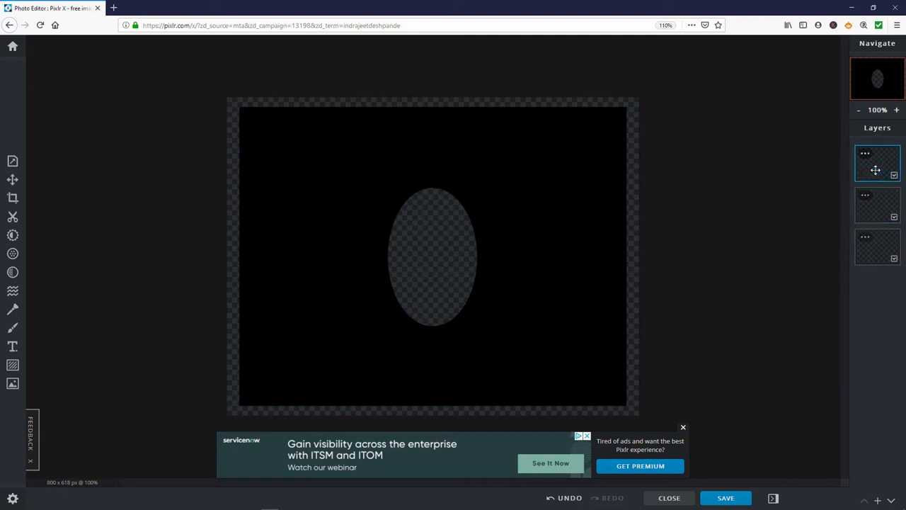
{"action": "mouse_move", "coordinate": [865, 154]}
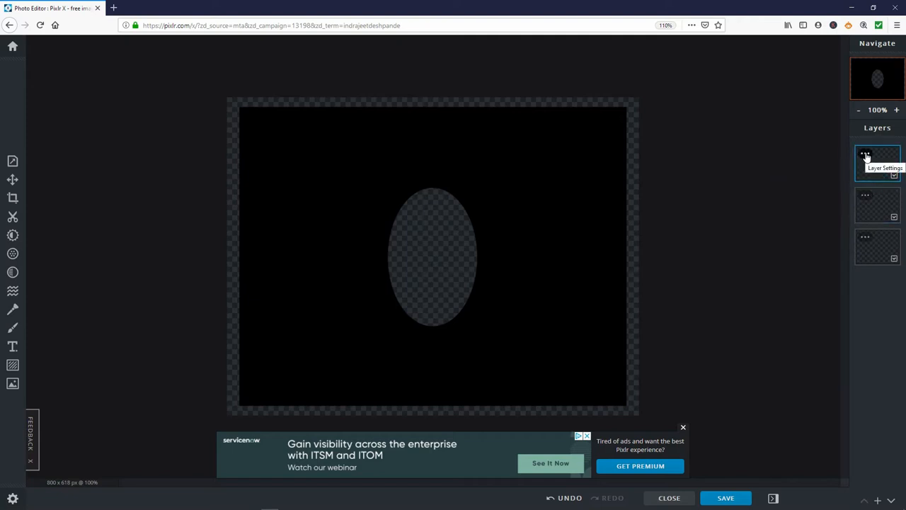
{"action": "left_click", "coordinate": [877, 161]}
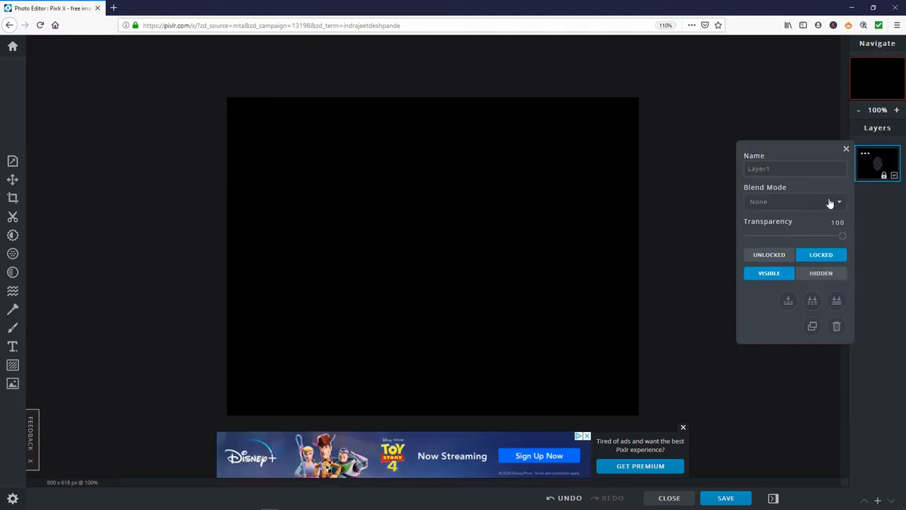
{"action": "left_click", "coordinate": [838, 201]}
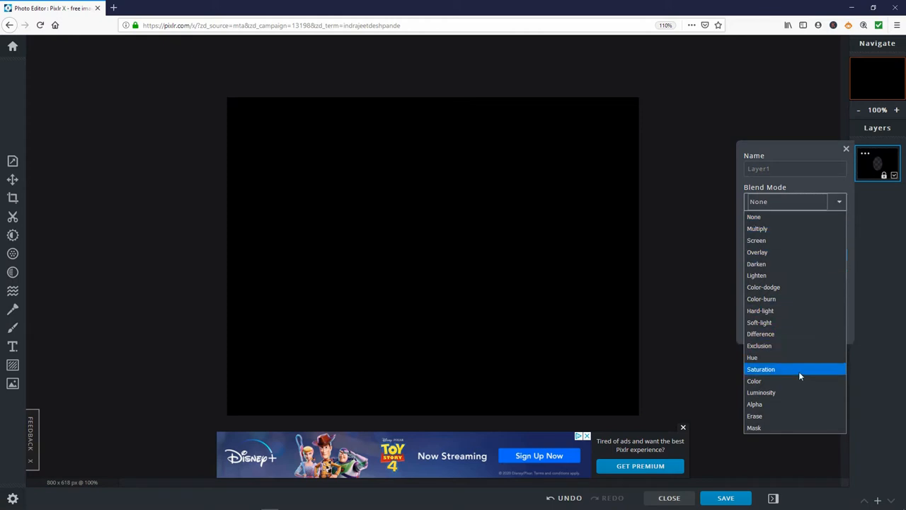
{"action": "mouse_move", "coordinate": [793, 427]}
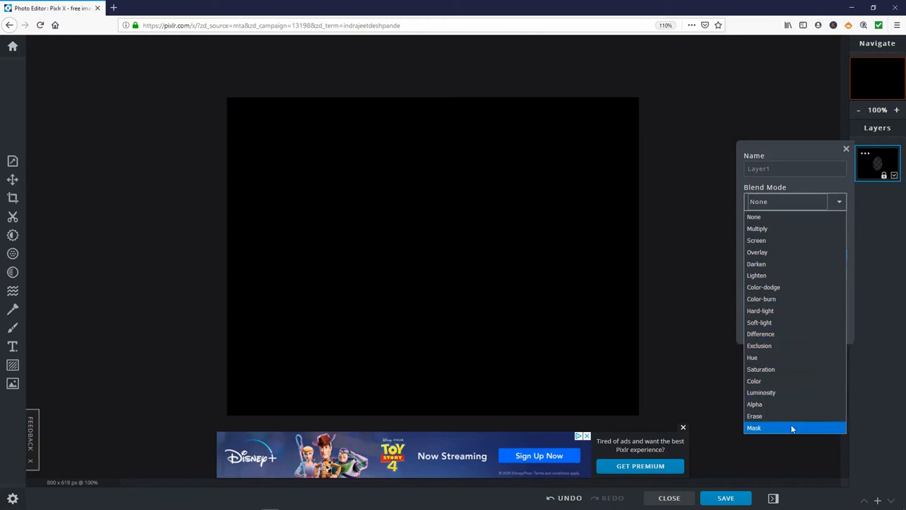
{"action": "left_click", "coordinate": [753, 428]}
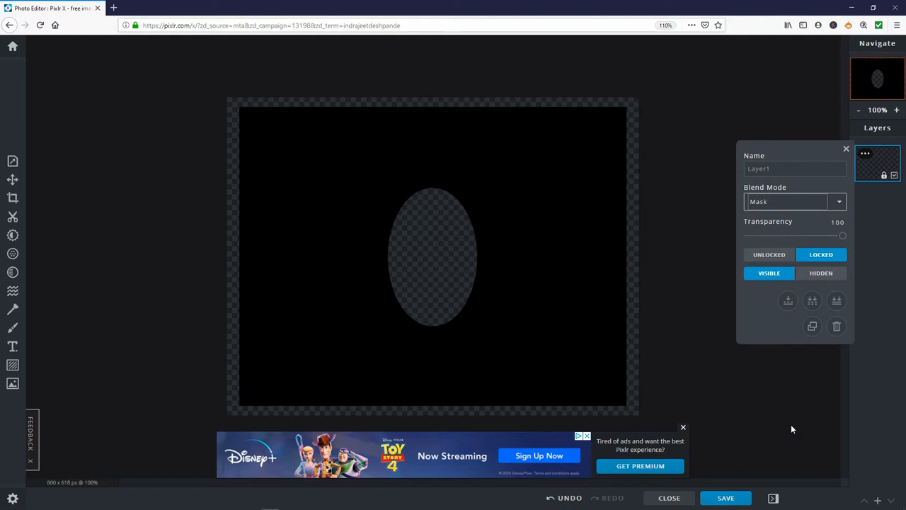
{"action": "left_click", "coordinate": [845, 149]}
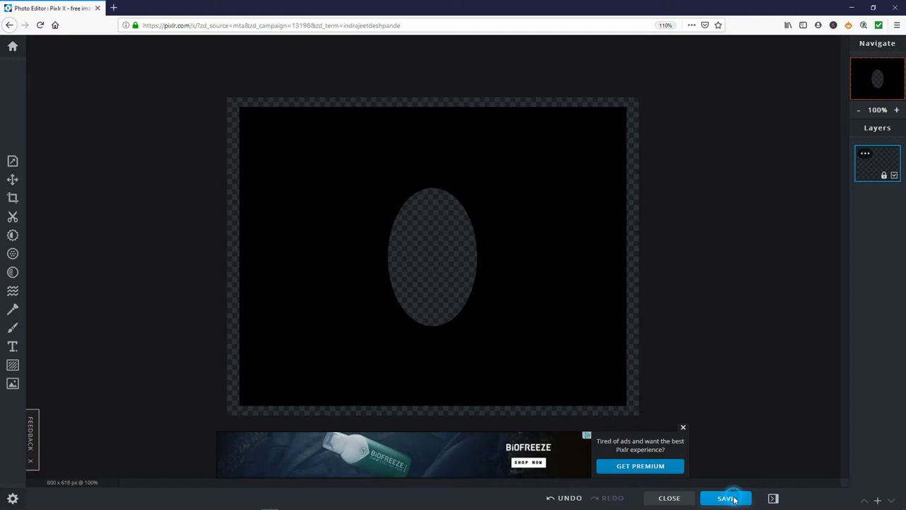
Step: Save the oval-cutout image and download it as a PNG named Oval, confirming the Firefox dialog
{"action": "left_click", "coordinate": [725, 498]}
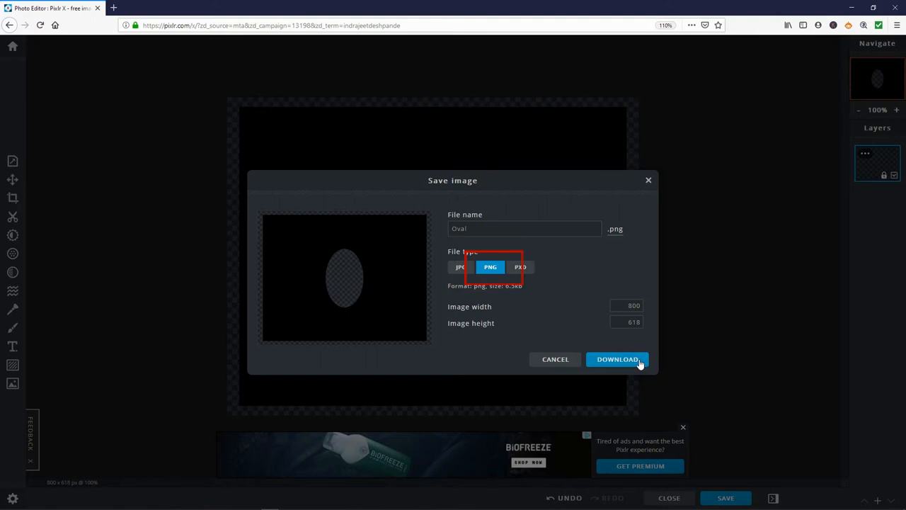
{"action": "mouse_move", "coordinate": [617, 361]}
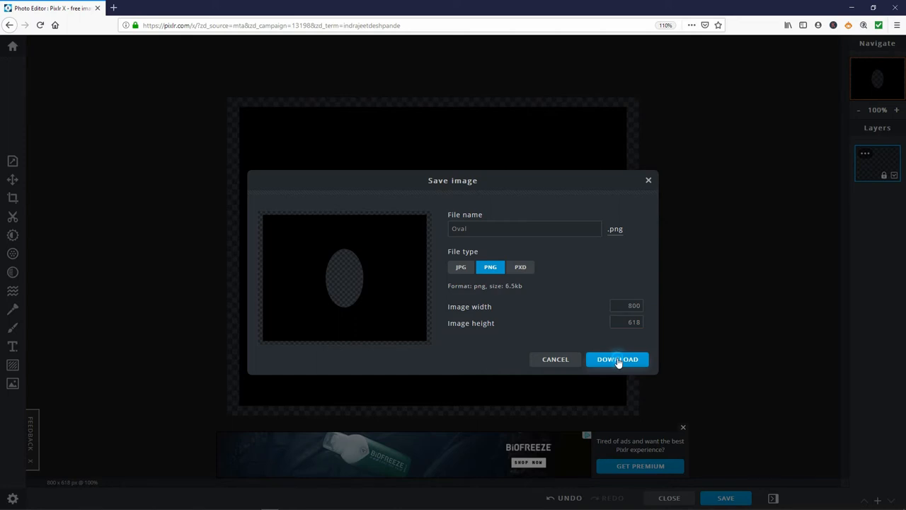
{"action": "left_click", "coordinate": [617, 359]}
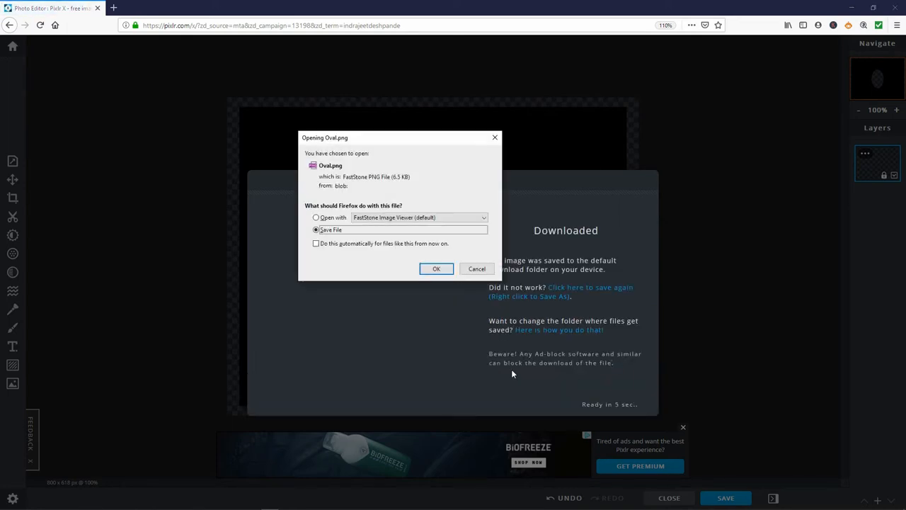
{"action": "left_click", "coordinate": [436, 269]}
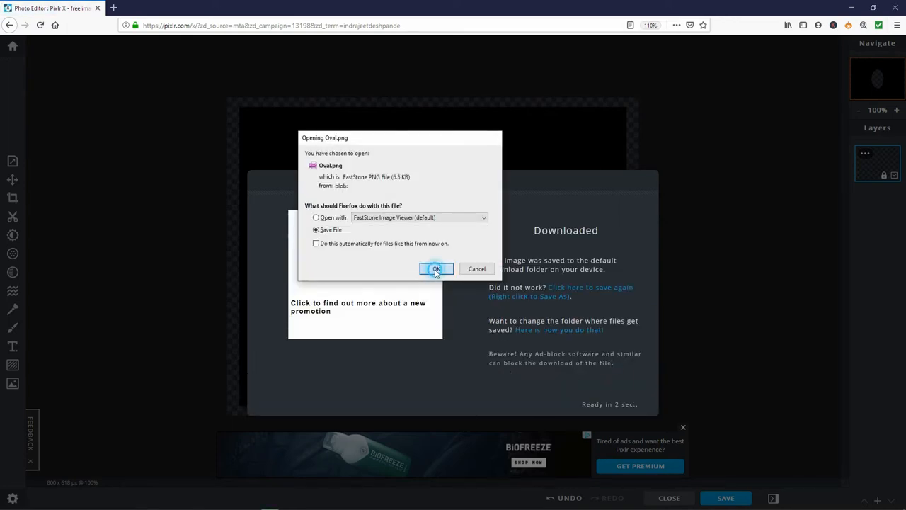
{"action": "left_click", "coordinate": [436, 269]}
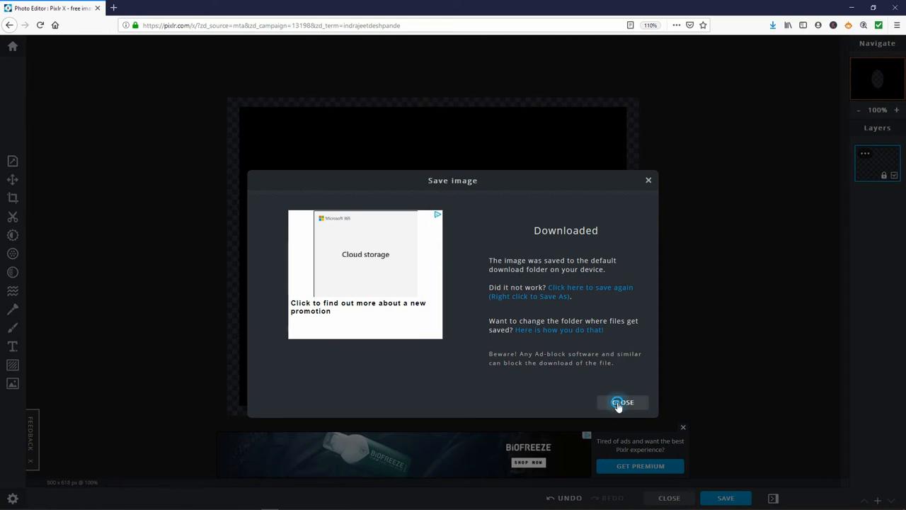
{"action": "left_click", "coordinate": [623, 402]}
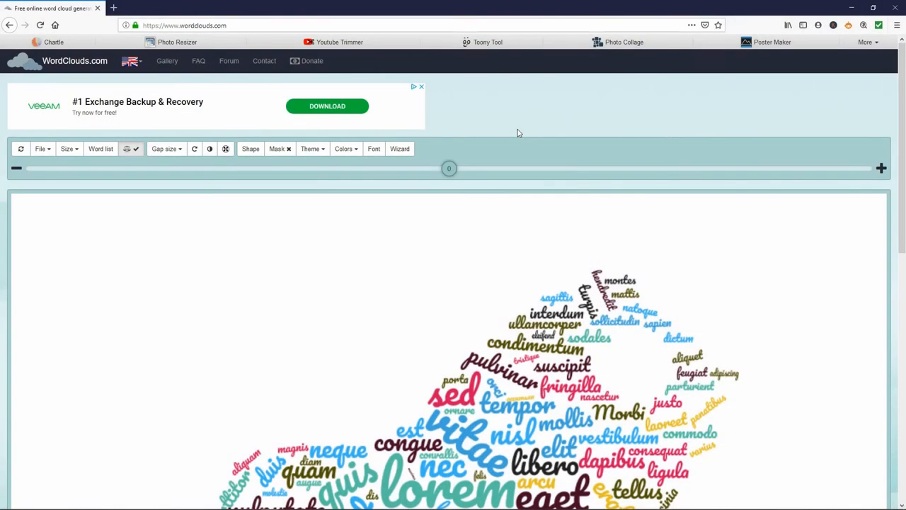
{"action": "mouse_move", "coordinate": [664, 120]}
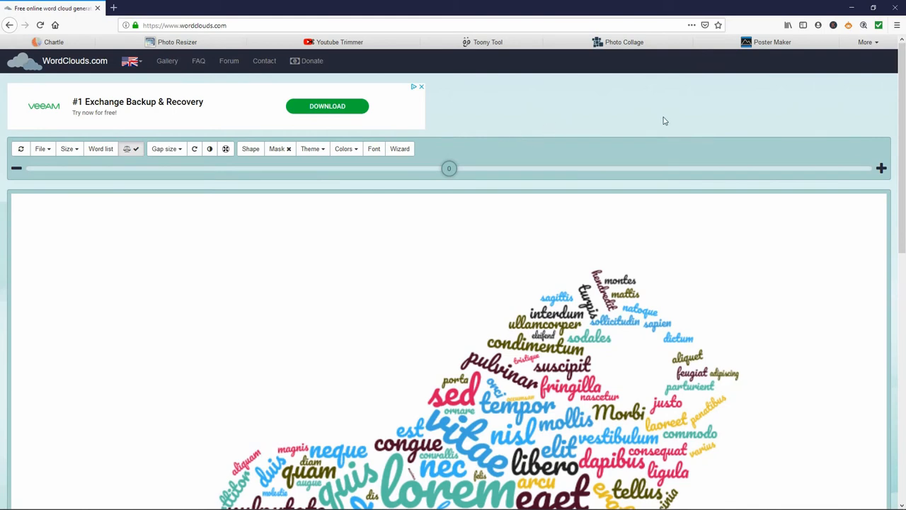
Step: Start a New wordcloud from the File menu and confirm clearing the Lorem ipsum word list
{"action": "left_click", "coordinate": [866, 9]}
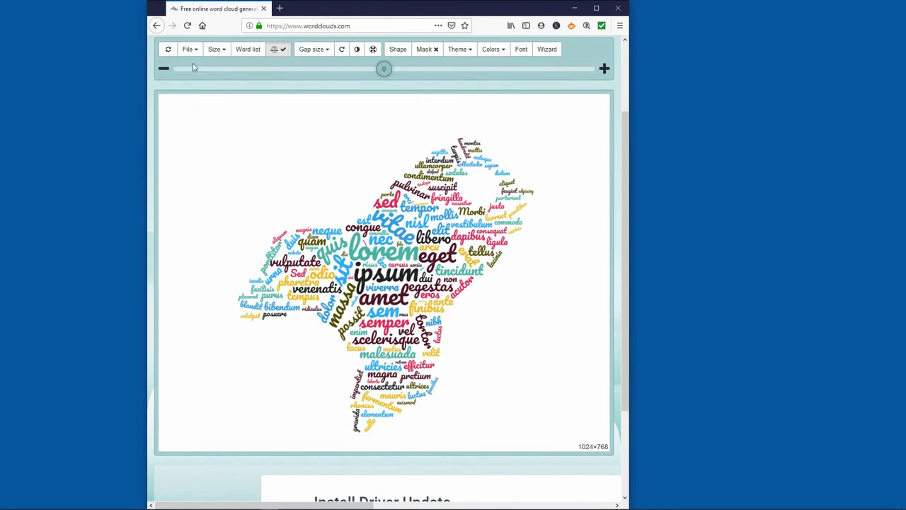
{"action": "left_click", "coordinate": [186, 49]}
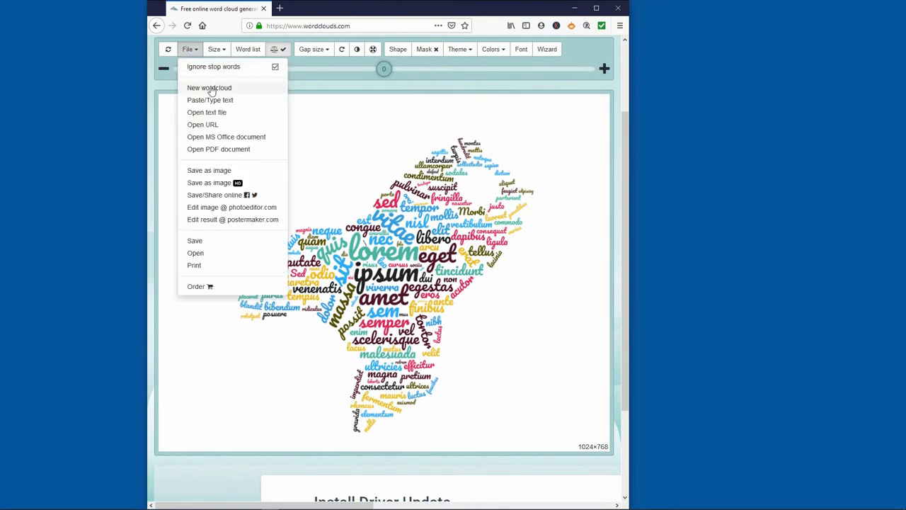
{"action": "left_click", "coordinate": [210, 88]}
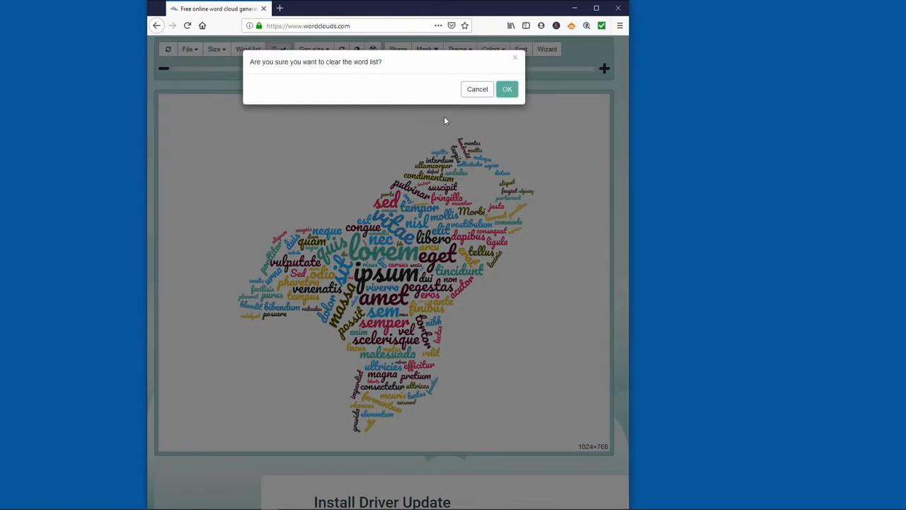
{"action": "left_click", "coordinate": [507, 89]}
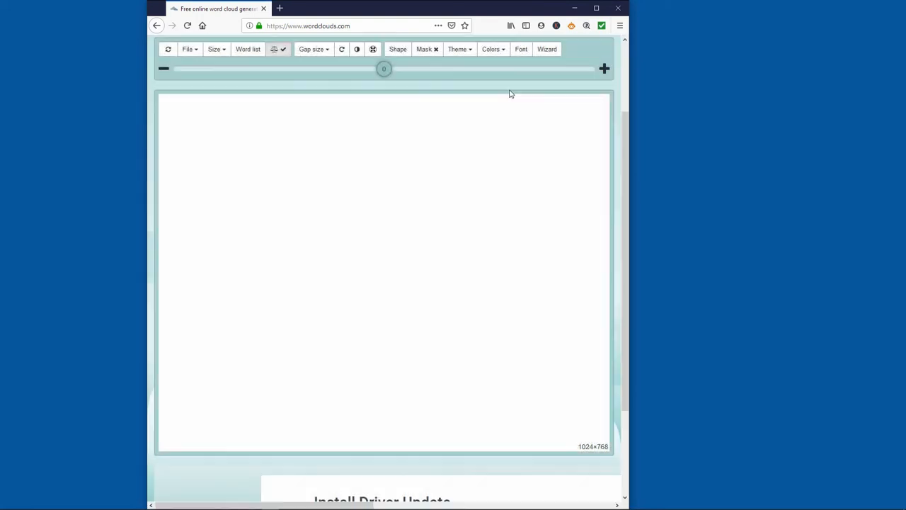
{"action": "mouse_move", "coordinate": [519, 91]}
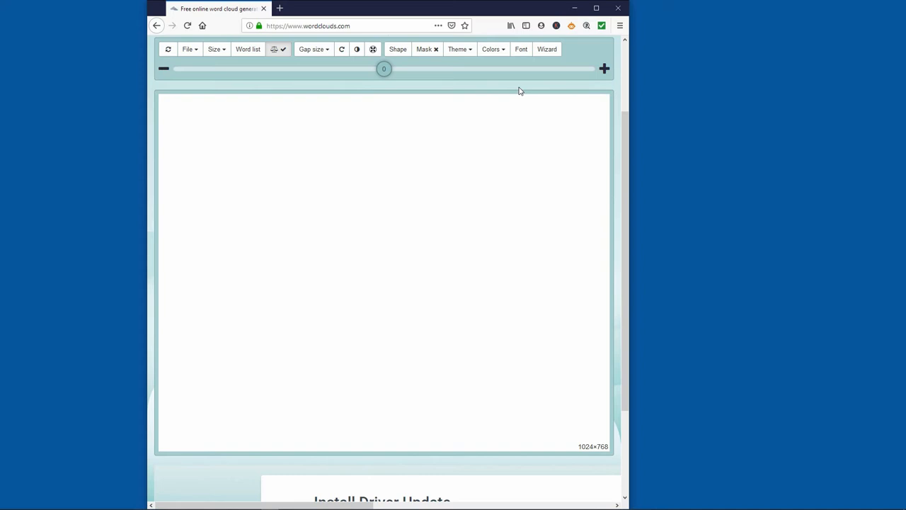
{"action": "mouse_move", "coordinate": [328, 74]}
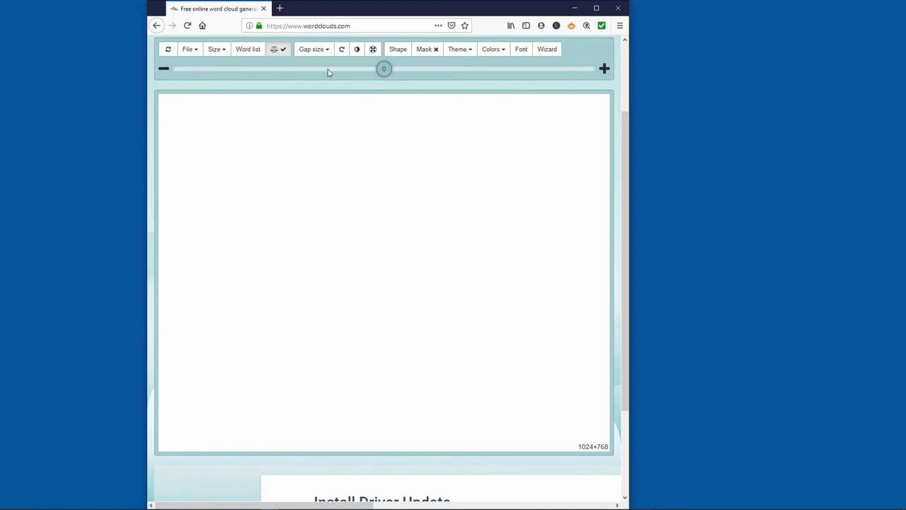
Step: Set the canvas to a custom size of 800x616
{"action": "left_click", "coordinate": [215, 48]}
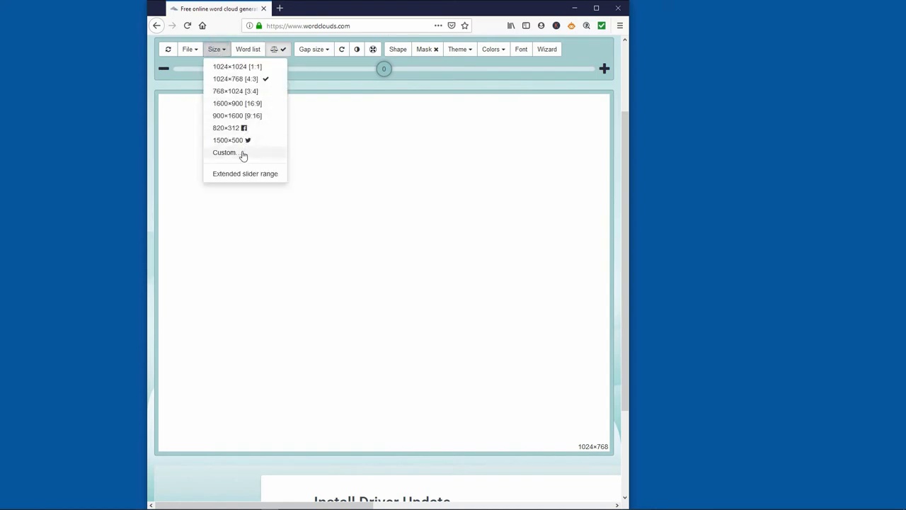
{"action": "left_click", "coordinate": [224, 153]}
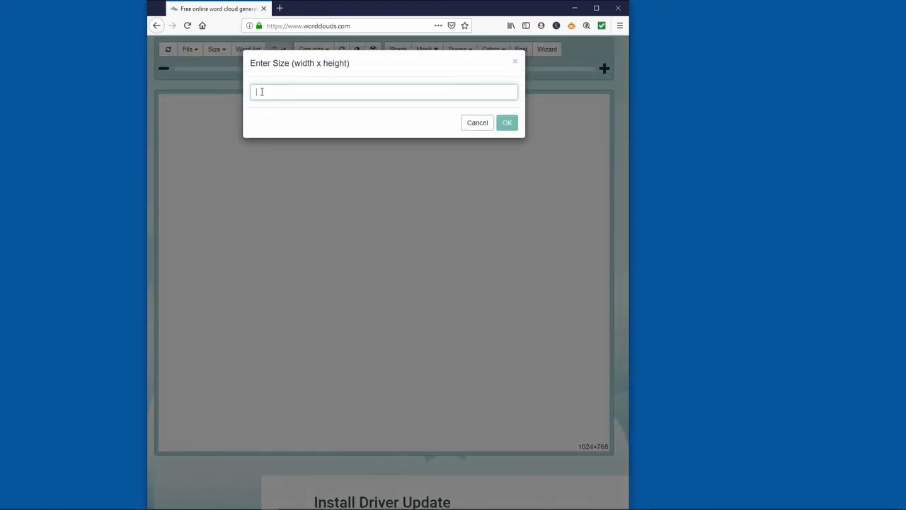
{"action": "type", "text": "800"}
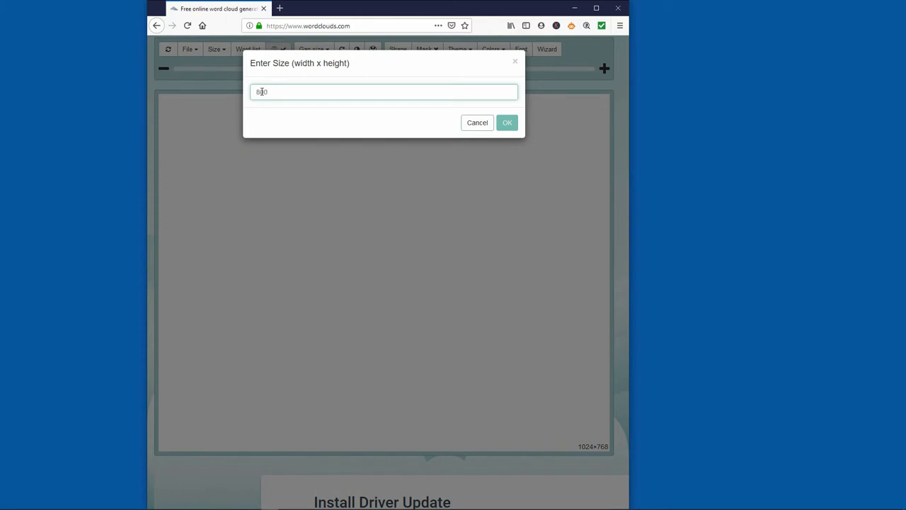
{"action": "type", "text": "x618"}
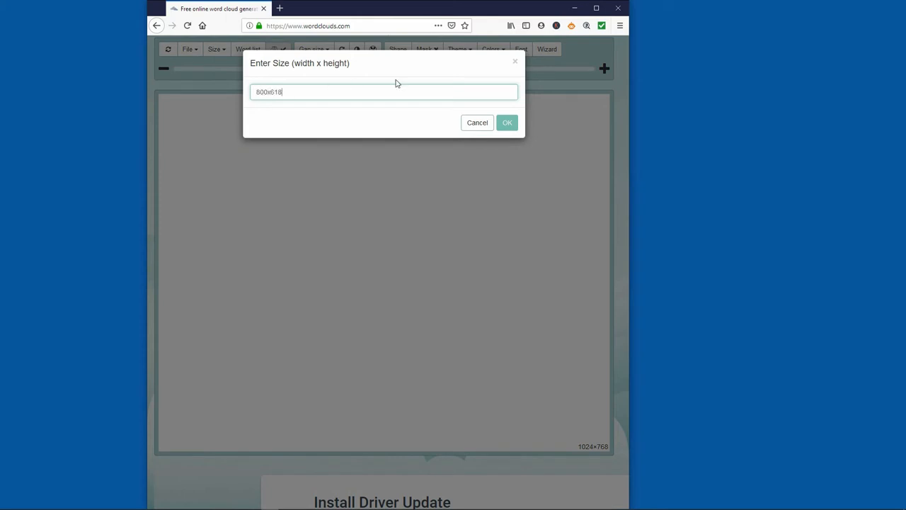
{"action": "left_click", "coordinate": [507, 122]}
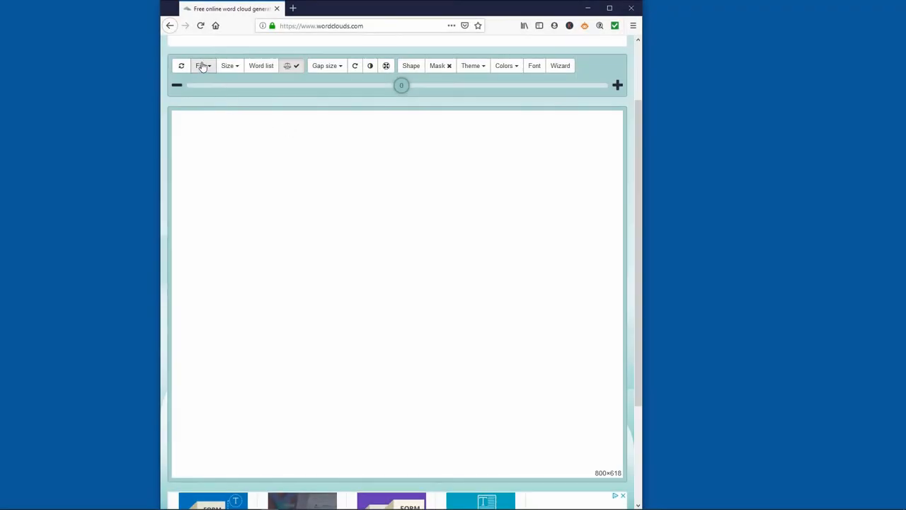
Step: Load the Students Text file so the cloud fills with words like Respectful and Dependable
{"action": "left_click", "coordinate": [203, 65]}
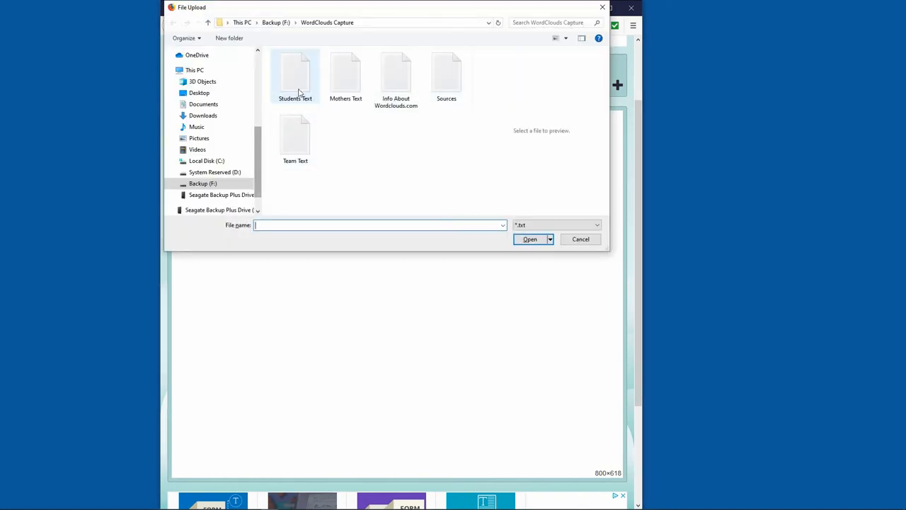
{"action": "left_click", "coordinate": [294, 74]}
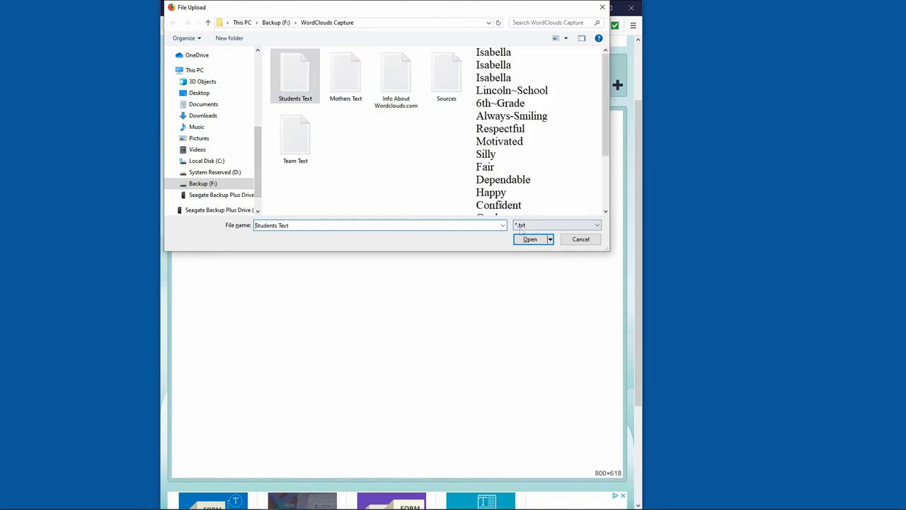
{"action": "left_click", "coordinate": [530, 238]}
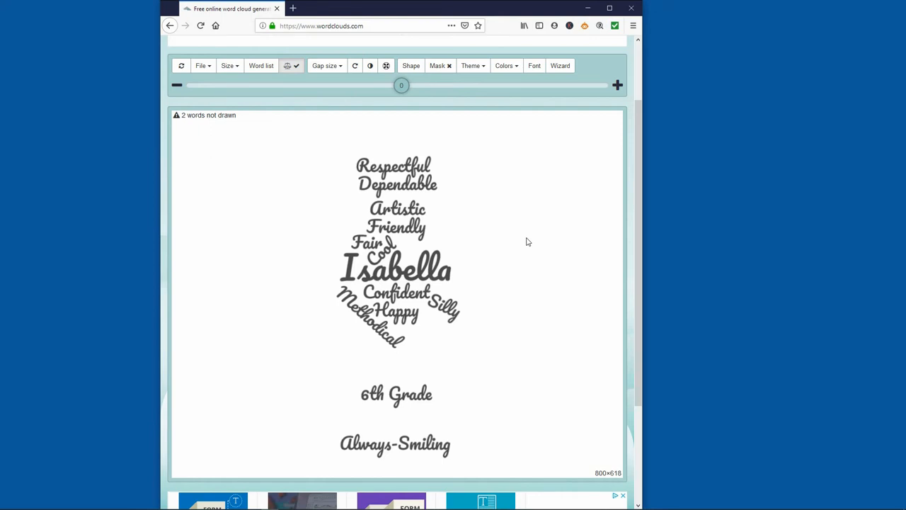
{"action": "mouse_move", "coordinate": [510, 116]}
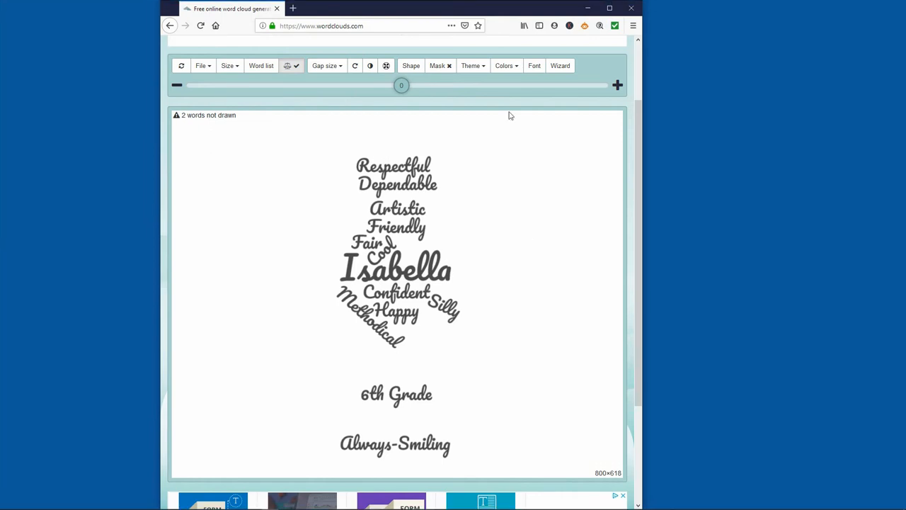
{"action": "mouse_move", "coordinate": [340, 125]}
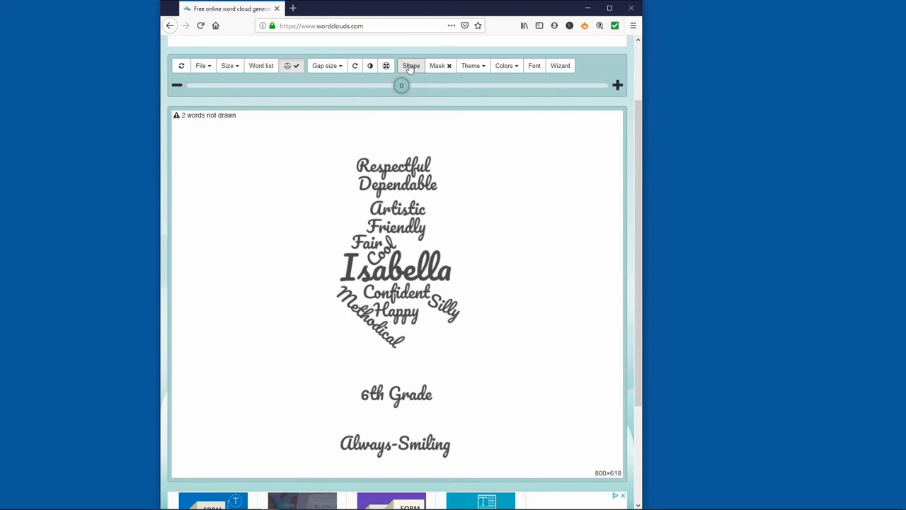
Step: Upload the Oval image as a custom cloud shape and show its grey mask behind the words
{"action": "left_click", "coordinate": [411, 65]}
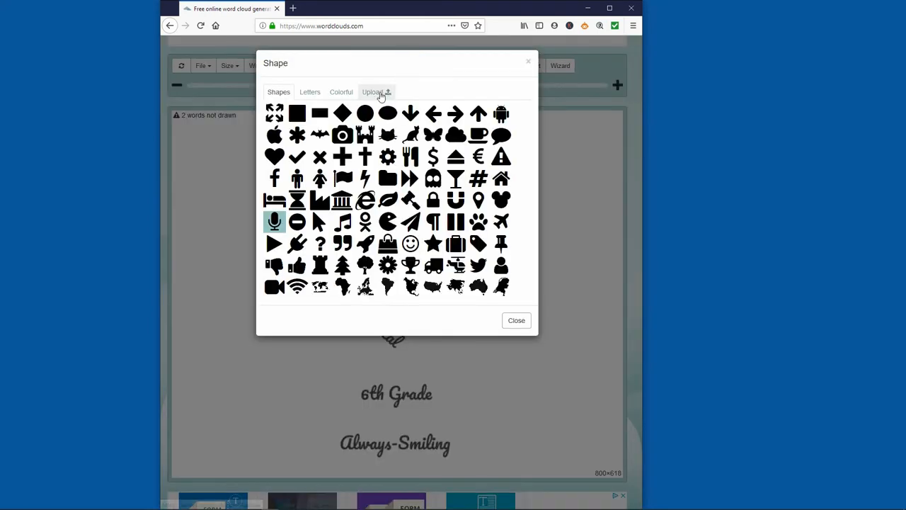
{"action": "left_click", "coordinate": [376, 91]}
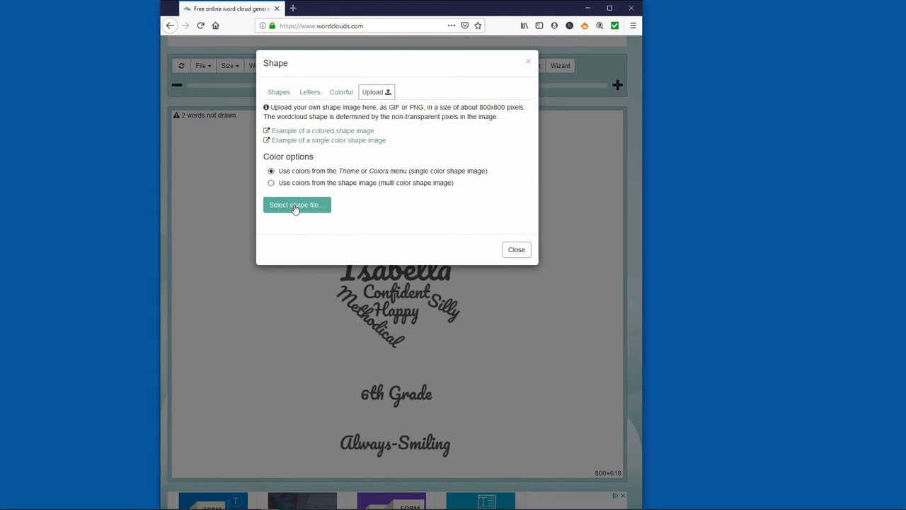
{"action": "left_click", "coordinate": [296, 204]}
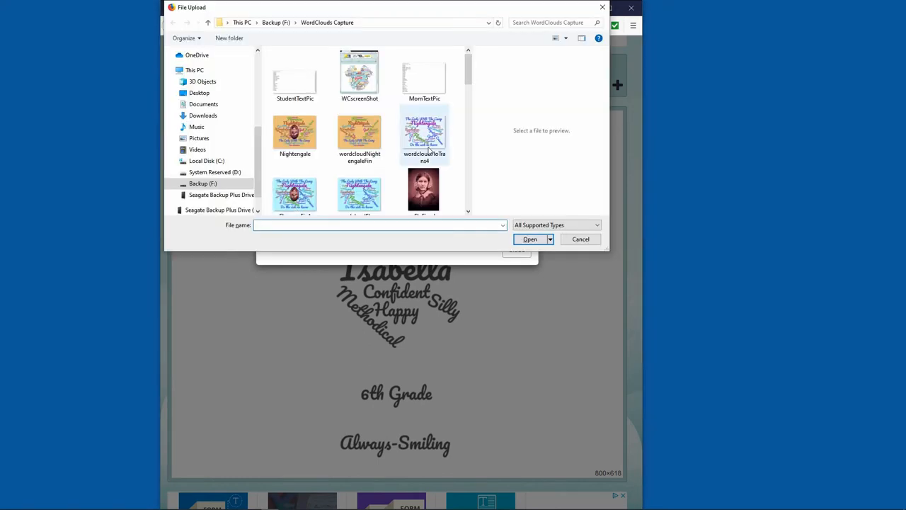
{"action": "scroll", "scroll_direction": "down", "scroll_amount": 3}
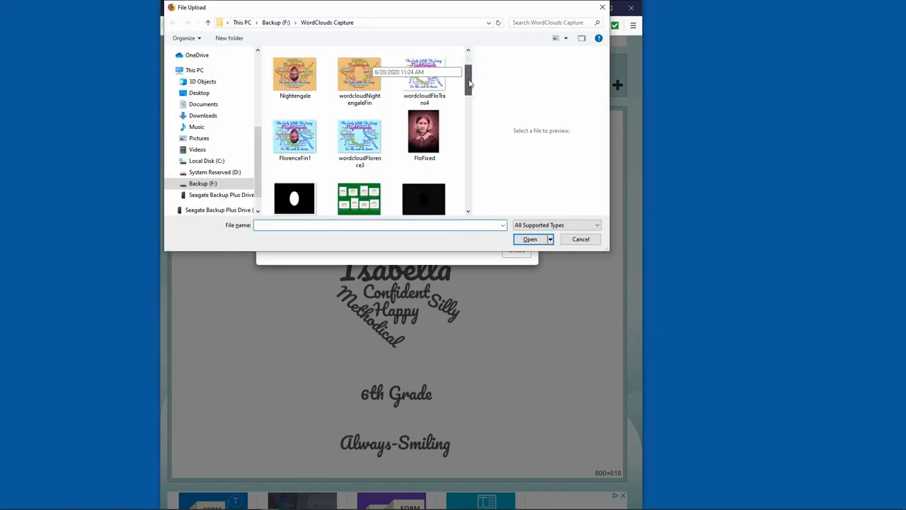
{"action": "scroll", "scroll_direction": "down", "scroll_amount": 3}
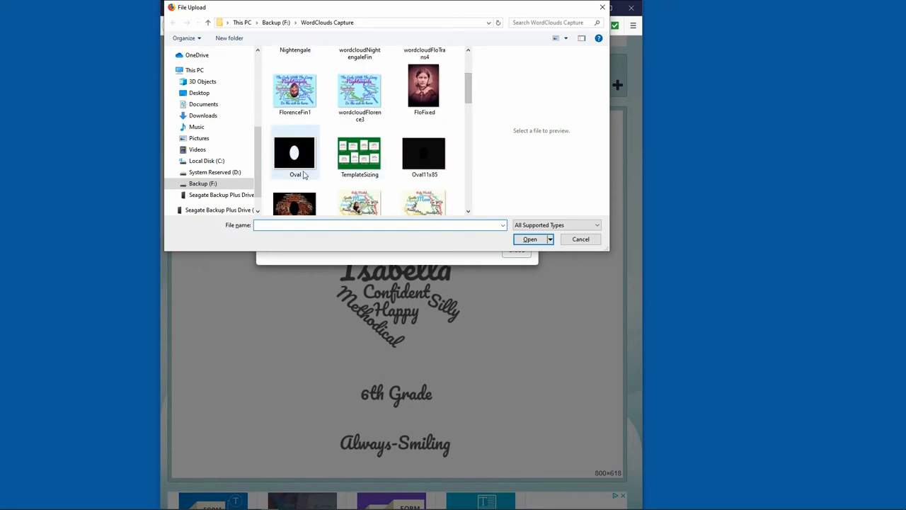
{"action": "left_click", "coordinate": [295, 153]}
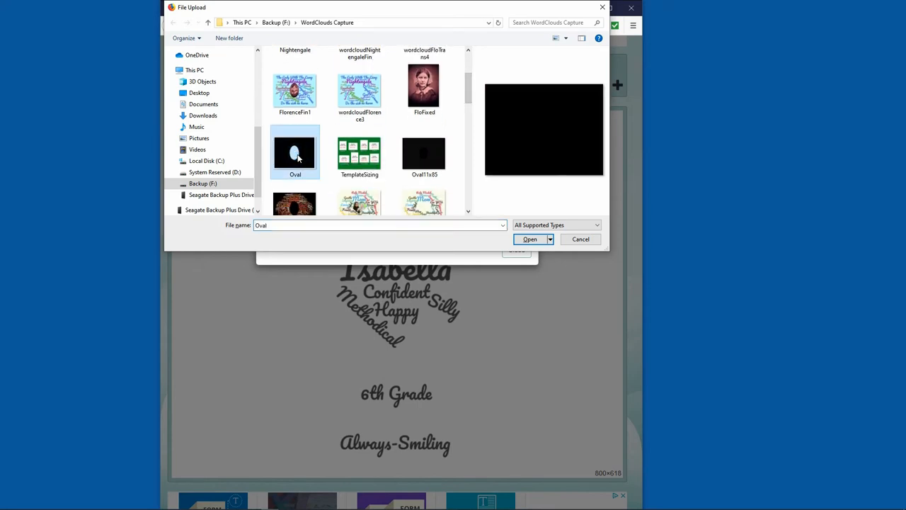
{"action": "left_click", "coordinate": [530, 238]}
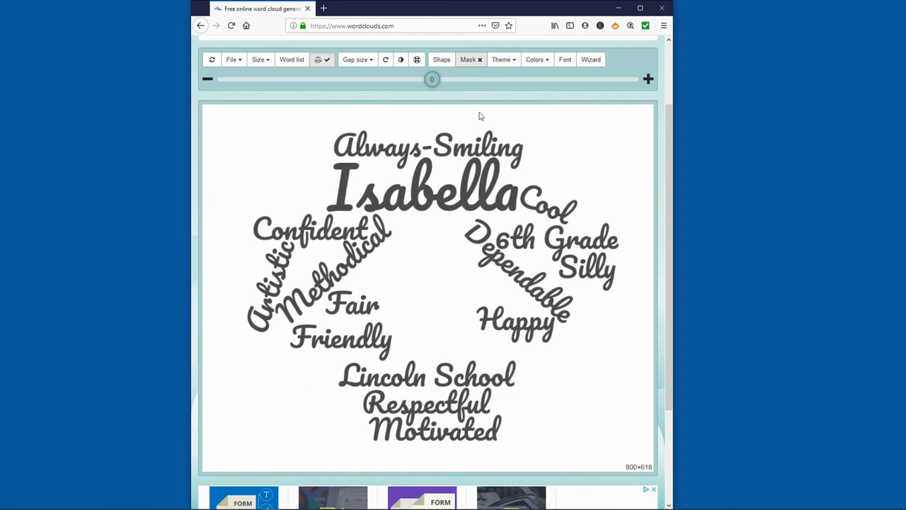
{"action": "mouse_move", "coordinate": [470, 78]}
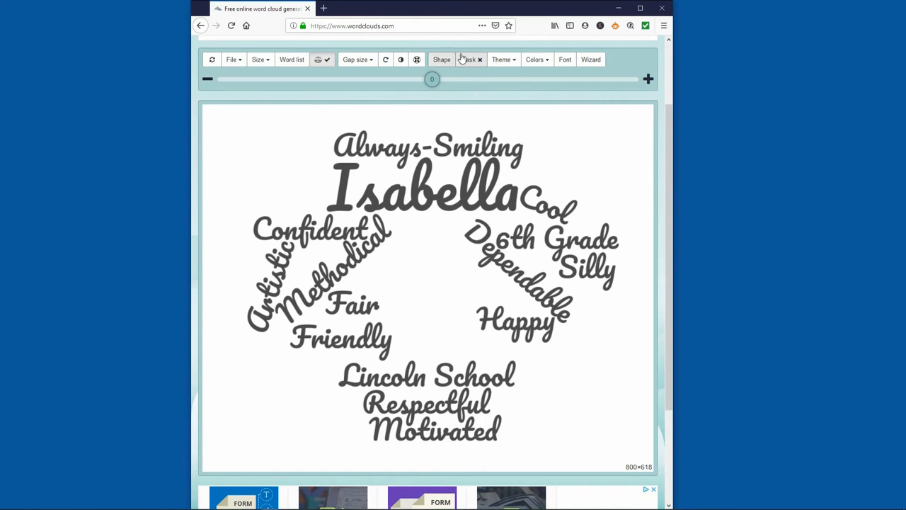
{"action": "left_click", "coordinate": [468, 60]}
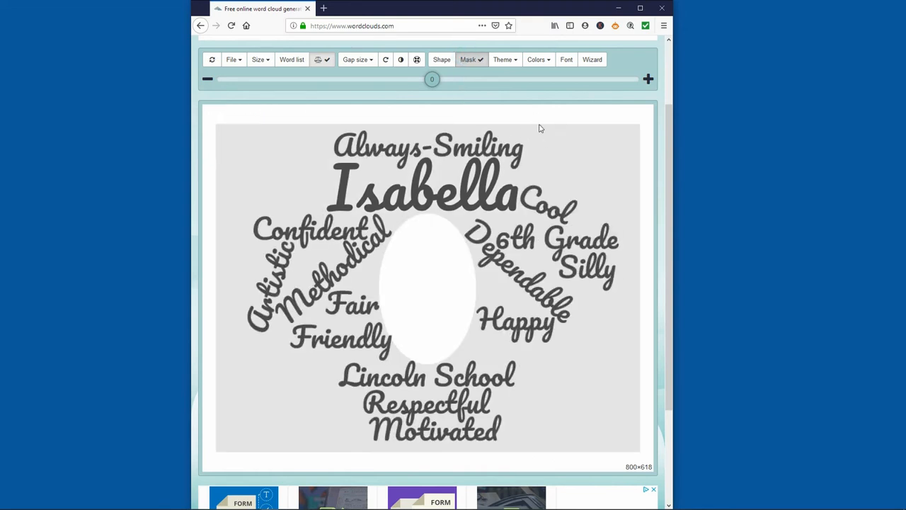
{"action": "mouse_move", "coordinate": [535, 117]}
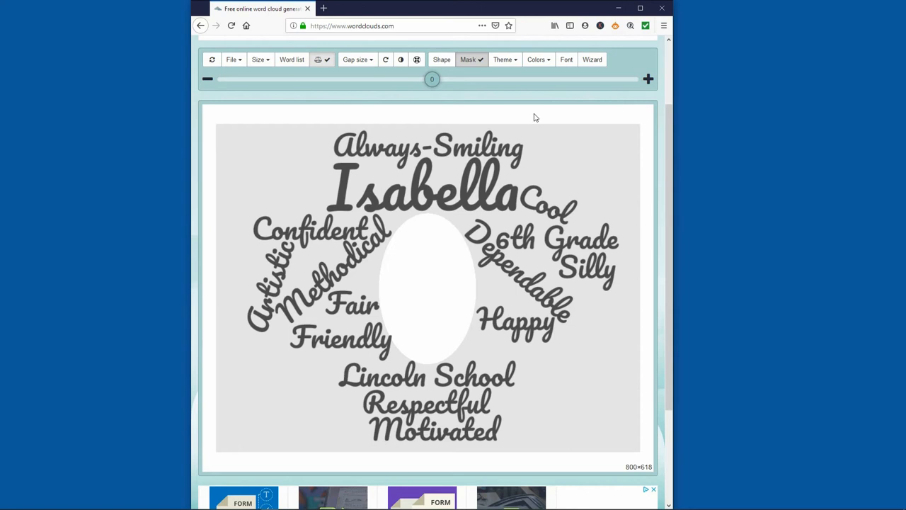
{"action": "mouse_move", "coordinate": [472, 59]}
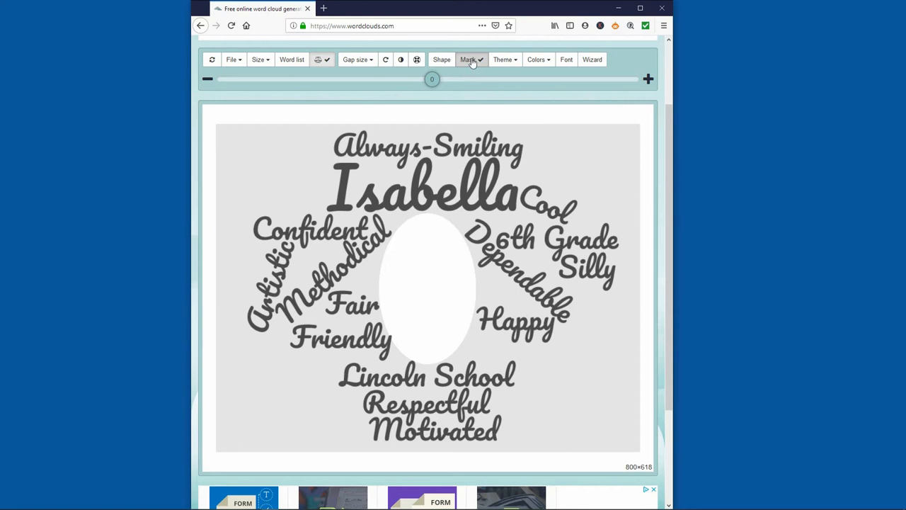
Step: Hide the mask preview and keep the word direction set to random around the oval gap
{"action": "left_click", "coordinate": [468, 60]}
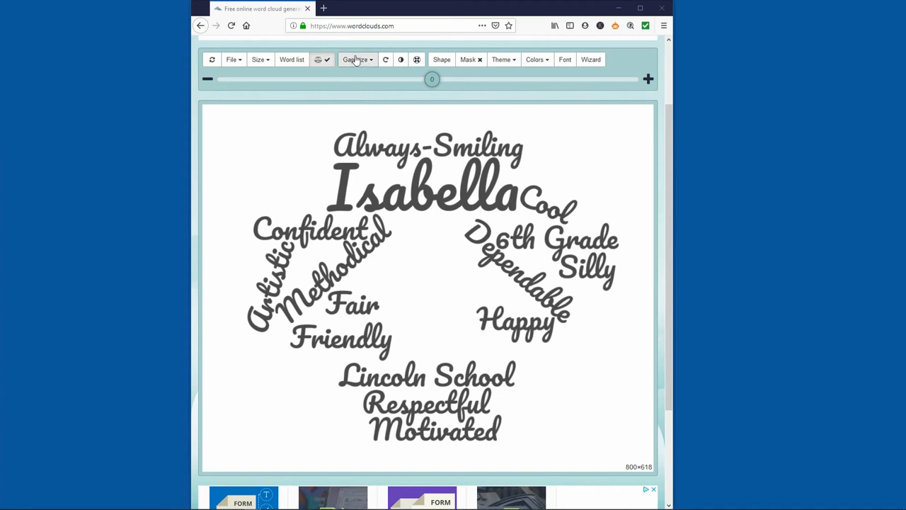
{"action": "left_click", "coordinate": [357, 60]}
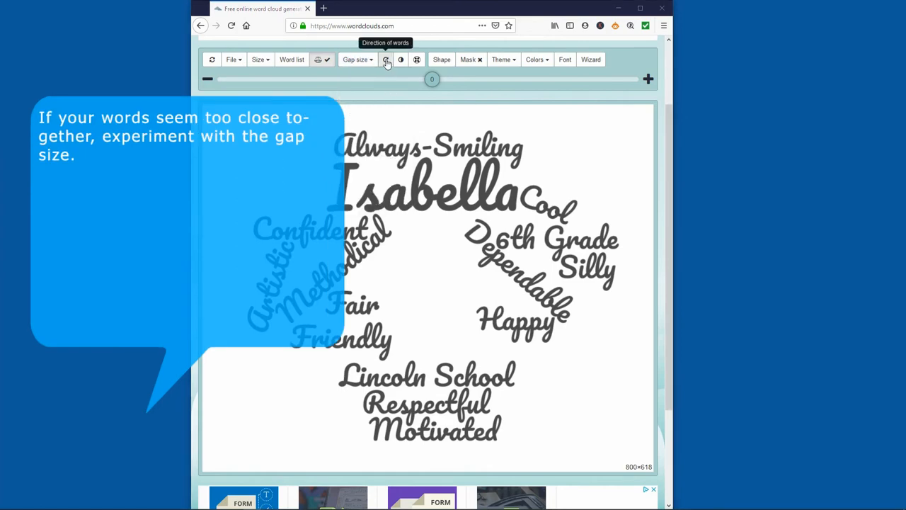
{"action": "left_click", "coordinate": [386, 60]}
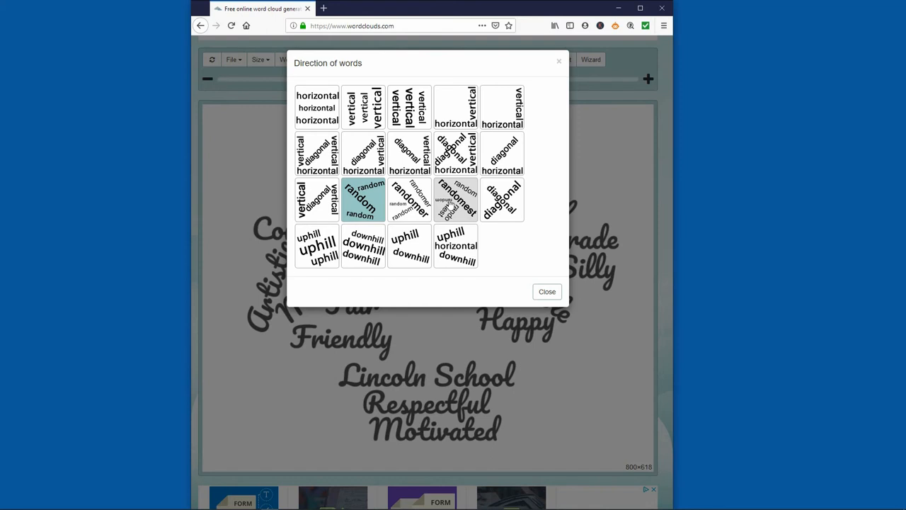
{"action": "mouse_move", "coordinate": [456, 201]}
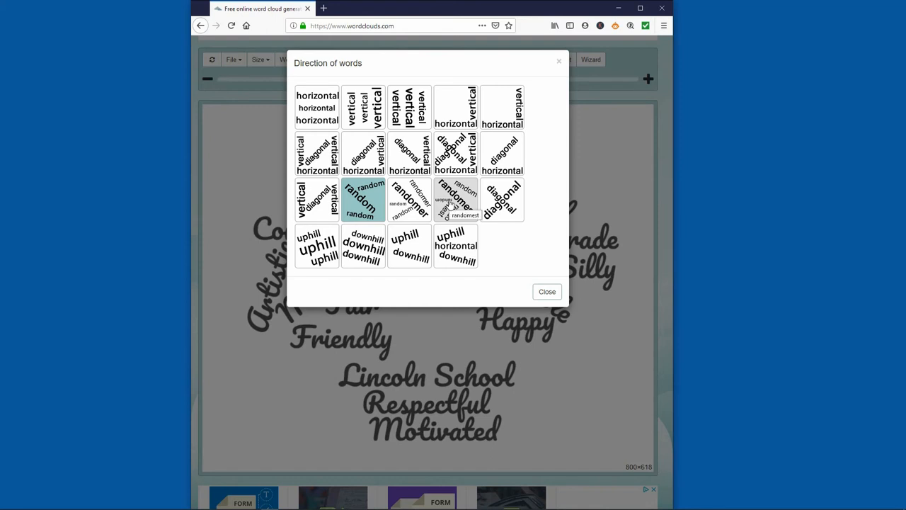
{"action": "mouse_move", "coordinate": [538, 190]}
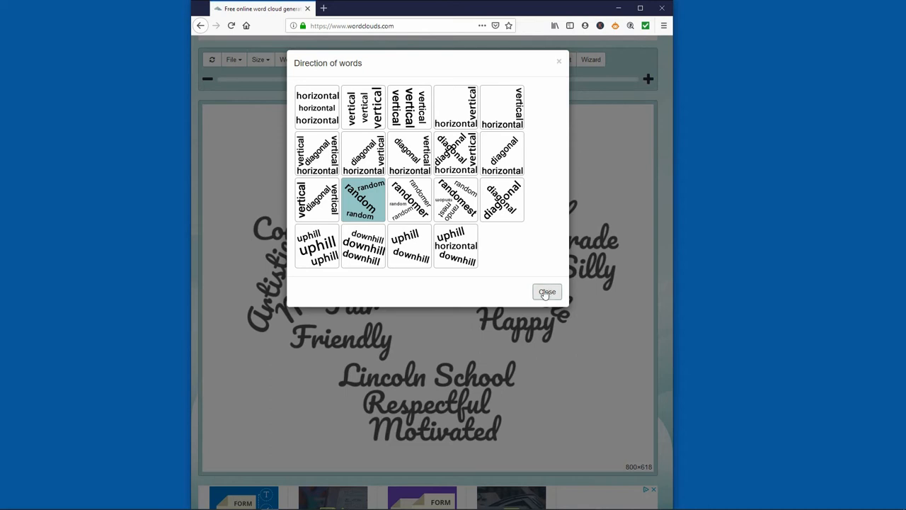
{"action": "left_click", "coordinate": [547, 292]}
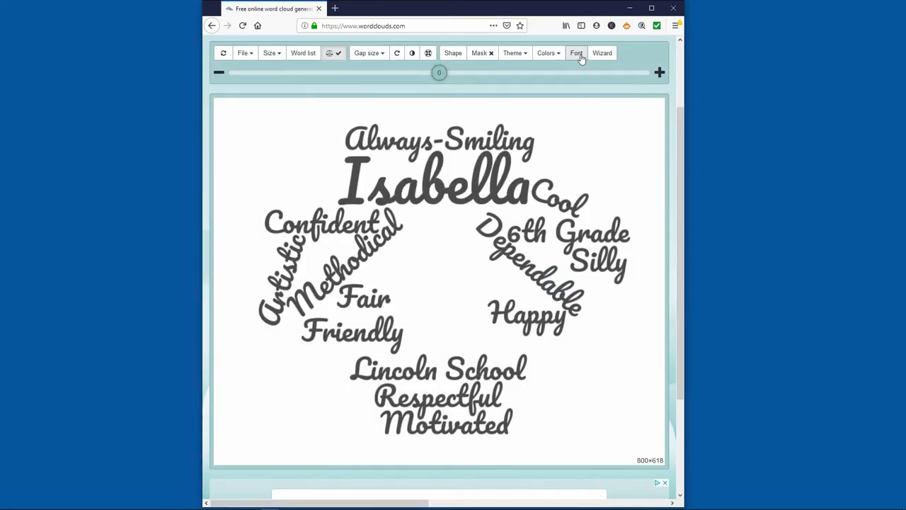
{"action": "left_click", "coordinate": [575, 53]}
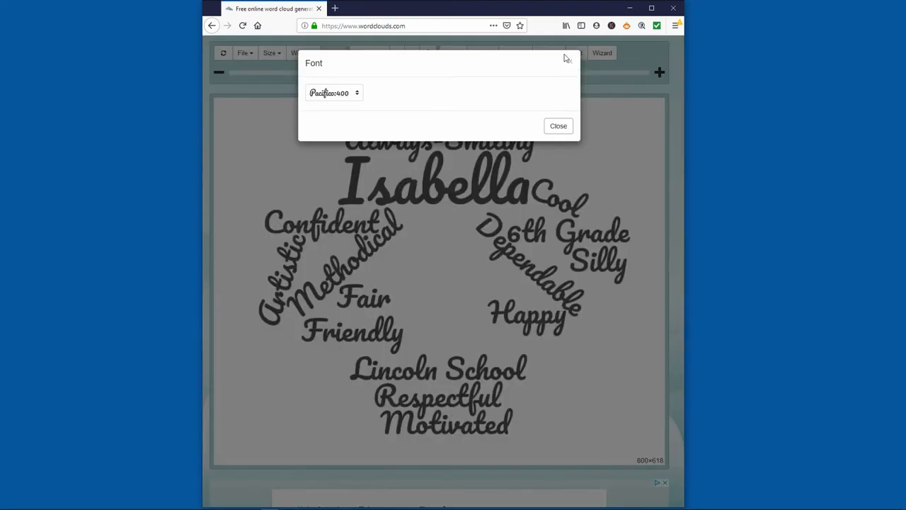
{"action": "mouse_move", "coordinate": [563, 58]}
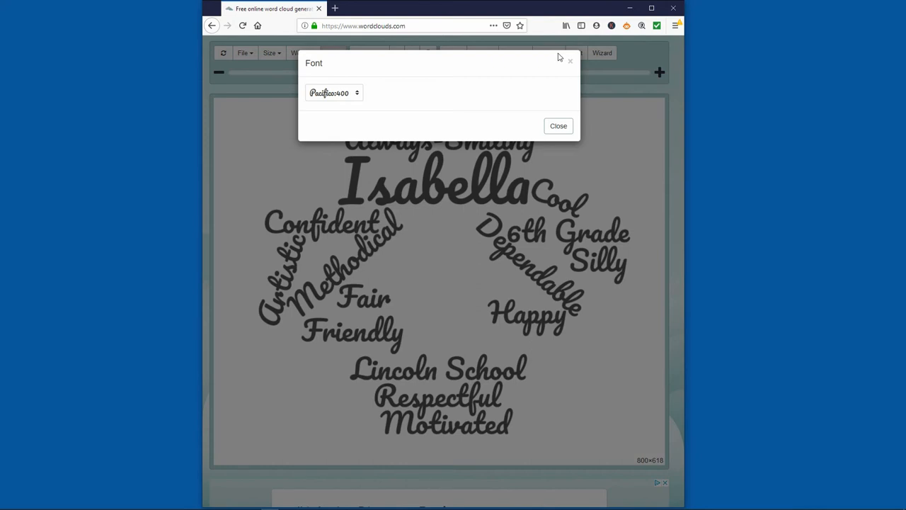
{"action": "left_click", "coordinate": [332, 93]}
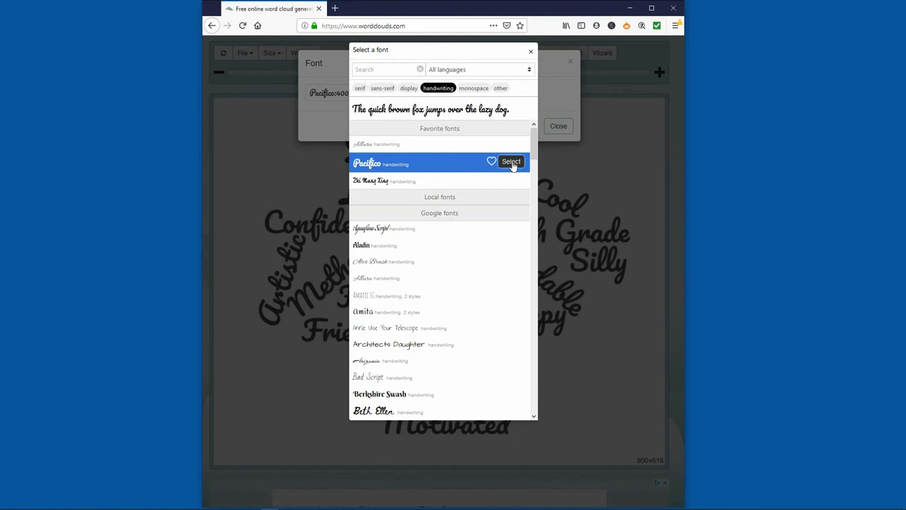
{"action": "left_click", "coordinate": [509, 161]}
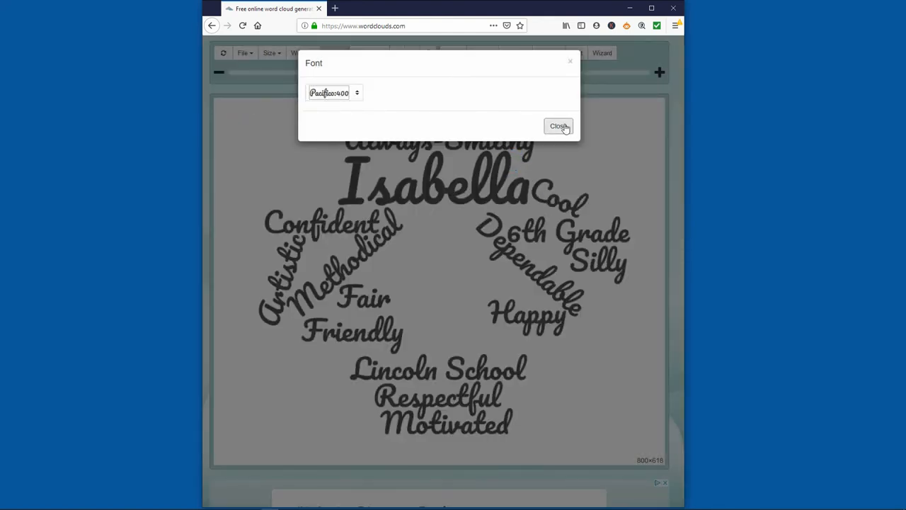
{"action": "left_click", "coordinate": [558, 126]}
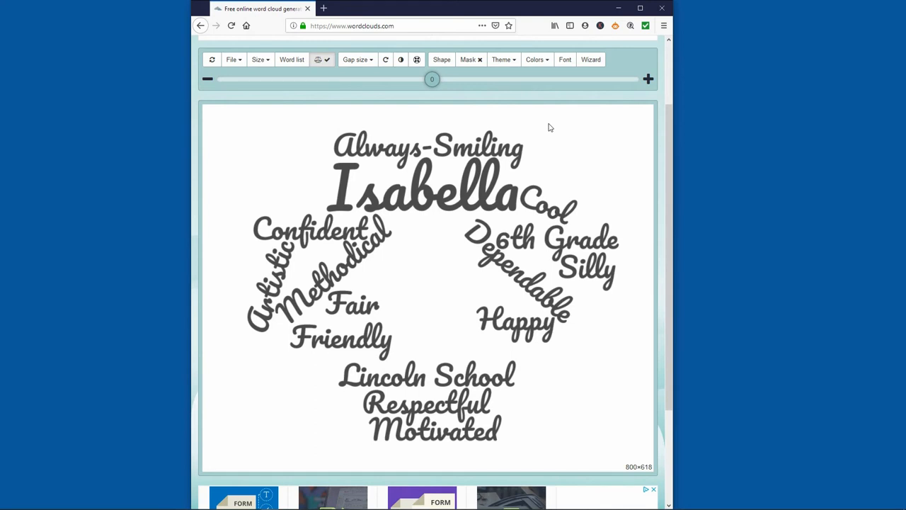
{"action": "mouse_move", "coordinate": [235, 75]}
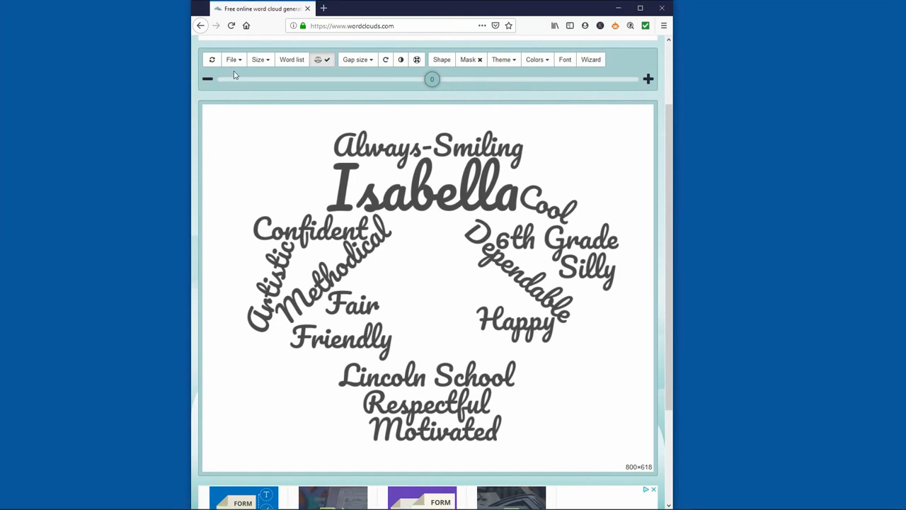
Step: Save the word cloud as a .wcld project file with '-1' added to its name
{"action": "left_click", "coordinate": [232, 59]}
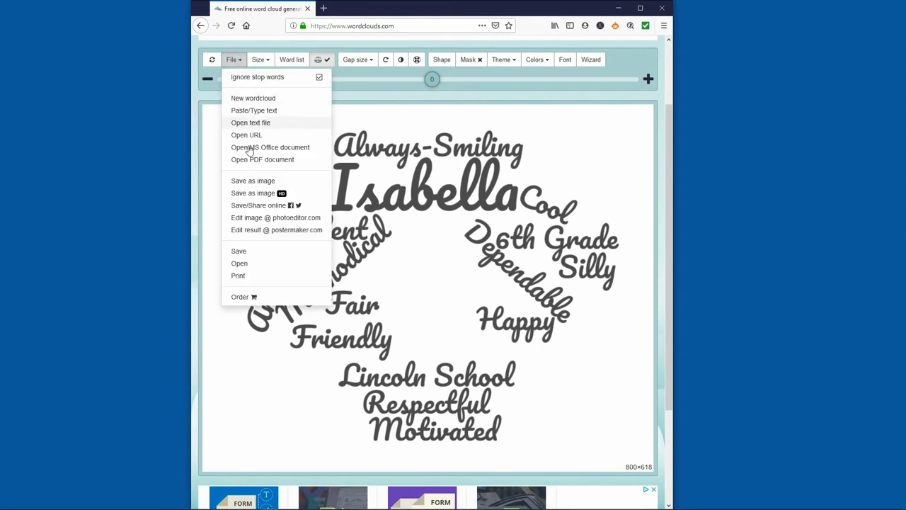
{"action": "mouse_move", "coordinate": [264, 252]}
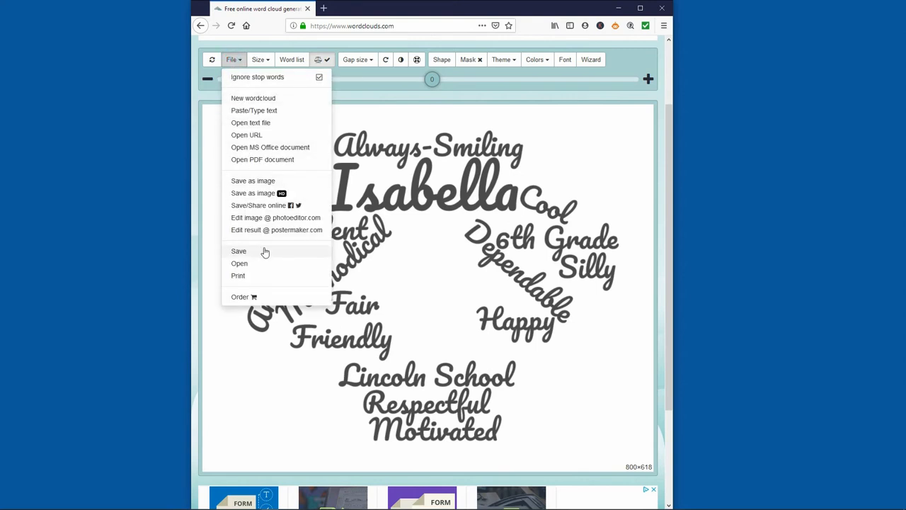
{"action": "left_click", "coordinate": [238, 251]}
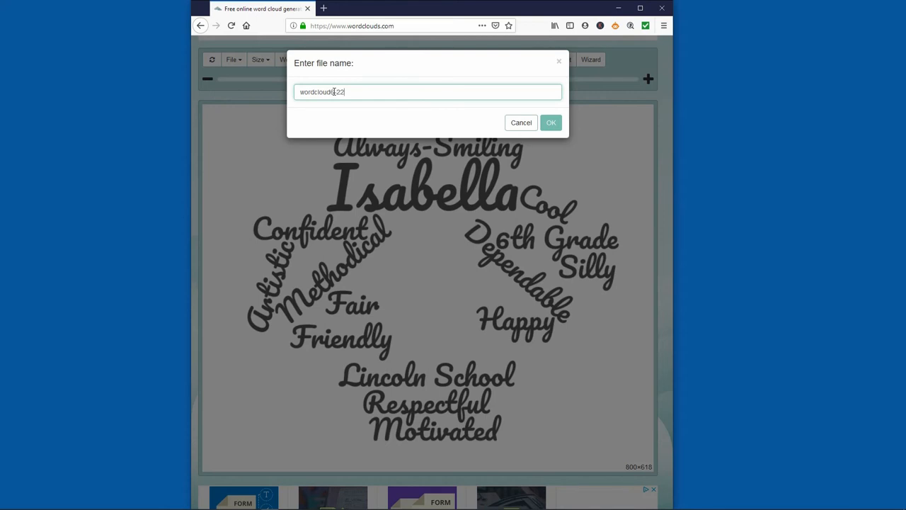
{"action": "type", "text": "-1"}
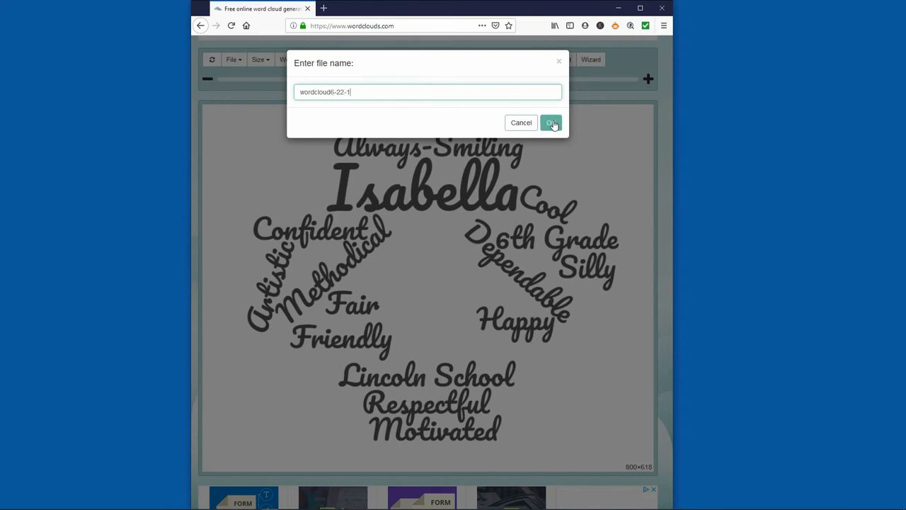
{"action": "left_click", "coordinate": [552, 122]}
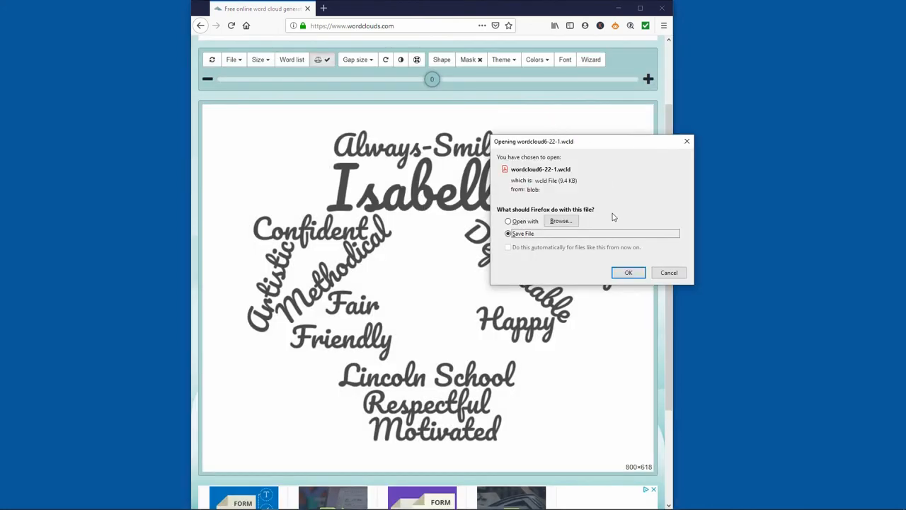
{"action": "left_click", "coordinate": [628, 272]}
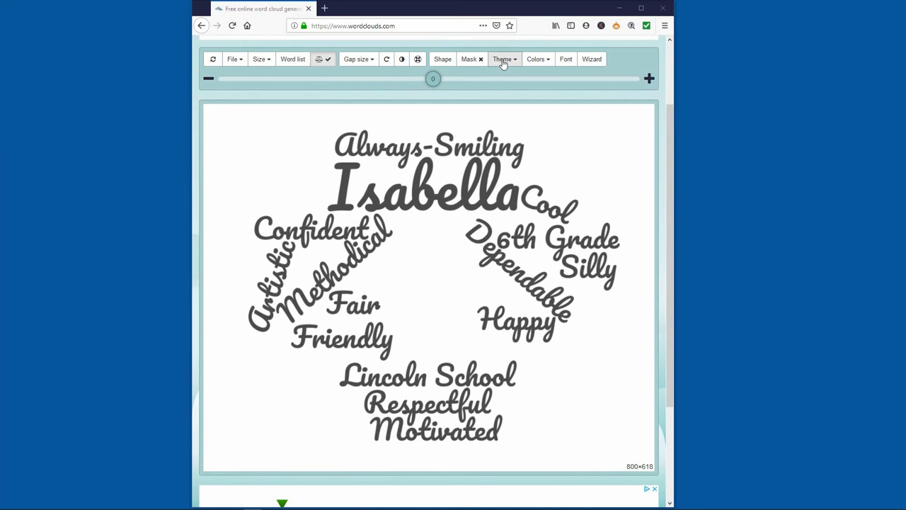
{"action": "left_click", "coordinate": [502, 59]}
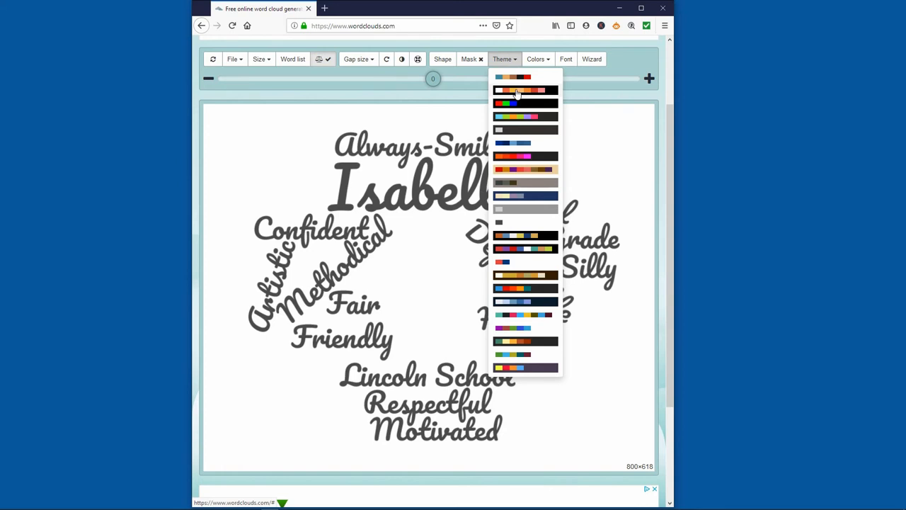
Step: Try black, teal/red/brown-on-white and tan themes, ending with purple, blue and green on white
{"action": "left_click", "coordinate": [525, 91]}
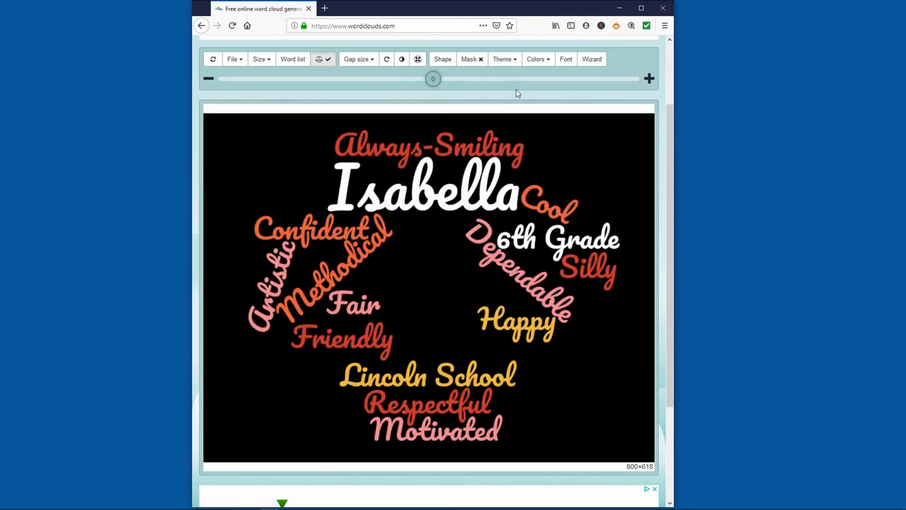
{"action": "left_click", "coordinate": [503, 59]}
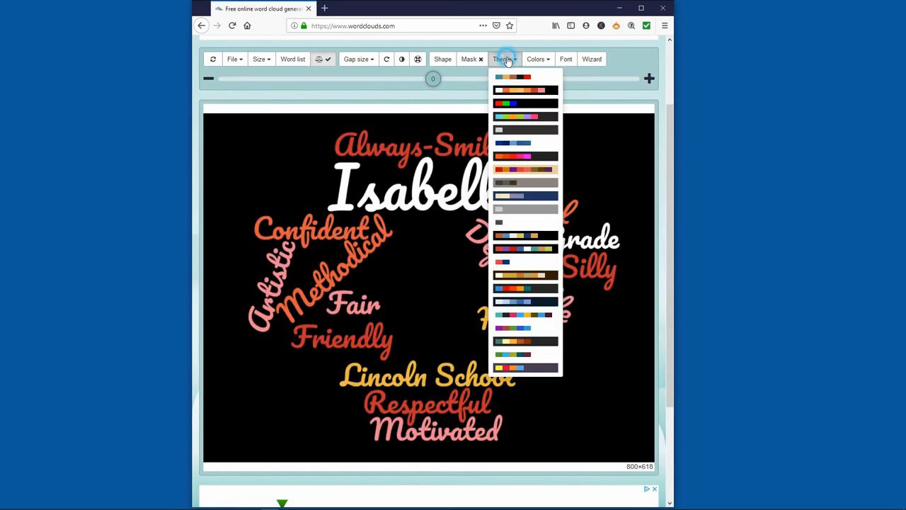
{"action": "mouse_move", "coordinate": [524, 80]}
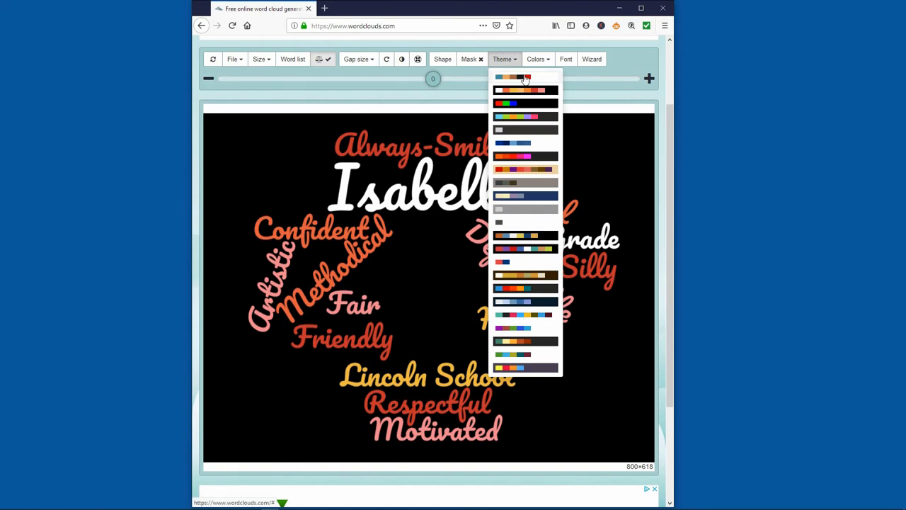
{"action": "left_click", "coordinate": [523, 77]}
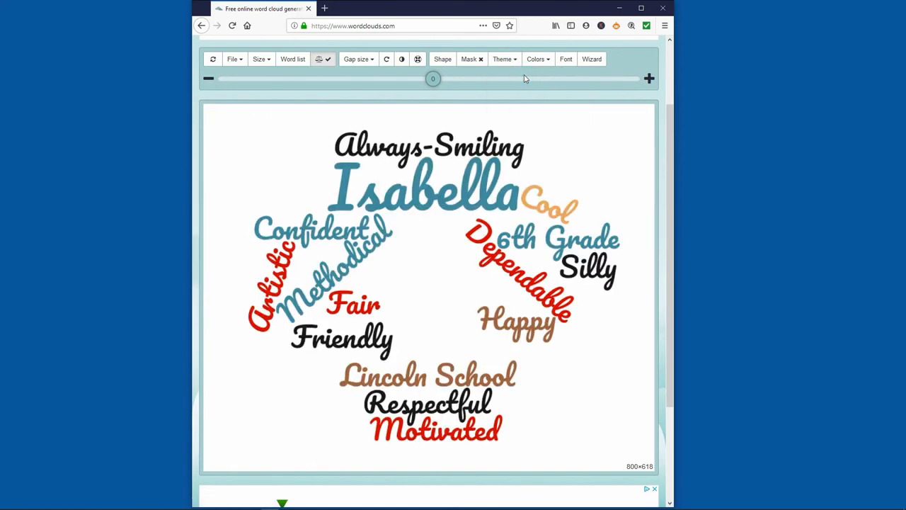
{"action": "mouse_move", "coordinate": [523, 82]}
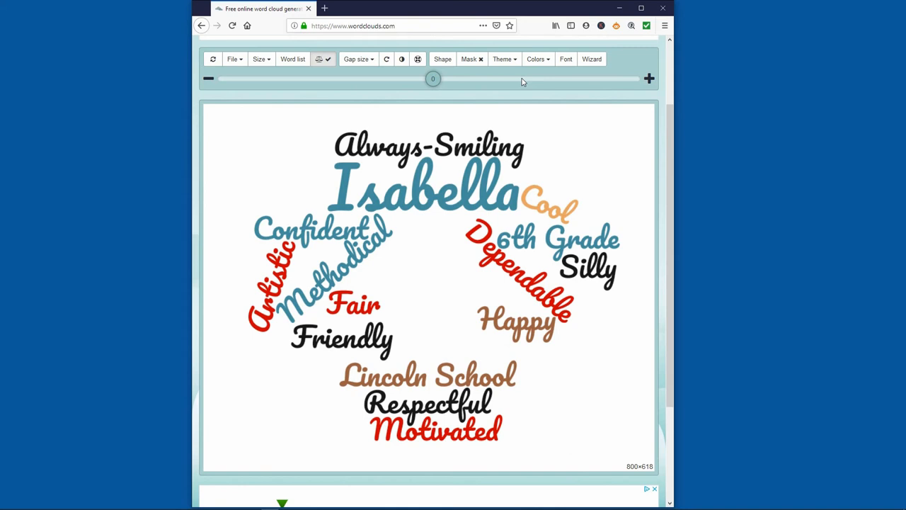
{"action": "mouse_move", "coordinate": [518, 79]}
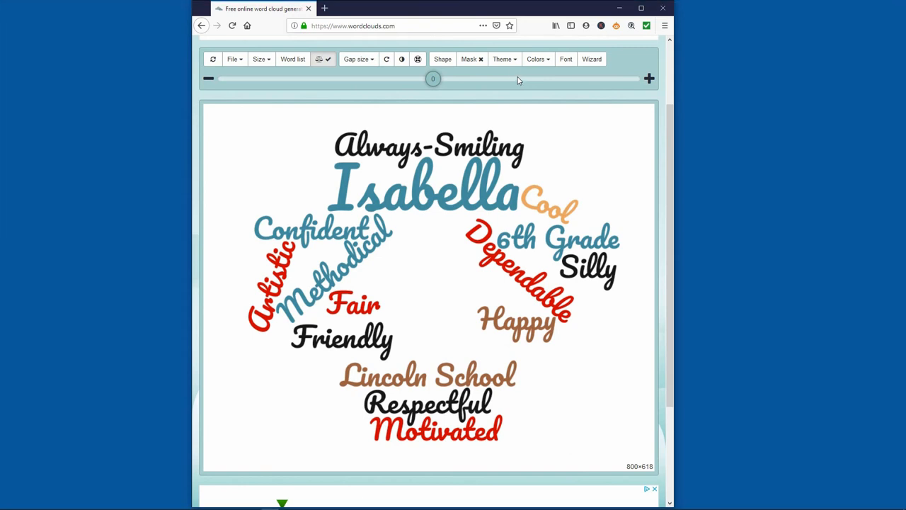
{"action": "left_click", "coordinate": [504, 60]}
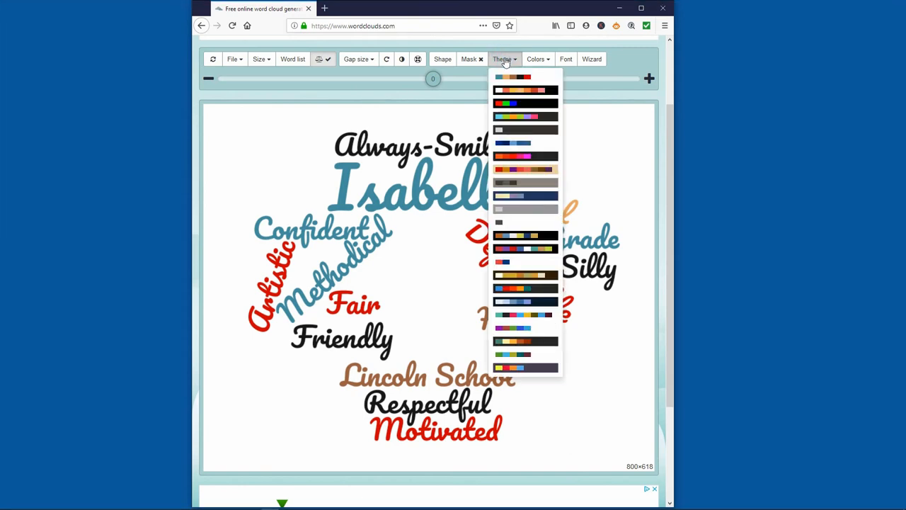
{"action": "mouse_move", "coordinate": [546, 173]}
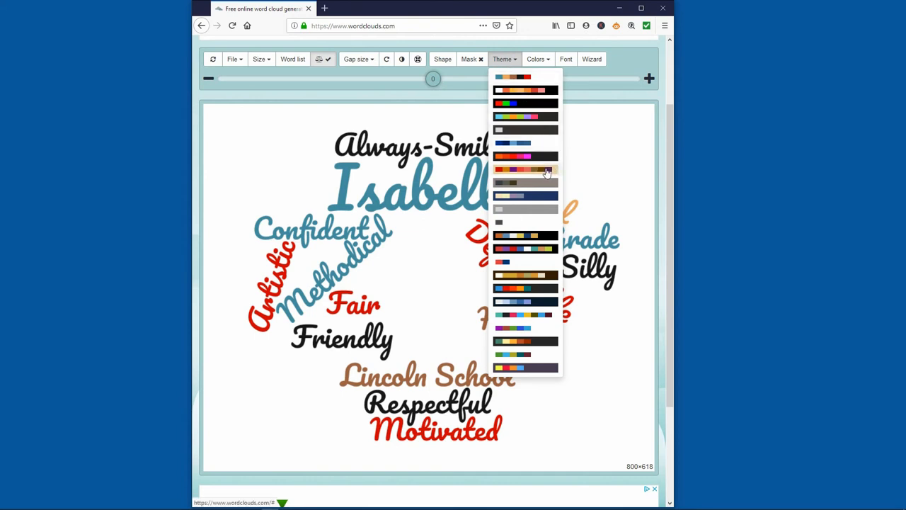
{"action": "left_click", "coordinate": [525, 170]}
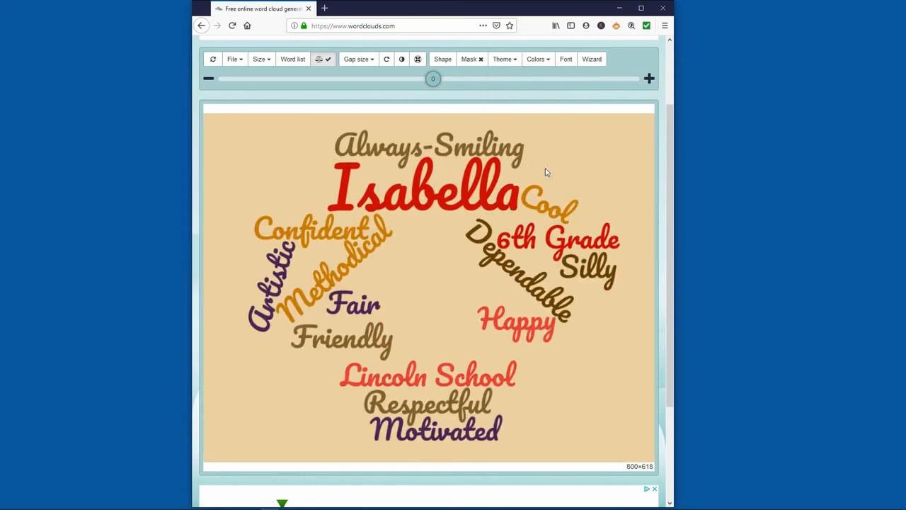
{"action": "left_click", "coordinate": [504, 59]}
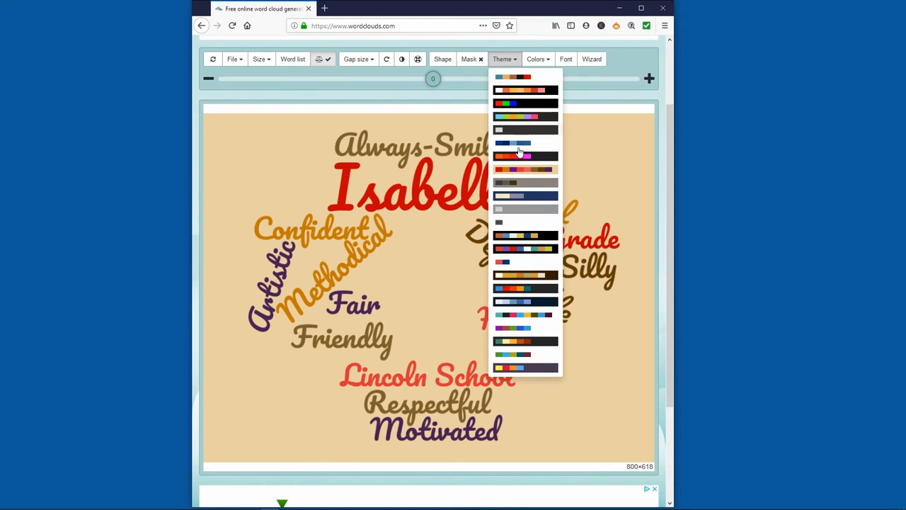
{"action": "mouse_move", "coordinate": [525, 329]}
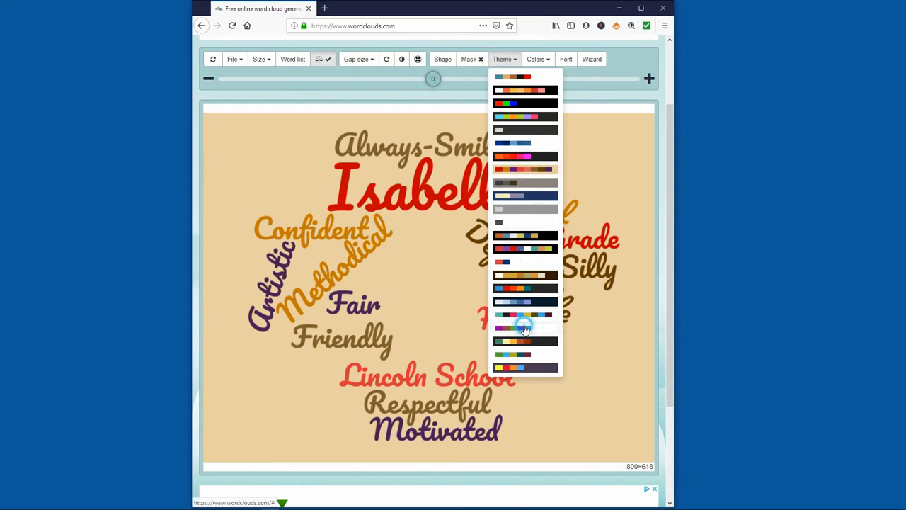
{"action": "left_click", "coordinate": [523, 328]}
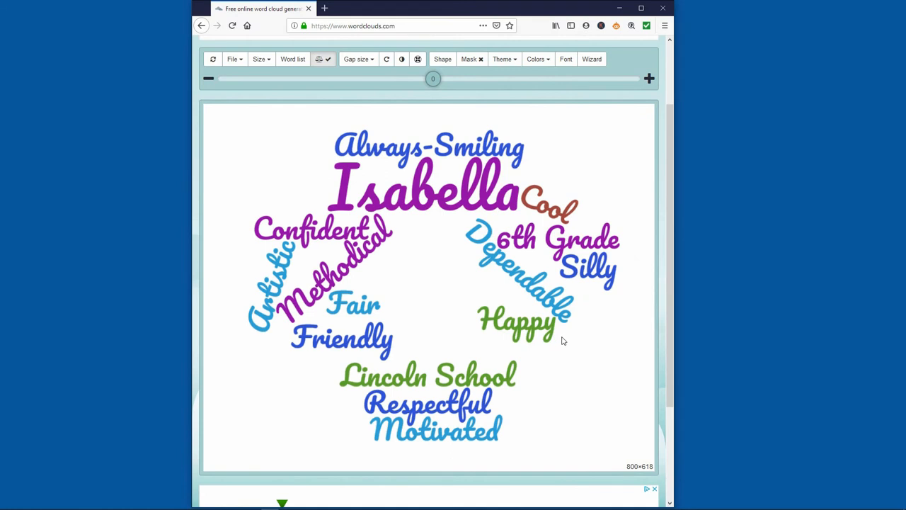
{"action": "mouse_move", "coordinate": [555, 128]}
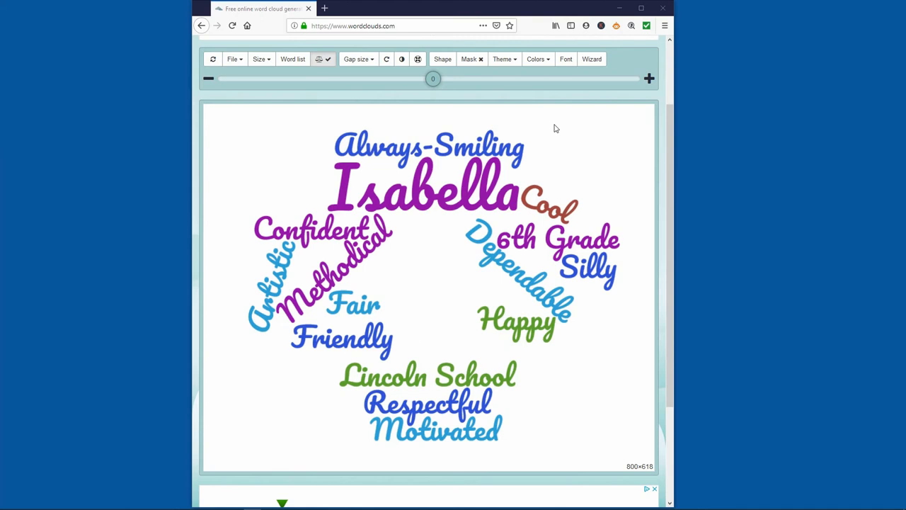
{"action": "mouse_move", "coordinate": [559, 131]}
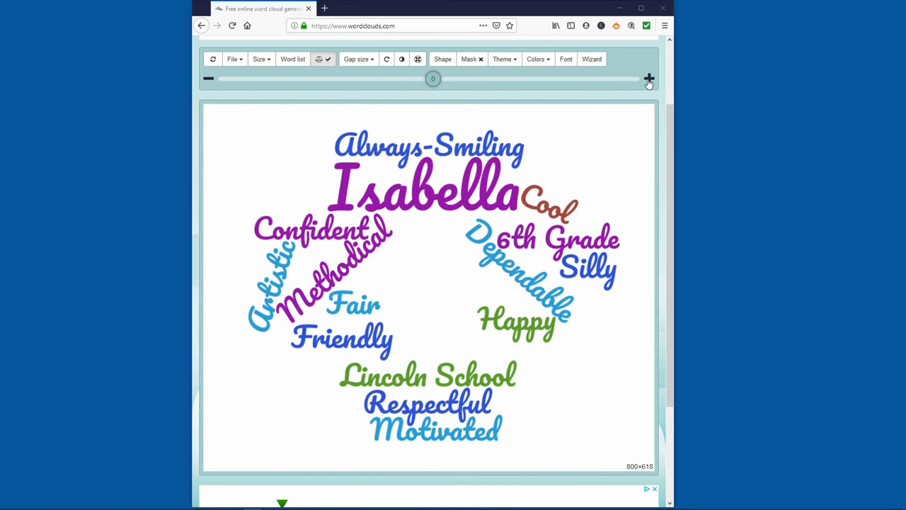
Step: Enlarge the words six steps until Artistic no longer fits, then acknowledge the not-drawn notice
{"action": "left_click", "coordinate": [648, 78]}
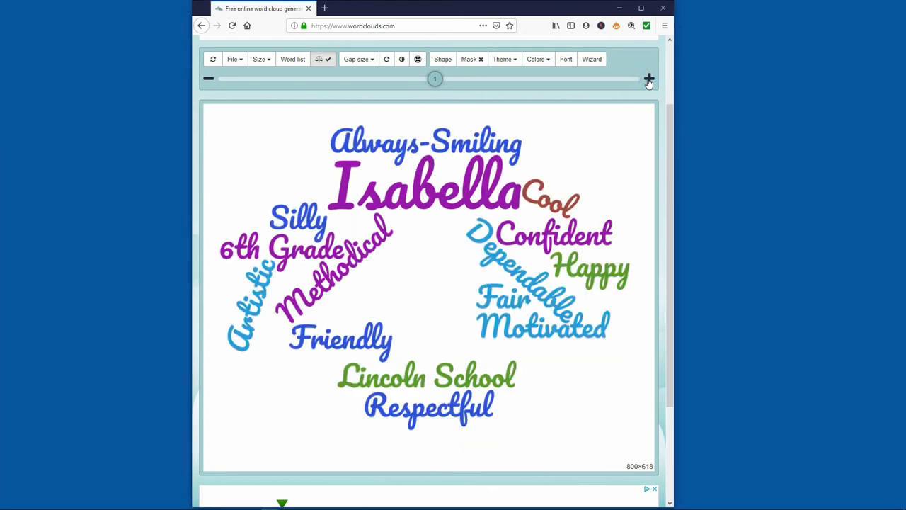
{"action": "left_click", "coordinate": [648, 79]}
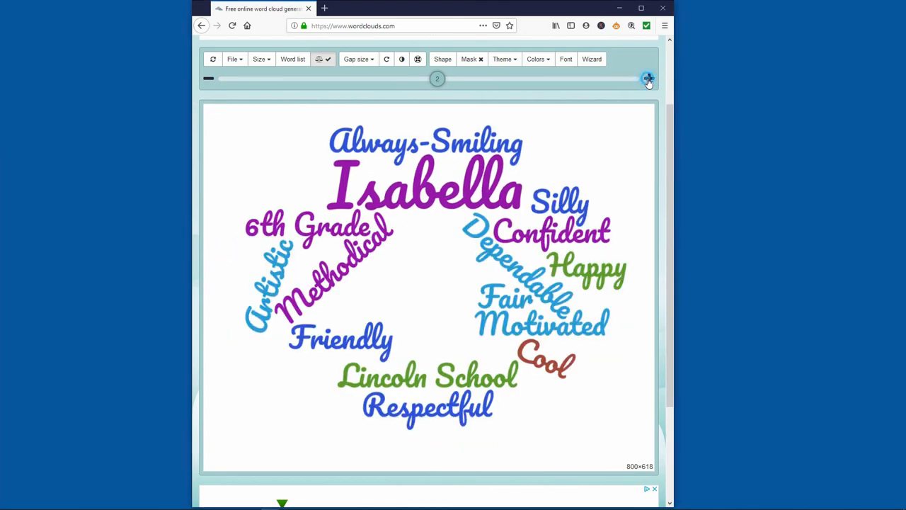
{"action": "left_click", "coordinate": [648, 78]}
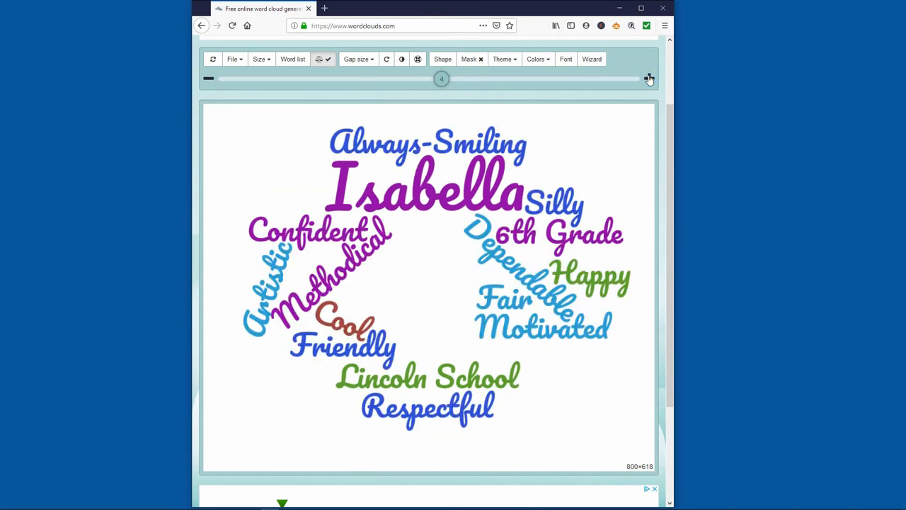
{"action": "left_click", "coordinate": [648, 79]}
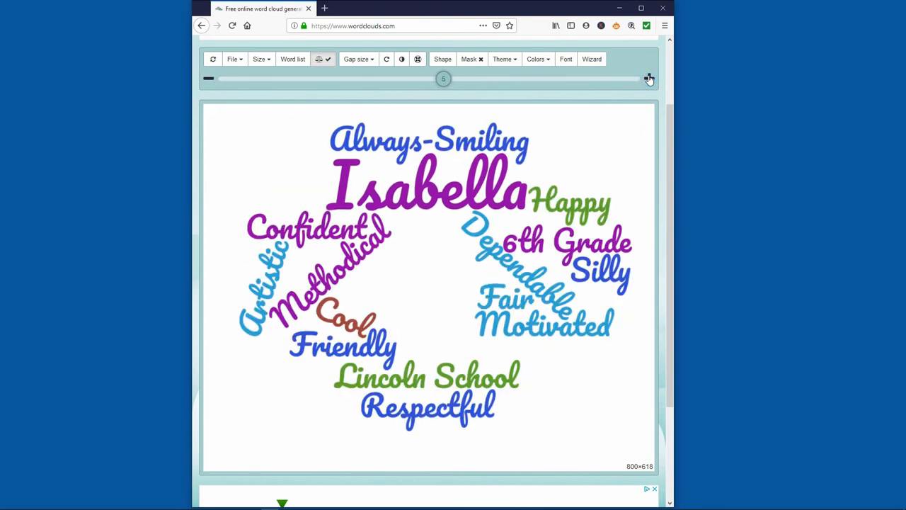
{"action": "left_click", "coordinate": [649, 78]}
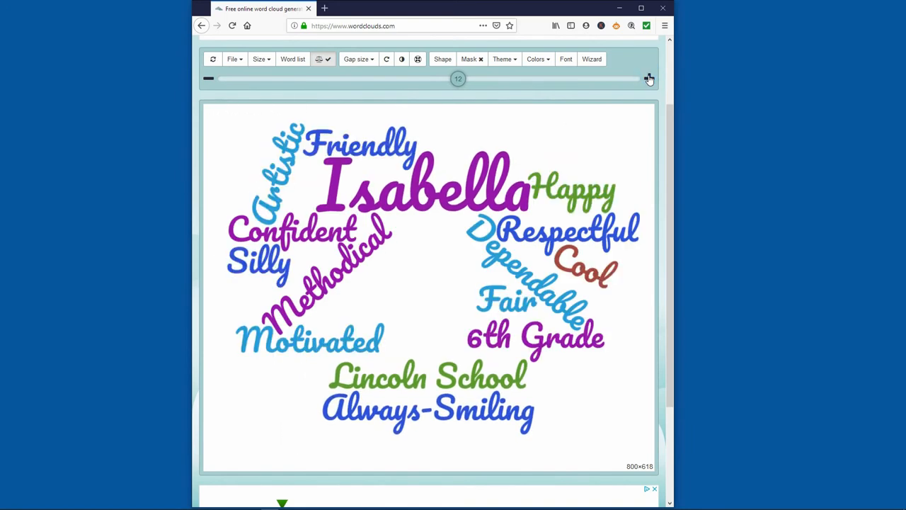
{"action": "left_click", "coordinate": [648, 79]}
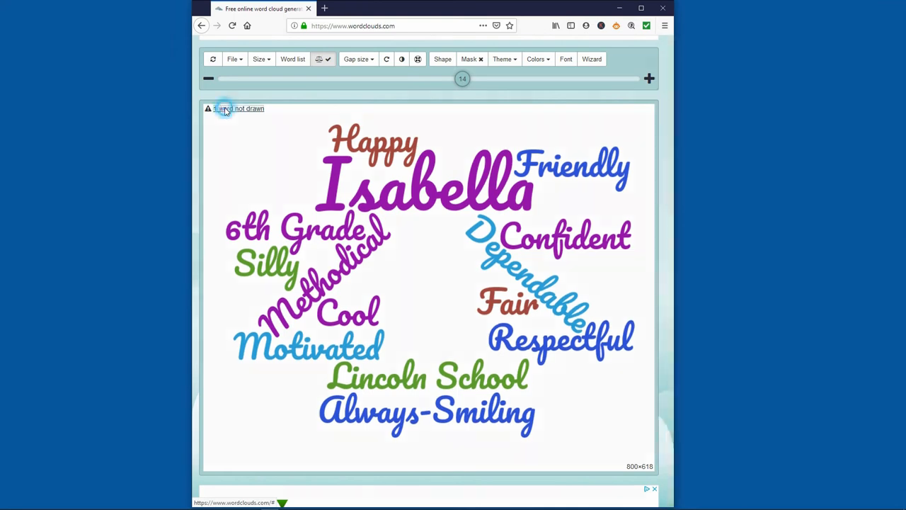
{"action": "left_click", "coordinate": [238, 107]}
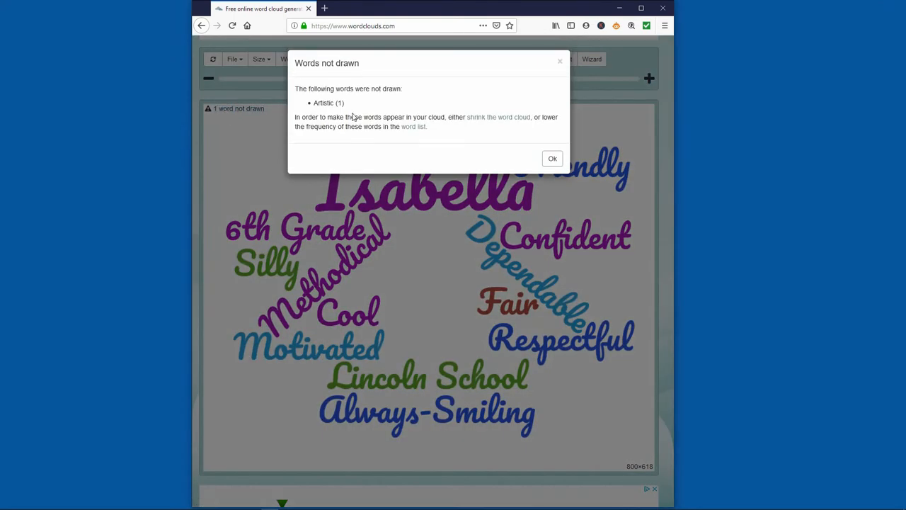
{"action": "left_click", "coordinate": [552, 159]}
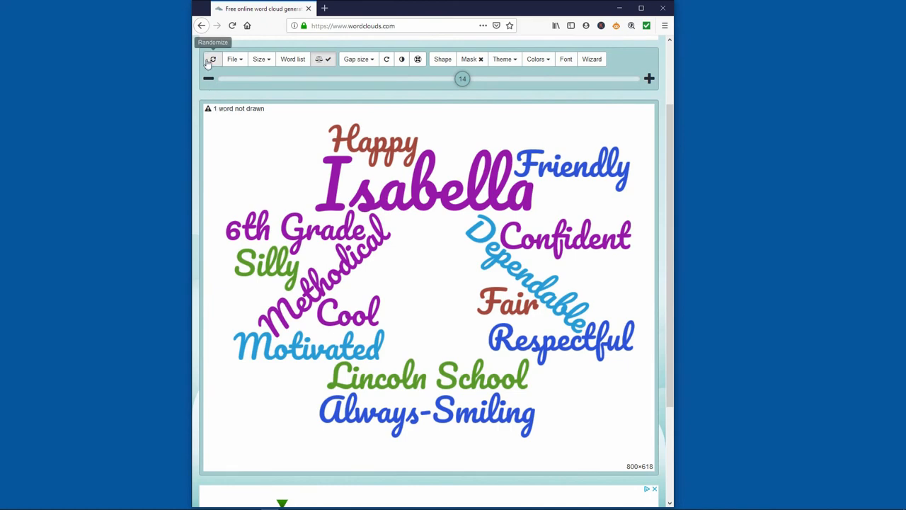
Step: Randomize the layout eight times until Isabella sits large across the top and all words fit
{"action": "left_click", "coordinate": [212, 60]}
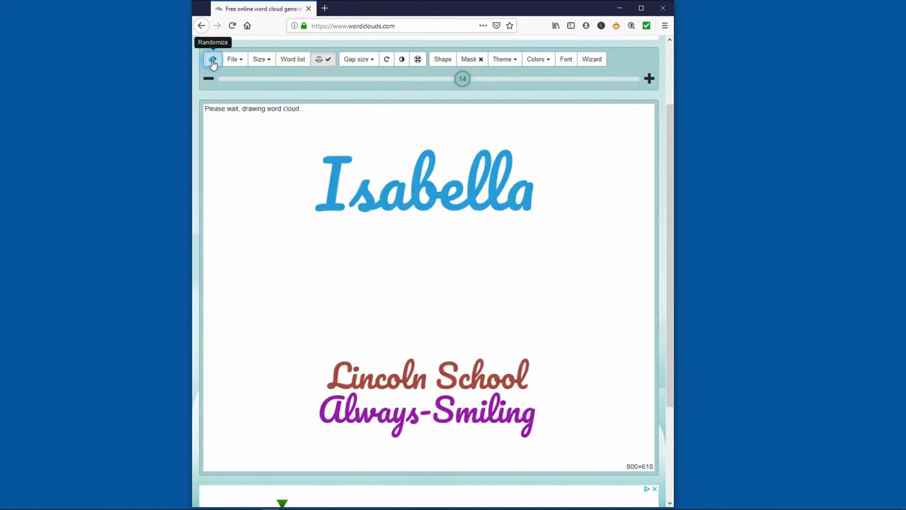
{"action": "left_click", "coordinate": [212, 60]}
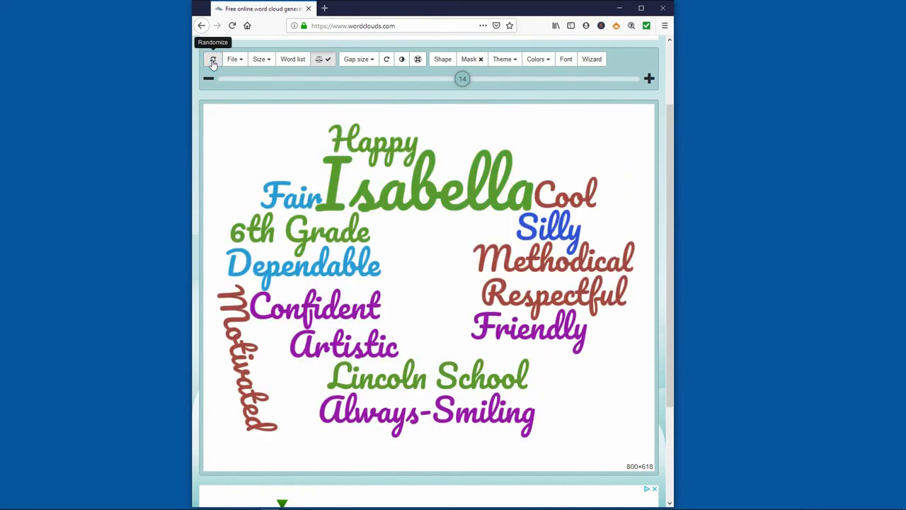
{"action": "mouse_move", "coordinate": [179, 82]}
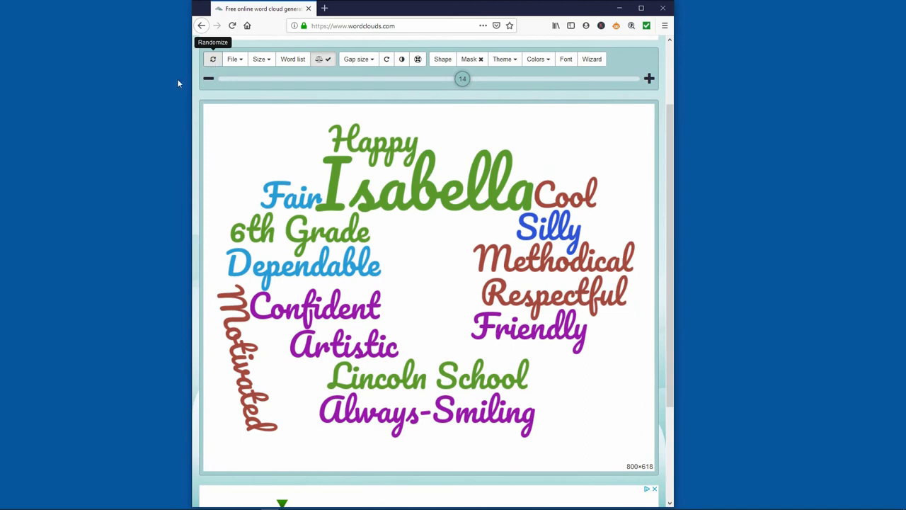
{"action": "mouse_move", "coordinate": [213, 119]}
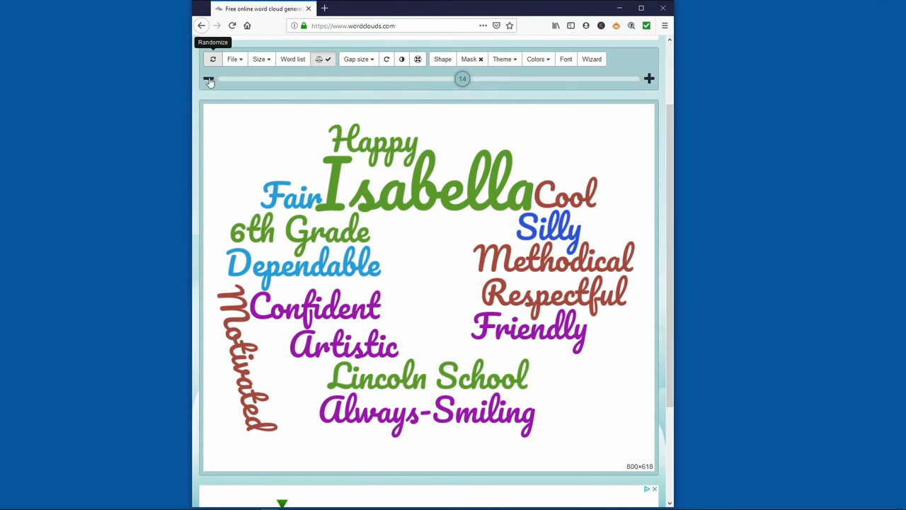
{"action": "left_click", "coordinate": [211, 59]}
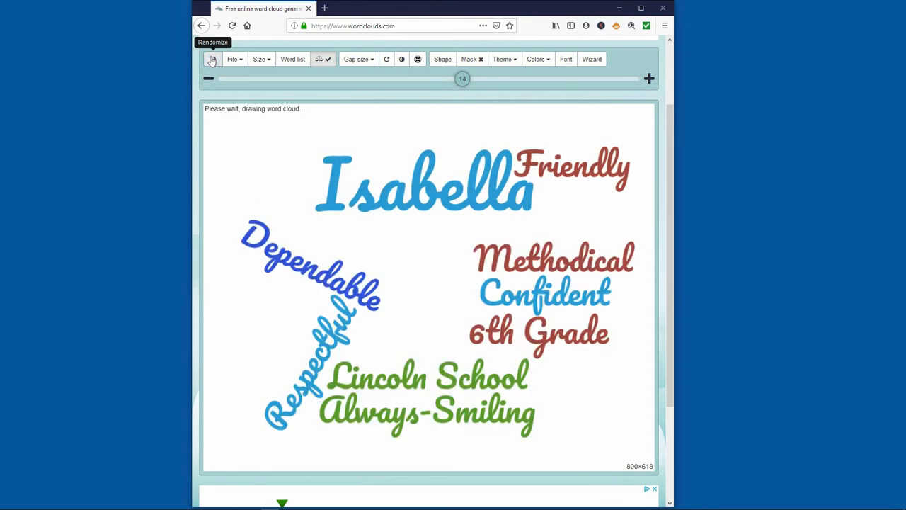
{"action": "left_click", "coordinate": [211, 59]}
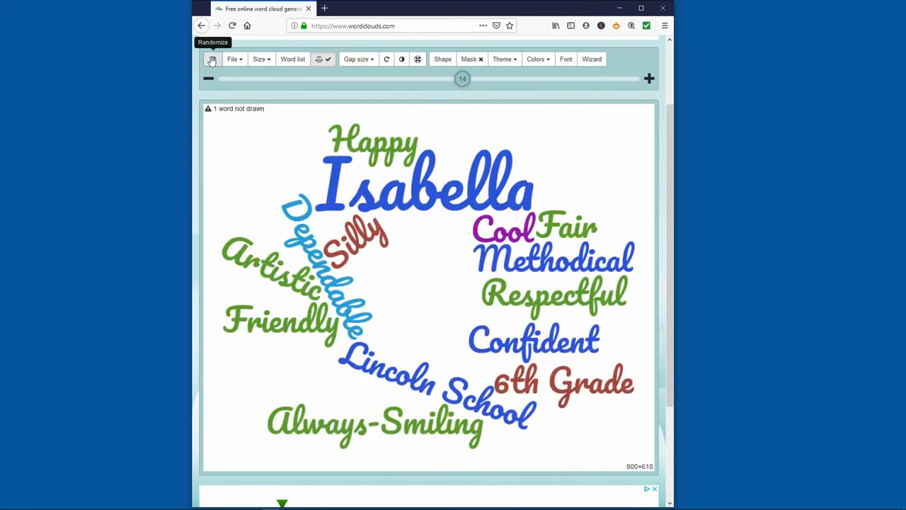
{"action": "left_click", "coordinate": [211, 59]}
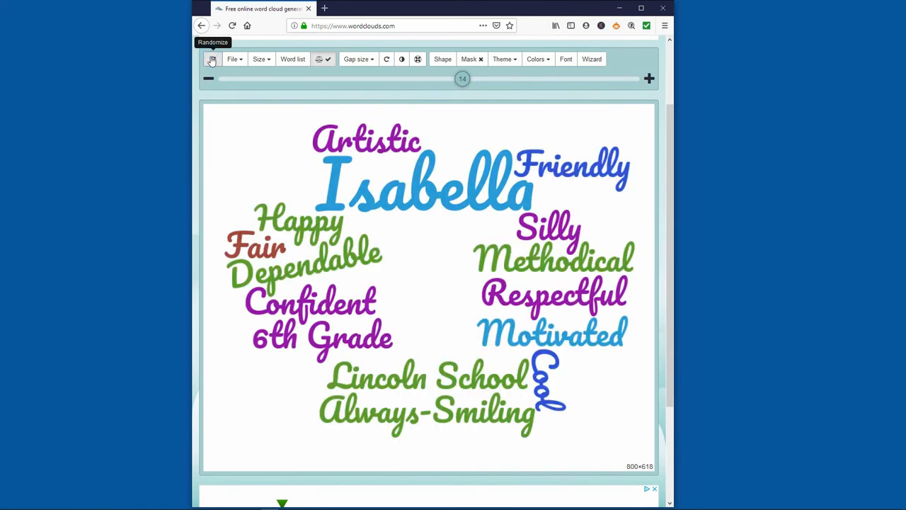
{"action": "left_click", "coordinate": [211, 59]}
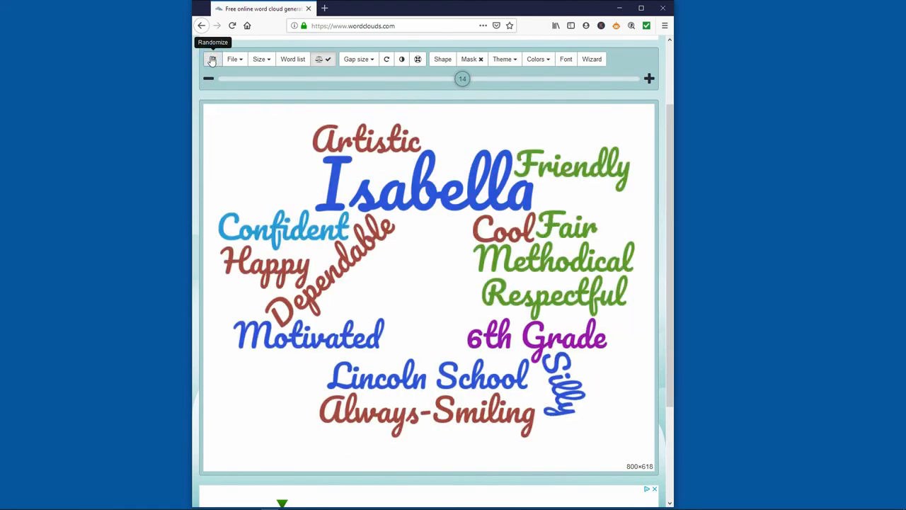
{"action": "mouse_move", "coordinate": [218, 116]}
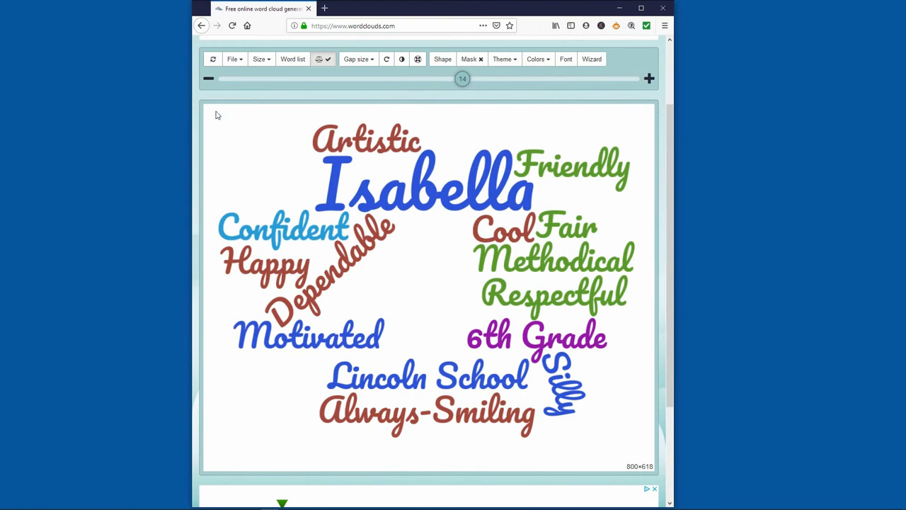
{"action": "mouse_move", "coordinate": [212, 60]}
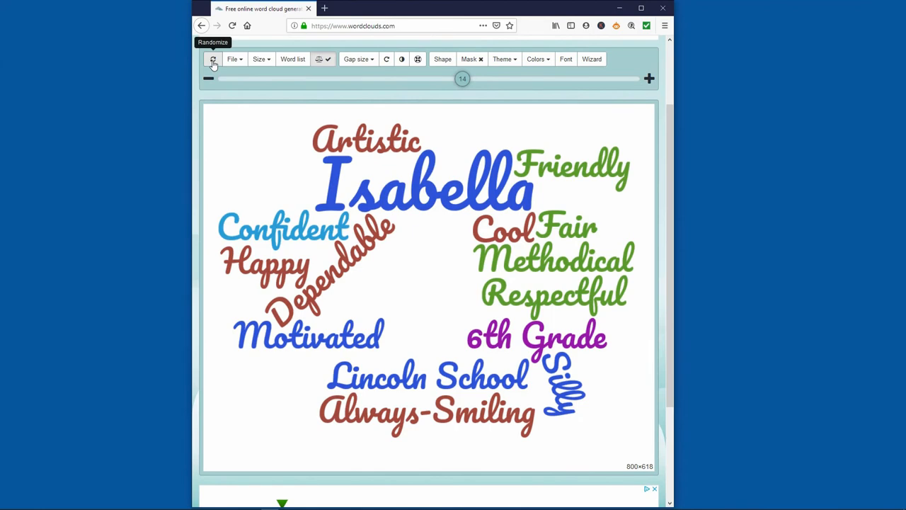
{"action": "left_click", "coordinate": [212, 59]}
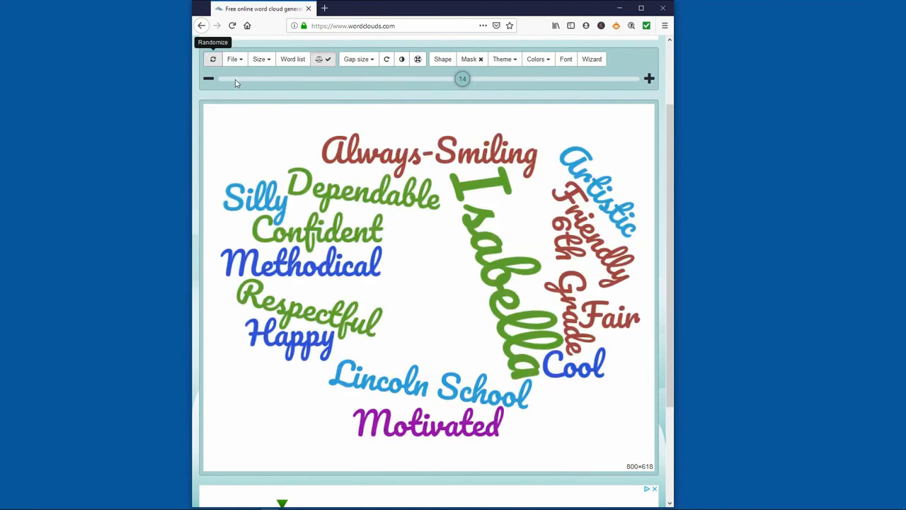
{"action": "left_click", "coordinate": [212, 59]}
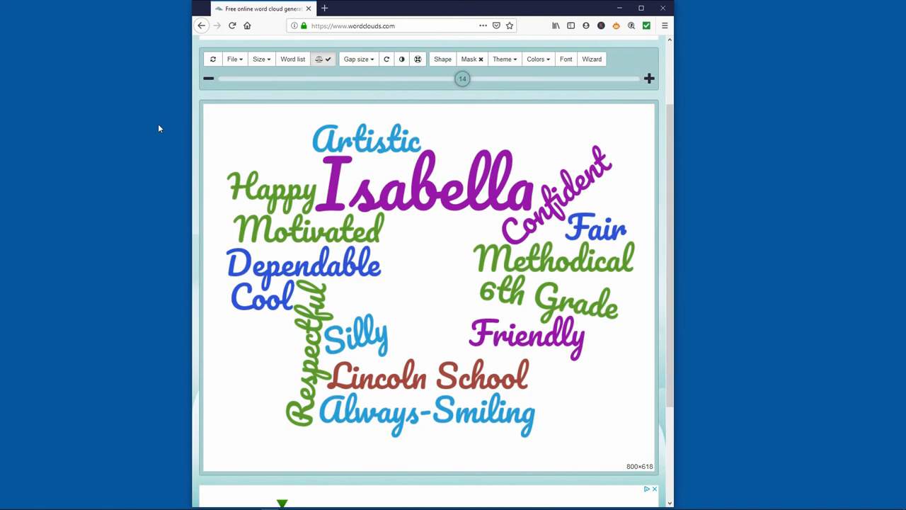
{"action": "mouse_move", "coordinate": [172, 130]}
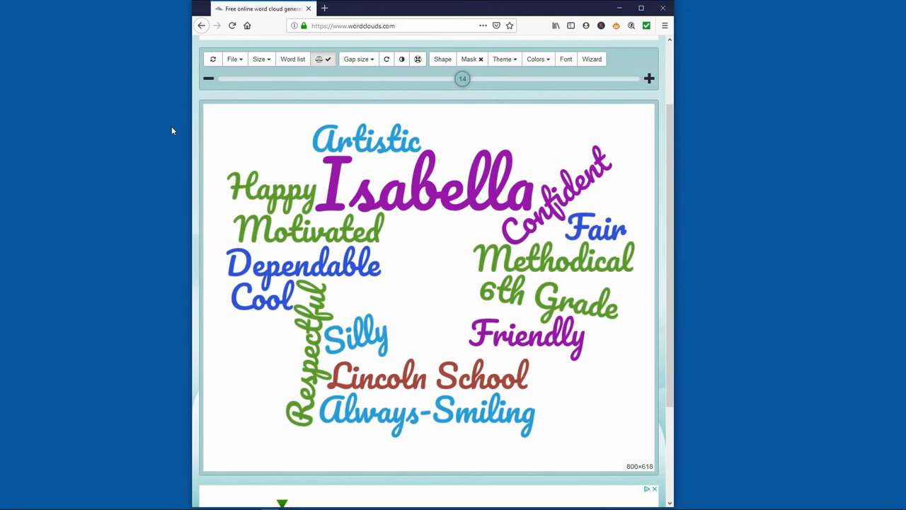
Step: Save the Isabella-on-top layout as a second project file with a '622-' dated name
{"action": "left_click", "coordinate": [232, 60]}
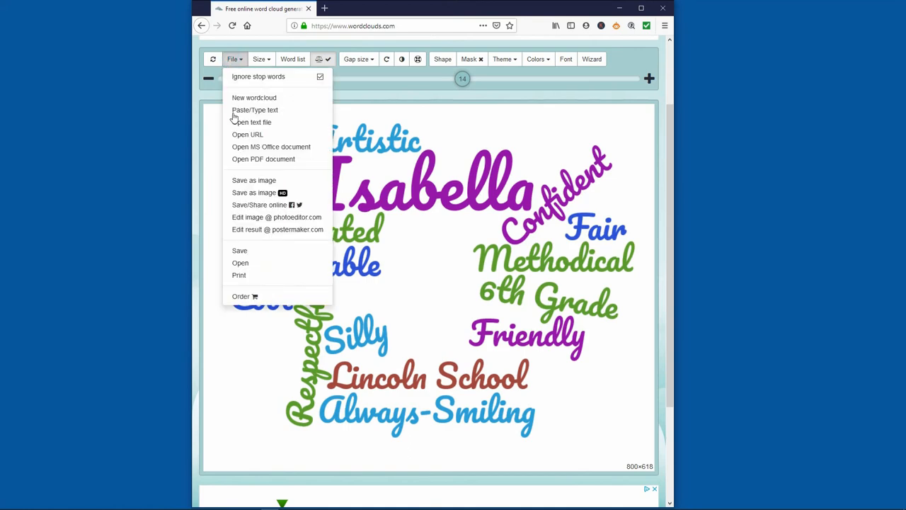
{"action": "left_click", "coordinate": [240, 249]}
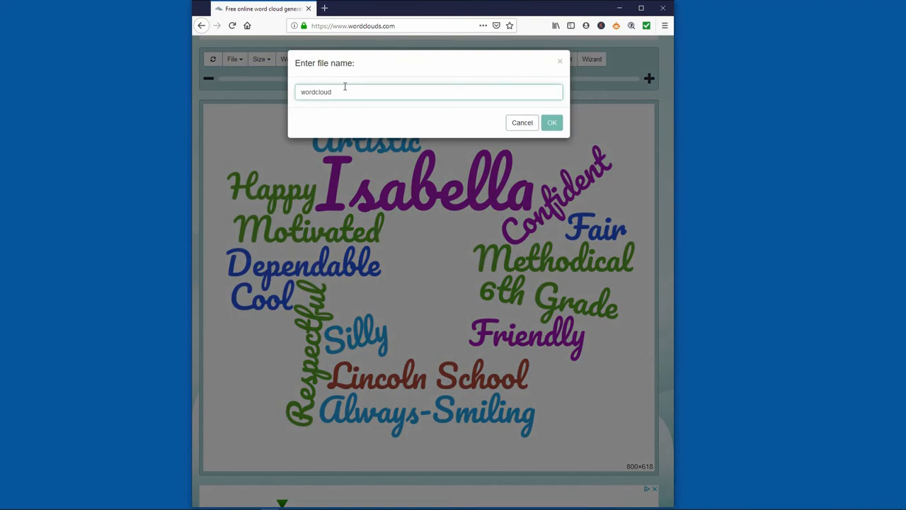
{"action": "type", "text": "622-"}
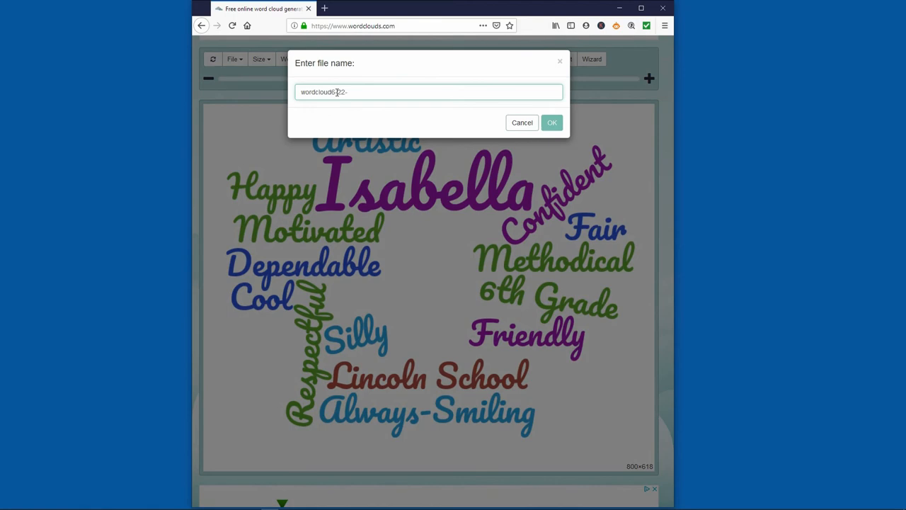
{"action": "left_click", "coordinate": [552, 122]}
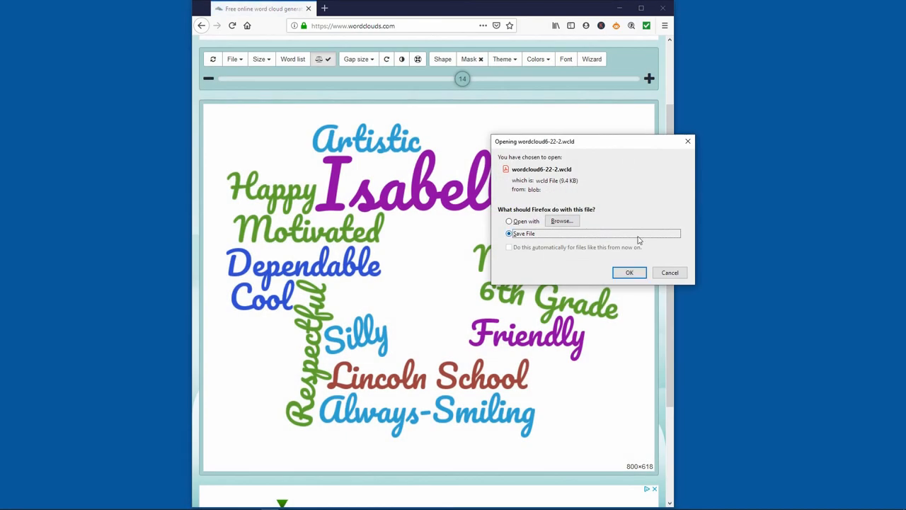
{"action": "left_click", "coordinate": [629, 272]}
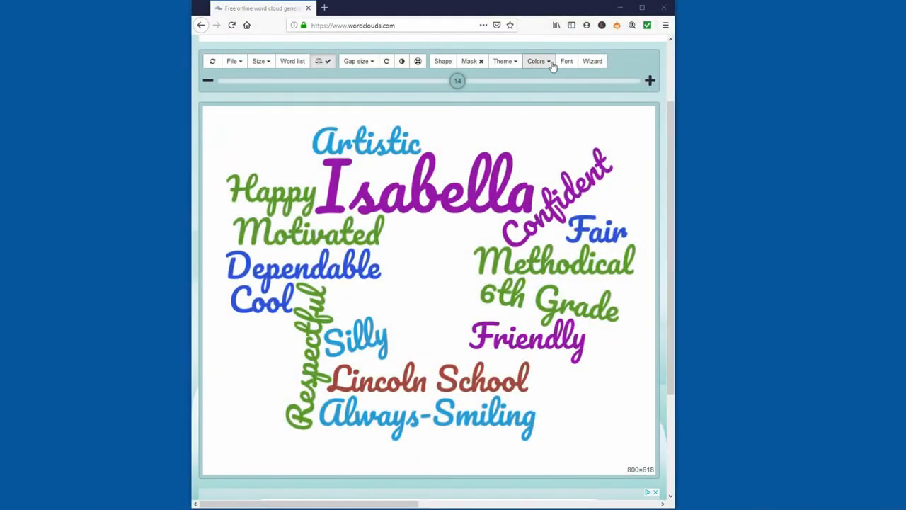
Step: Change the cloud background colour from white to light blue #A6FEEF
{"action": "left_click", "coordinate": [536, 61]}
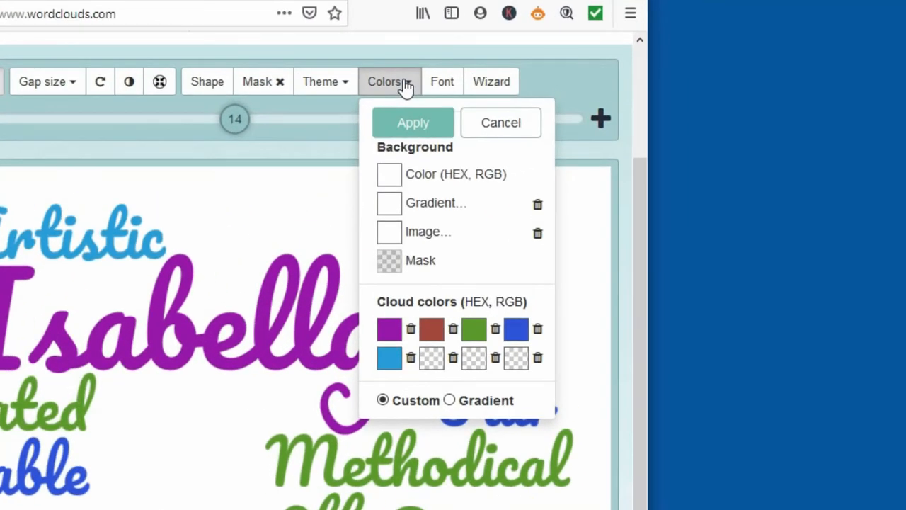
{"action": "mouse_move", "coordinate": [416, 147]}
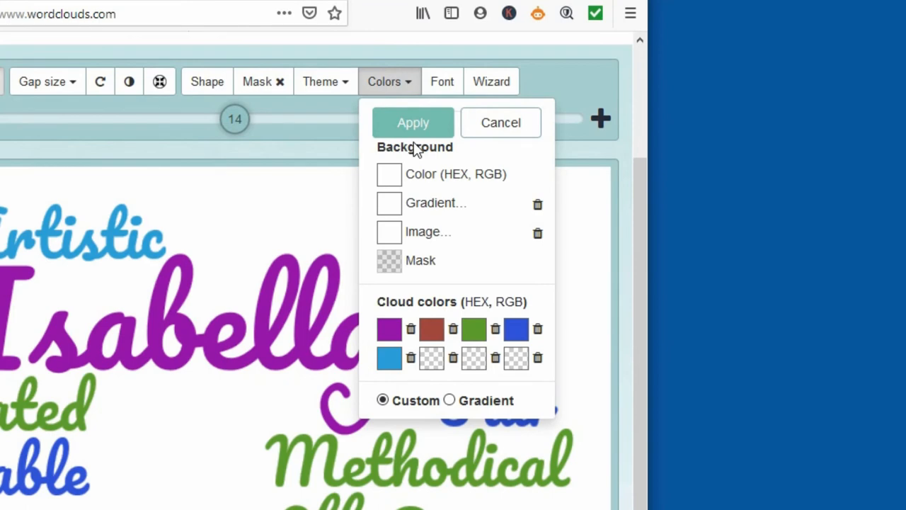
{"action": "mouse_move", "coordinate": [456, 177]}
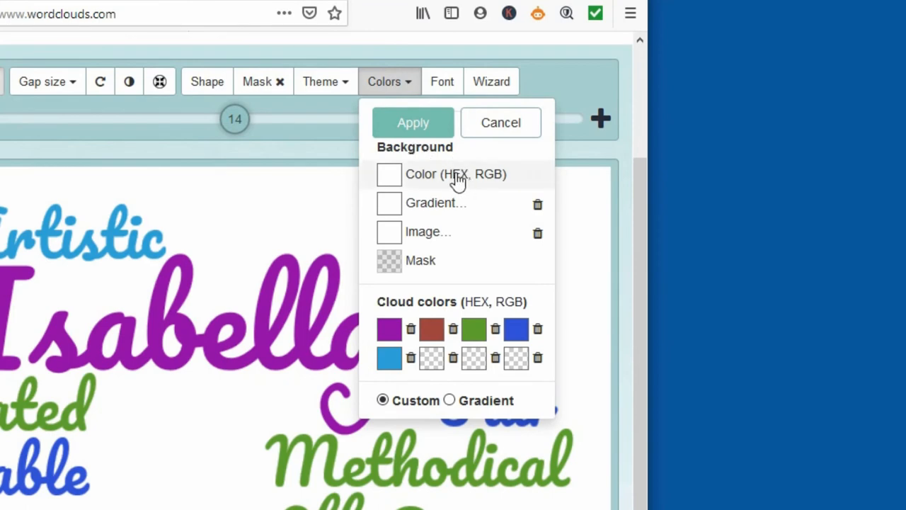
{"action": "left_click", "coordinate": [456, 174]}
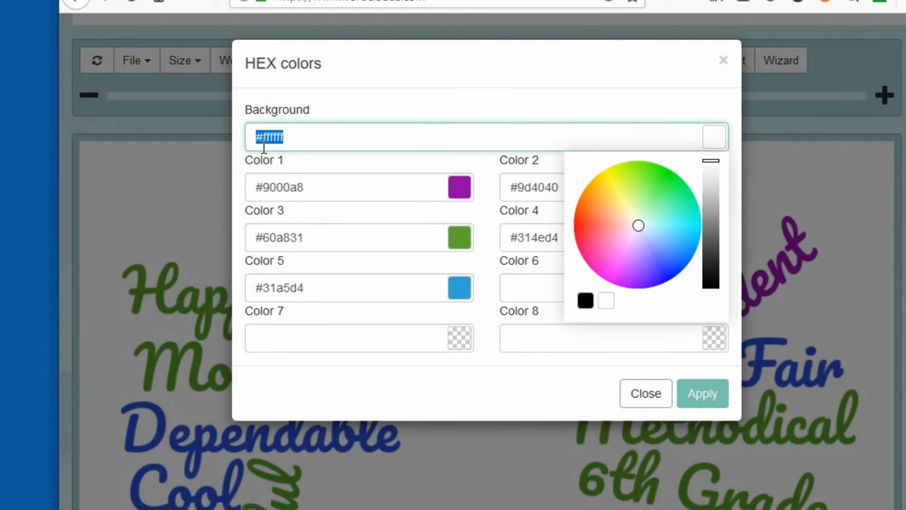
{"action": "type", "text": "#A"}
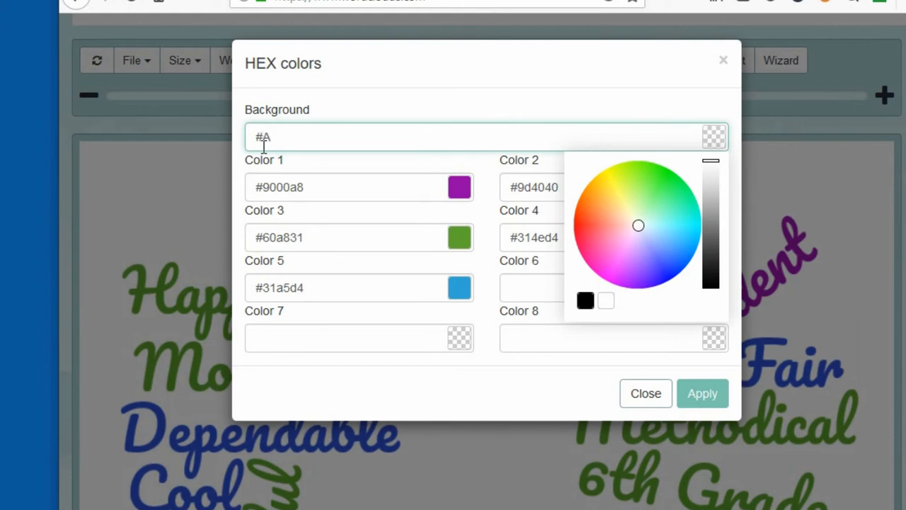
{"action": "type", "text": "6FEEF"}
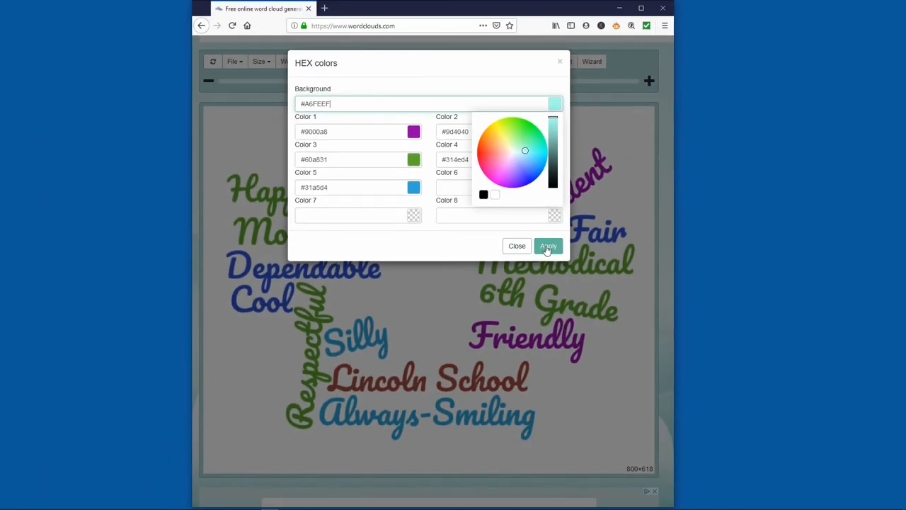
{"action": "left_click", "coordinate": [548, 246]}
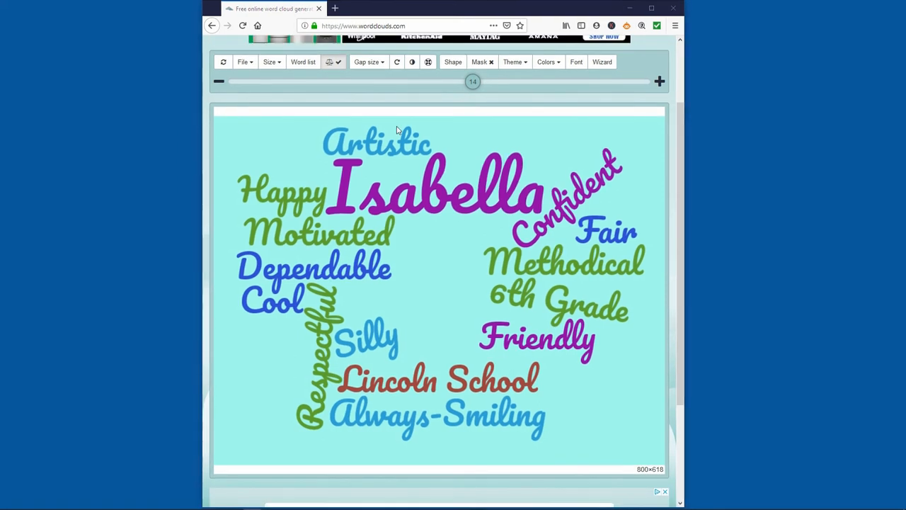
Step: Download the cloud as an HD PNG image named wordcloudIsabella
{"action": "left_click", "coordinate": [243, 62]}
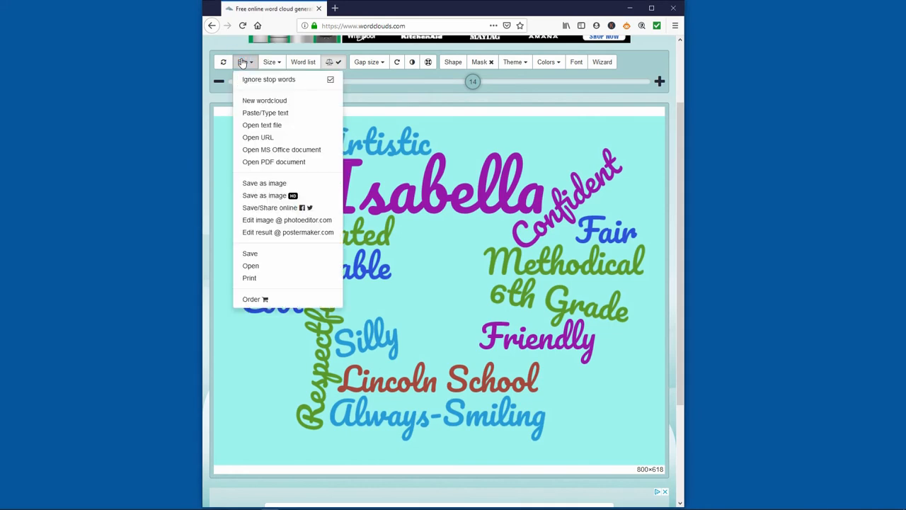
{"action": "mouse_move", "coordinate": [271, 195]}
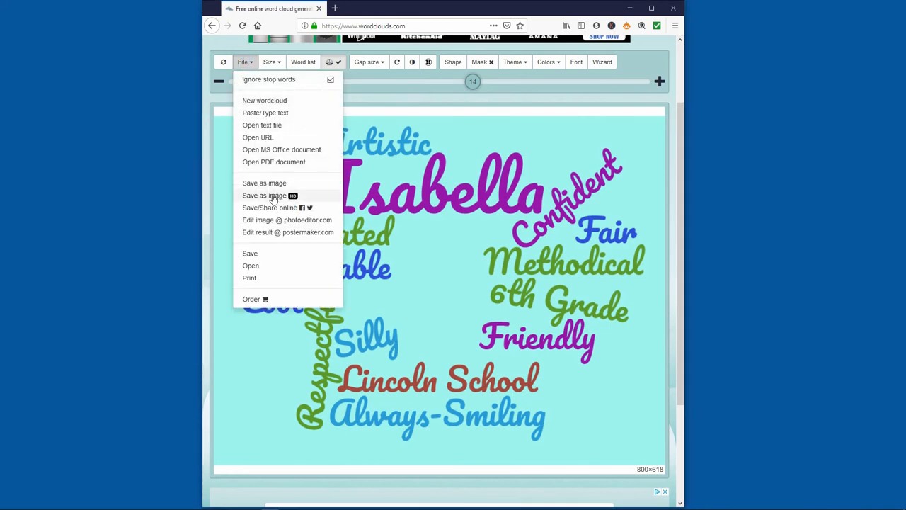
{"action": "left_click", "coordinate": [263, 183]}
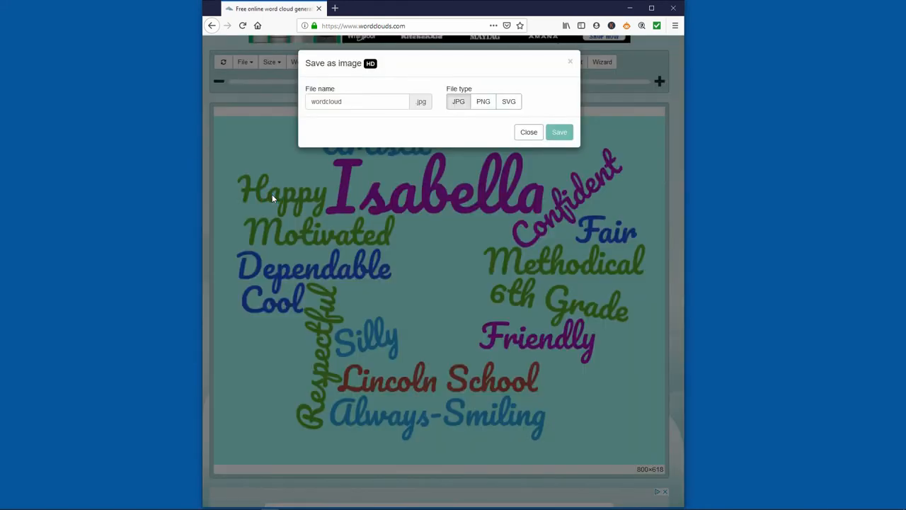
{"action": "left_click", "coordinate": [357, 101]}
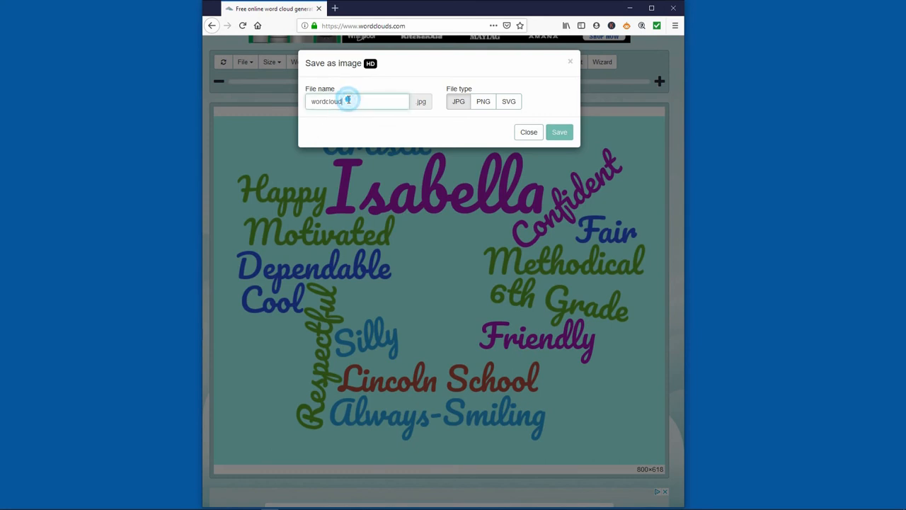
{"action": "type", "text": "Isabella"}
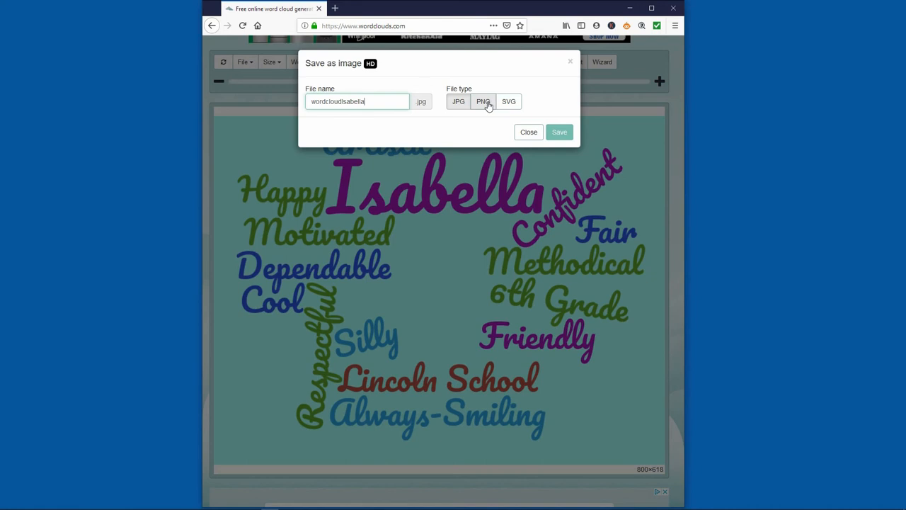
{"action": "left_click", "coordinate": [483, 102]}
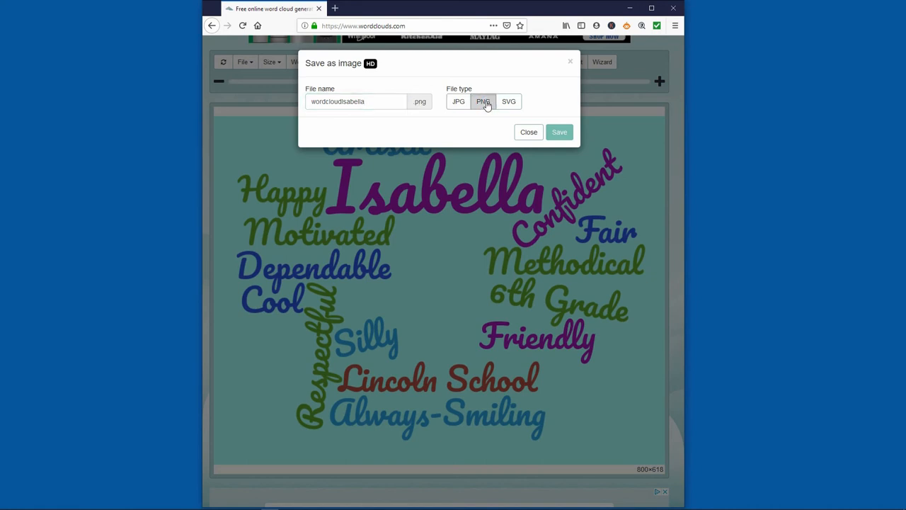
{"action": "mouse_move", "coordinate": [559, 133]}
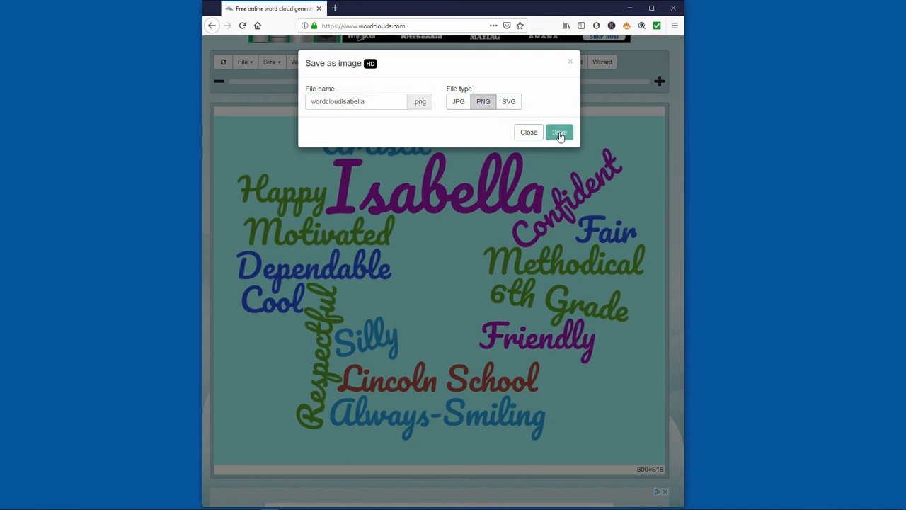
{"action": "left_click", "coordinate": [558, 132]}
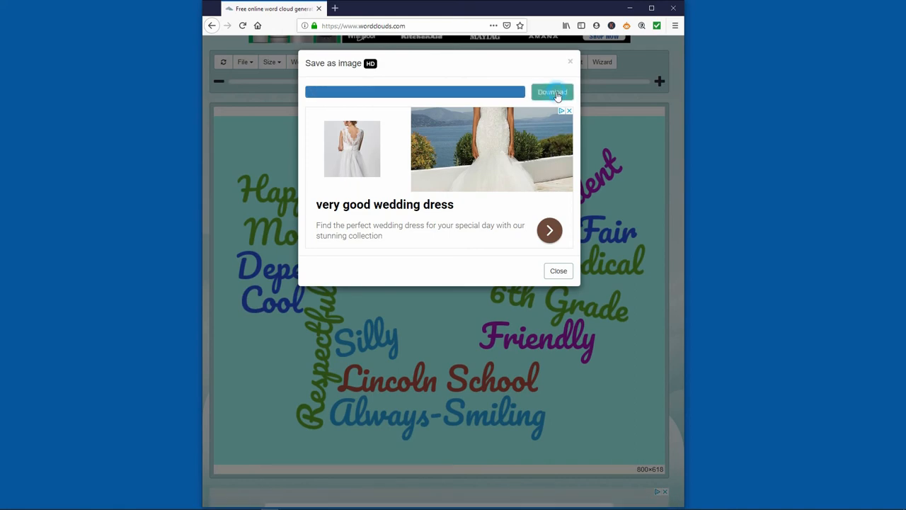
{"action": "left_click", "coordinate": [552, 91]}
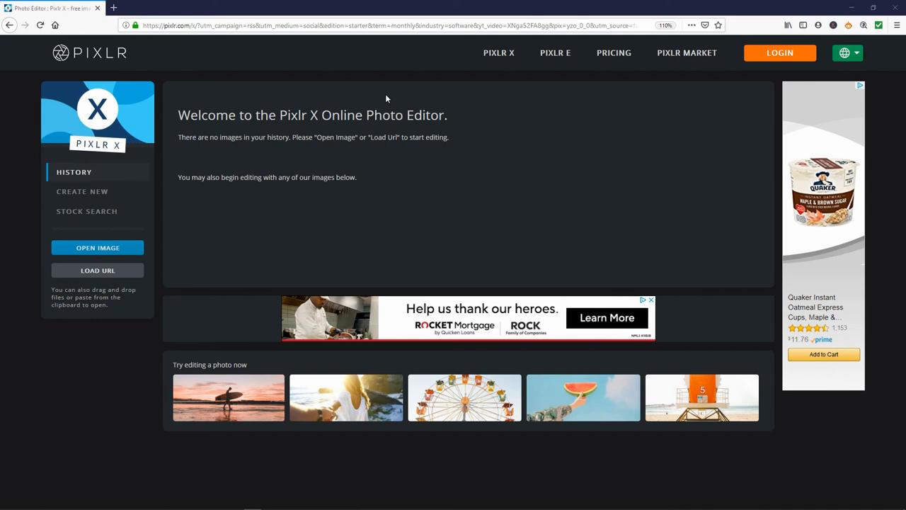
{"action": "mouse_move", "coordinate": [116, 247]}
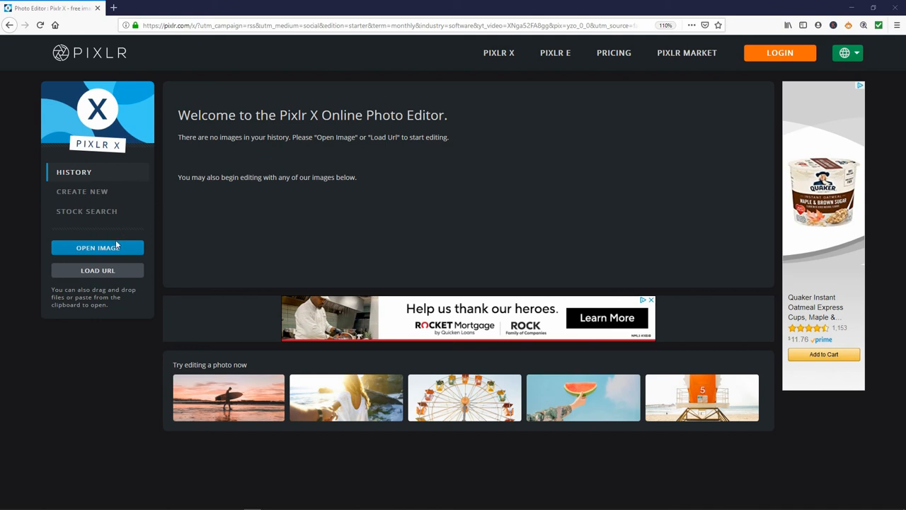
Step: Open the saved Oval PNG with its transparent cutout as the Pixlr X working document
{"action": "left_click", "coordinate": [97, 246]}
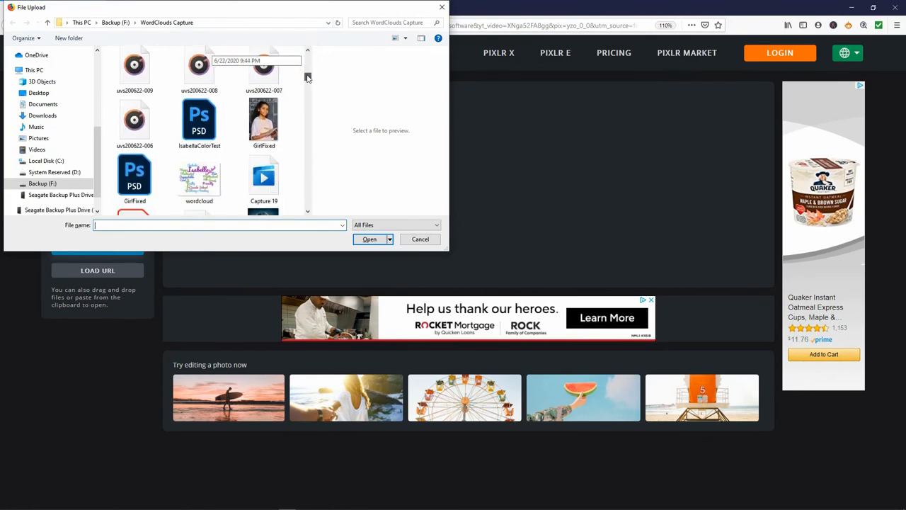
{"action": "scroll", "scroll_direction": "down", "scroll_amount": 3}
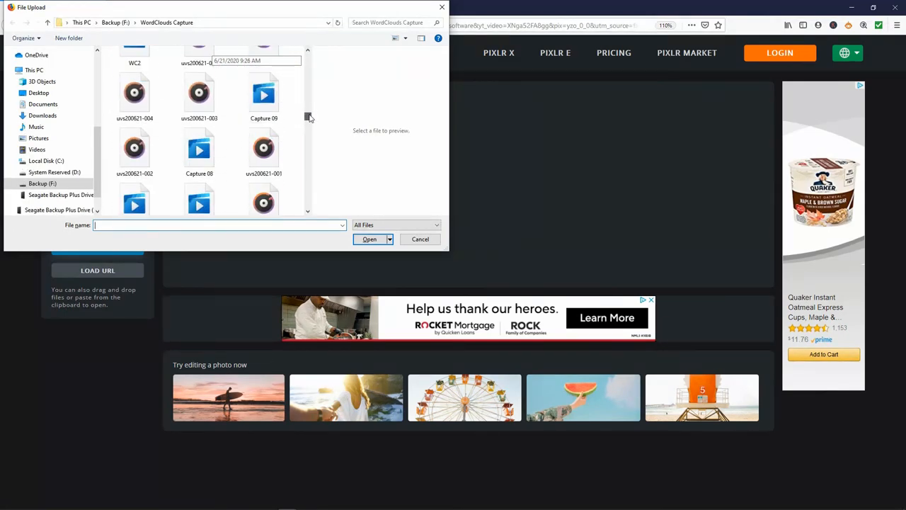
{"action": "scroll", "scroll_direction": "up", "scroll_amount": 3}
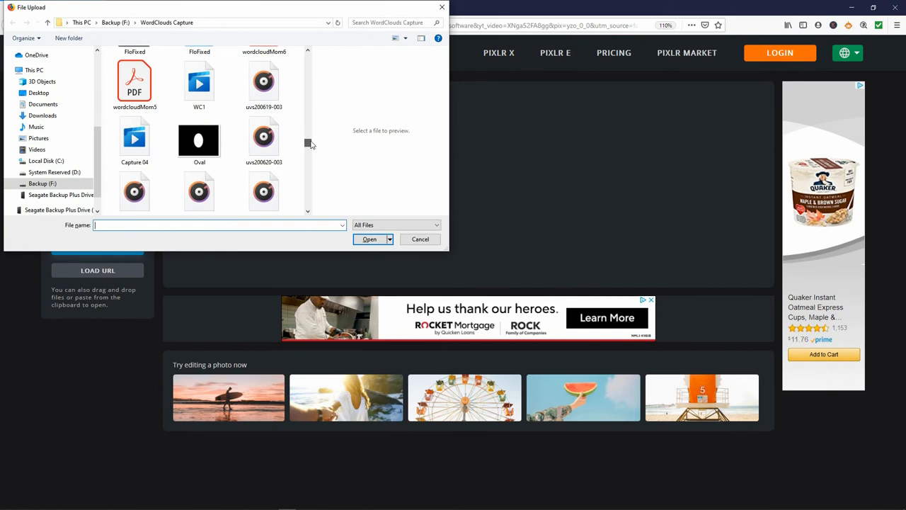
{"action": "left_click", "coordinate": [198, 140]}
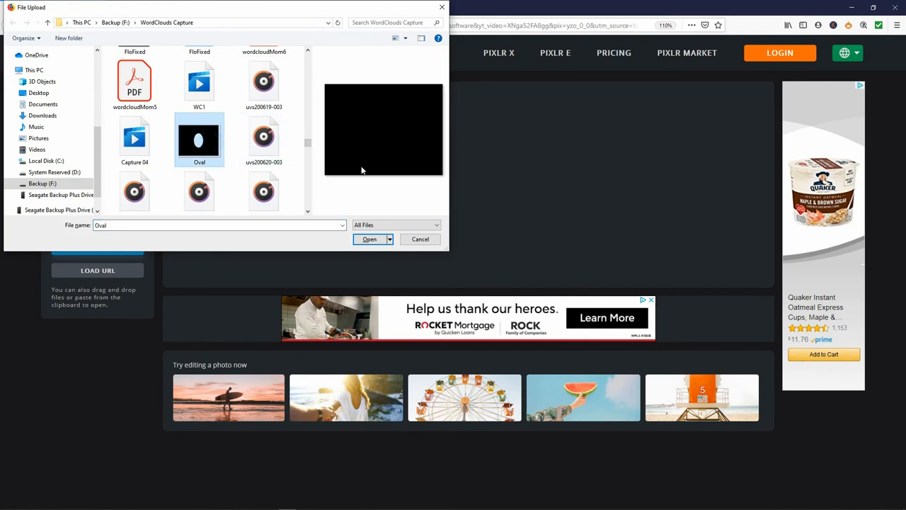
{"action": "left_click", "coordinate": [368, 238]}
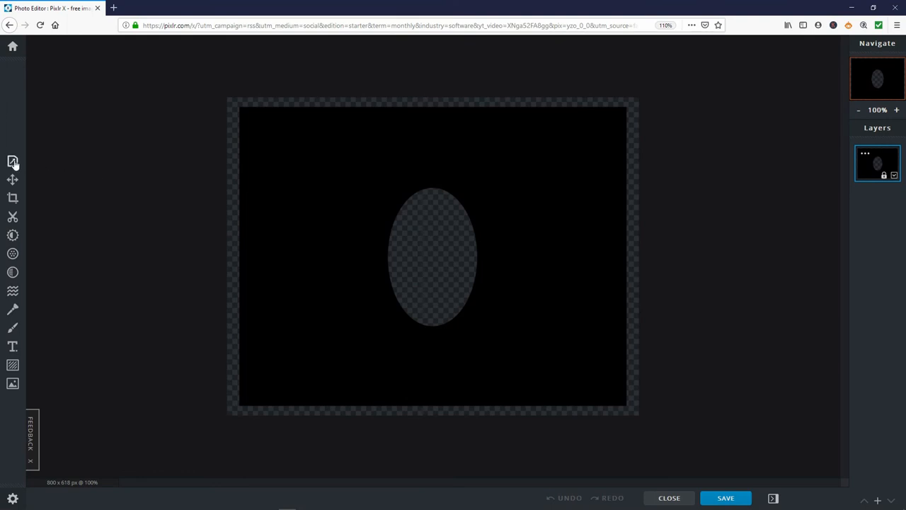
Step: Resize the oval-cutout image to 3200 by 2472 pixels via Properties > Resize Image
{"action": "left_click", "coordinate": [13, 161]}
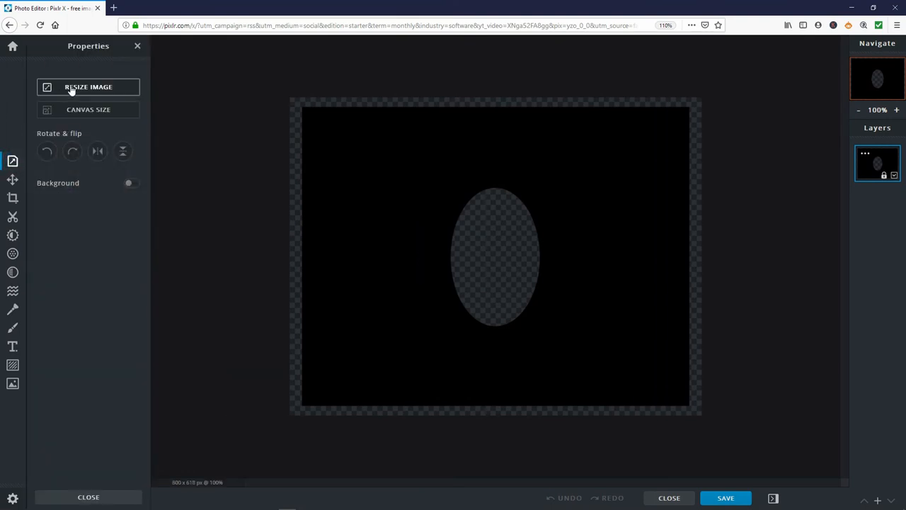
{"action": "left_click", "coordinate": [88, 87]}
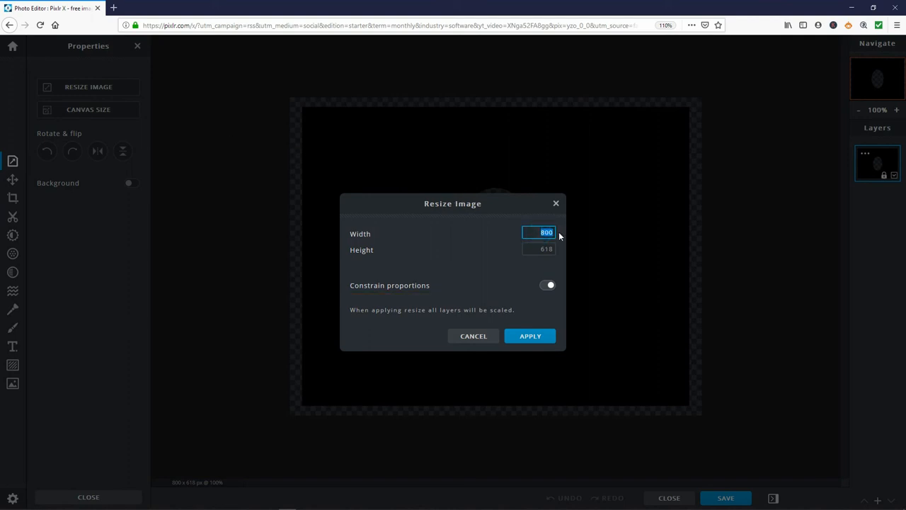
{"action": "type", "text": "3200"}
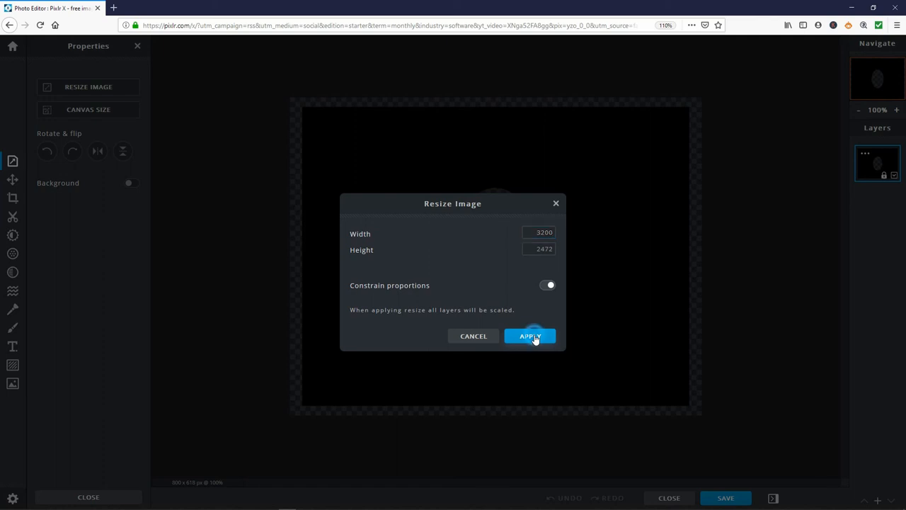
{"action": "left_click", "coordinate": [529, 336]}
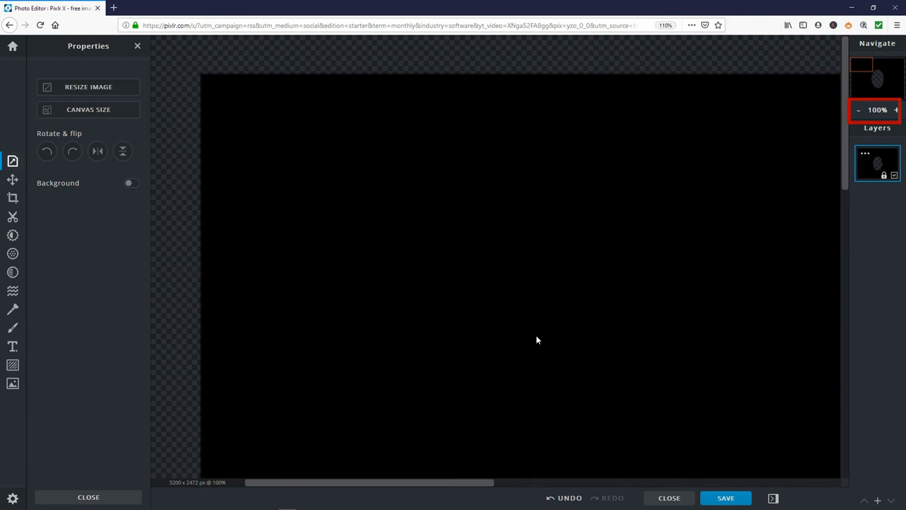
Step: Zoom out to 28% so the whole resized image fits in view again
{"action": "left_click", "coordinate": [857, 110]}
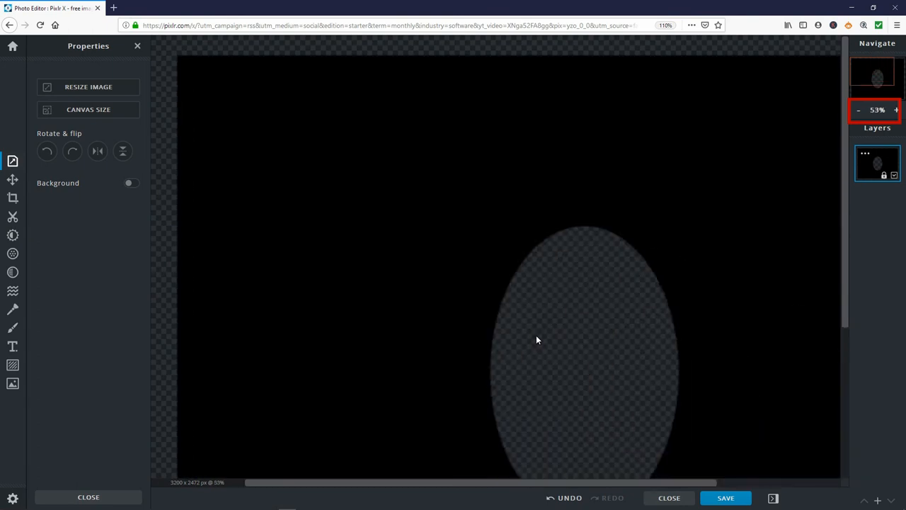
{"action": "left_click", "coordinate": [857, 110]}
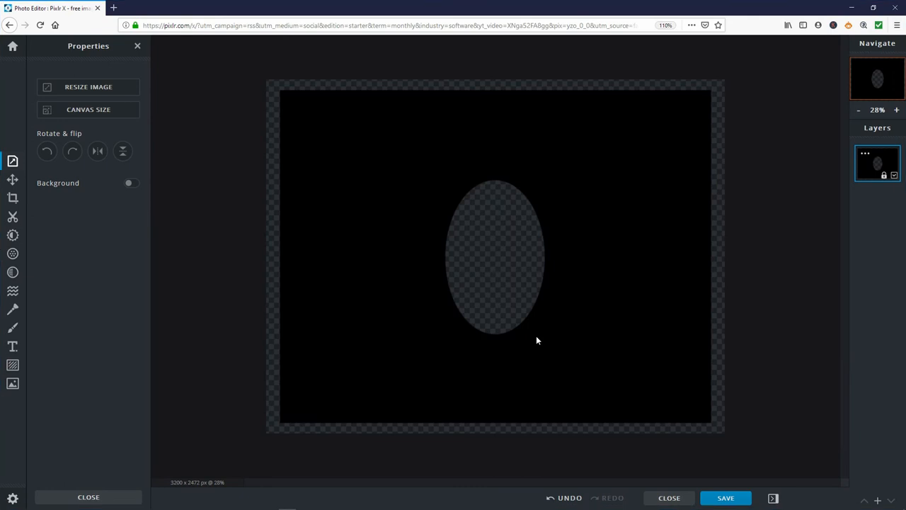
{"action": "mouse_move", "coordinate": [792, 196]}
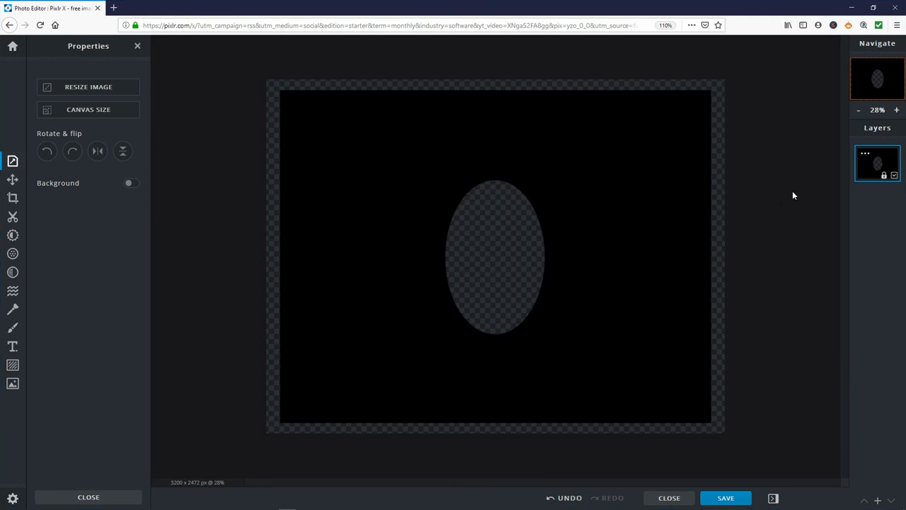
{"action": "left_click", "coordinate": [878, 162]}
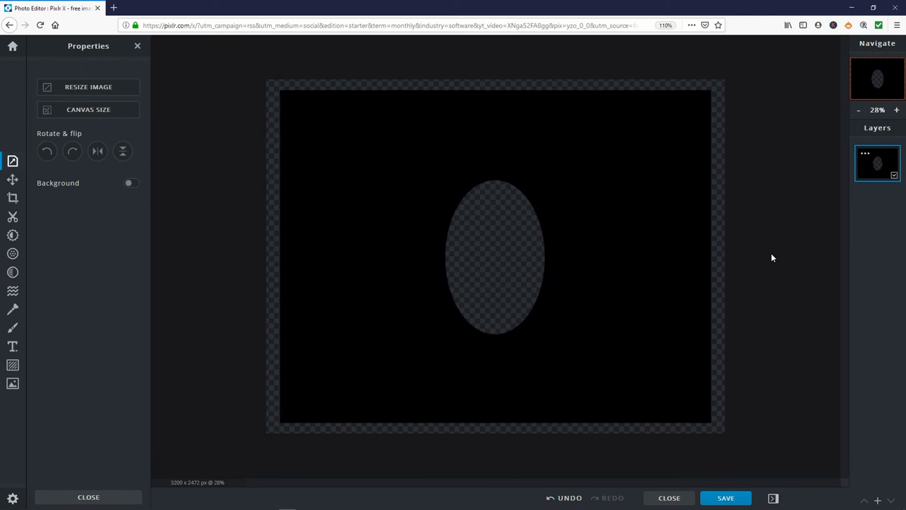
{"action": "mouse_move", "coordinate": [767, 260]}
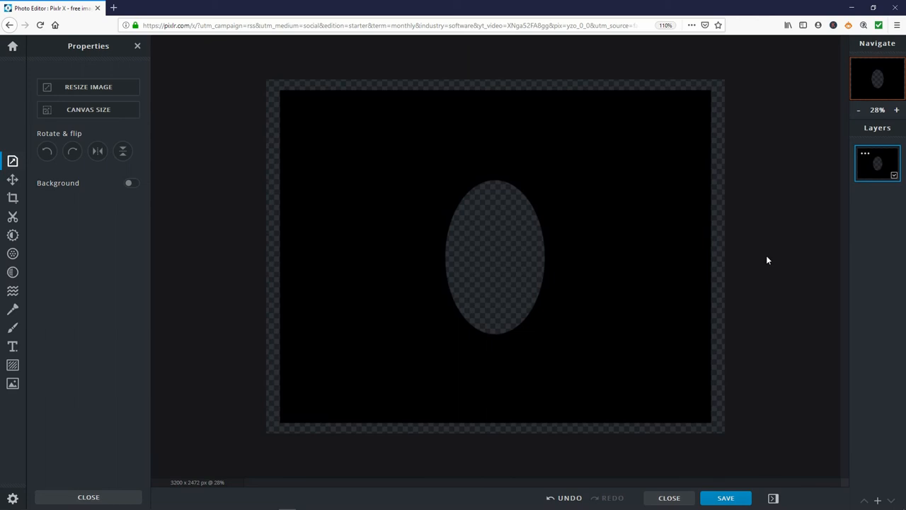
{"action": "mouse_move", "coordinate": [334, 299]}
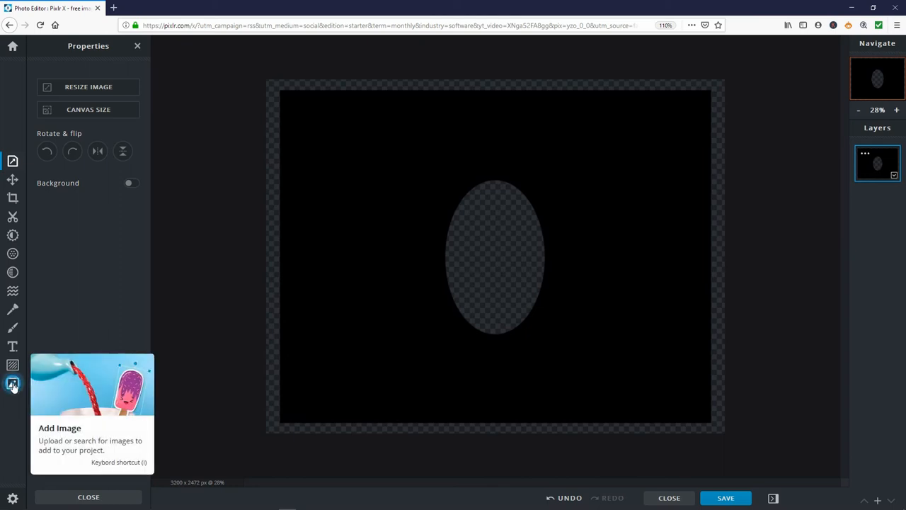
Step: Add the Isabella word cloud image as a new layer in the current document
{"action": "left_click", "coordinate": [11, 382]}
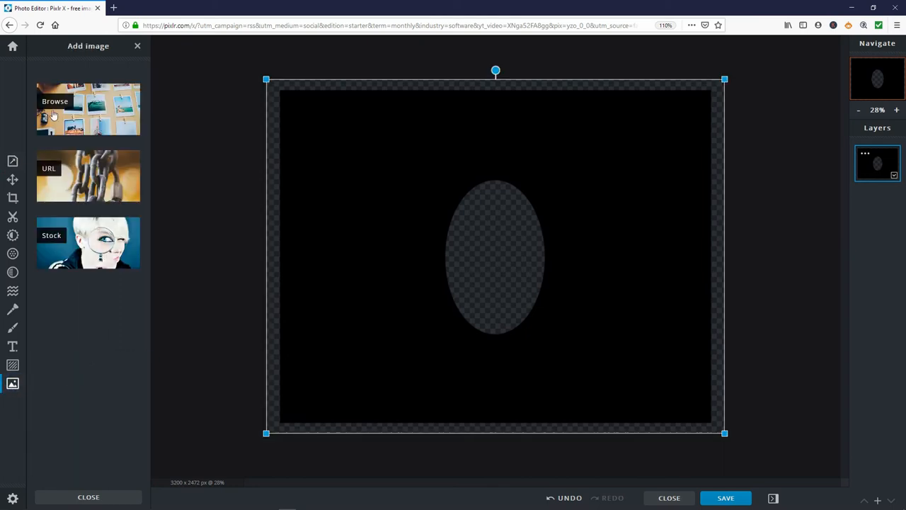
{"action": "left_click", "coordinate": [87, 108]}
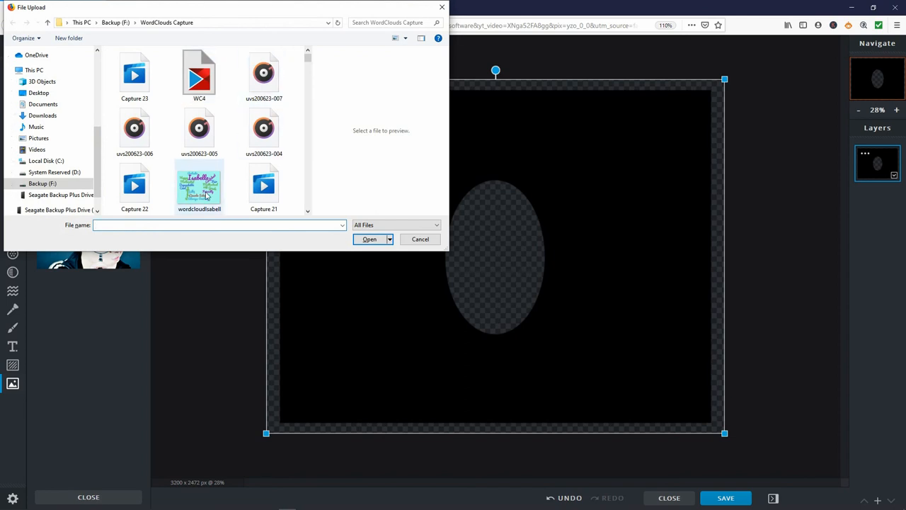
{"action": "left_click", "coordinate": [198, 184]}
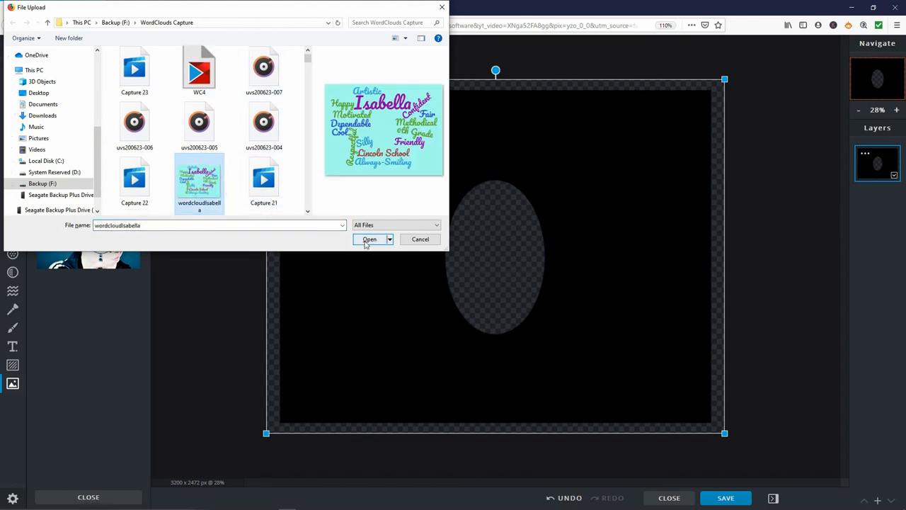
{"action": "left_click", "coordinate": [368, 238]}
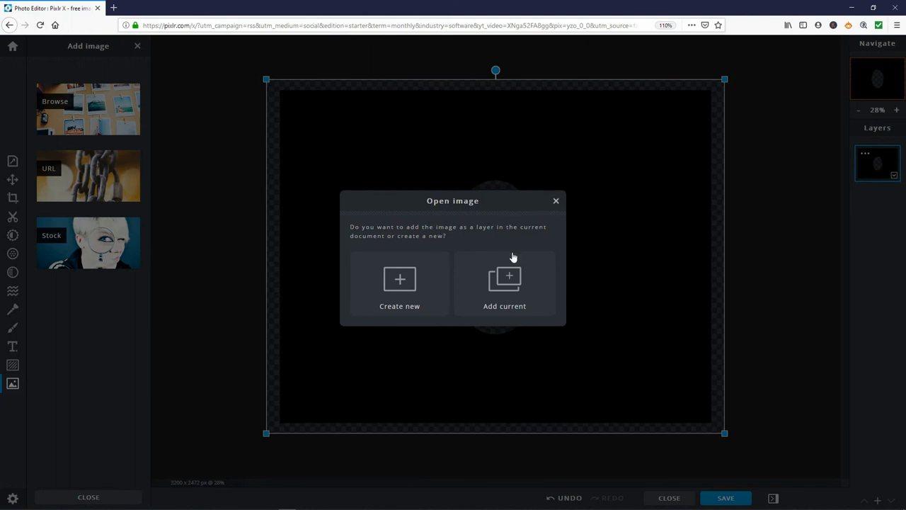
{"action": "left_click", "coordinate": [504, 283]}
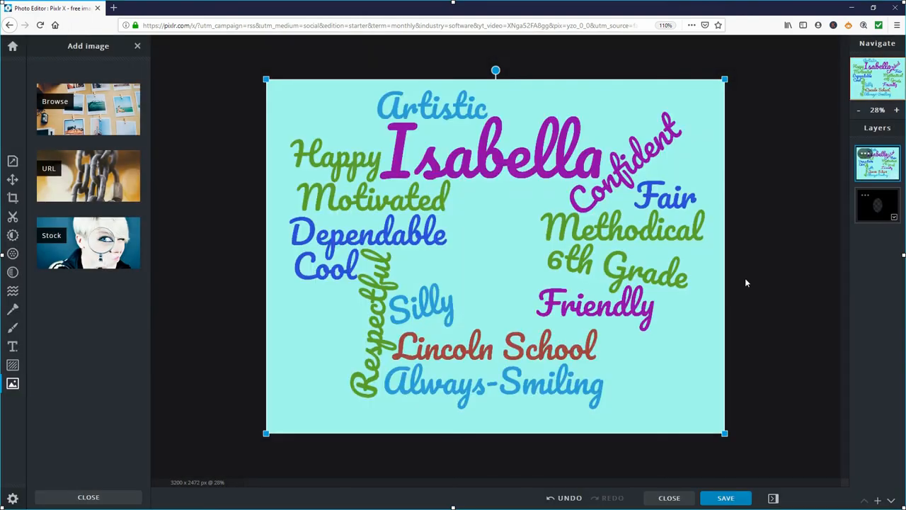
{"action": "mouse_move", "coordinate": [764, 262]}
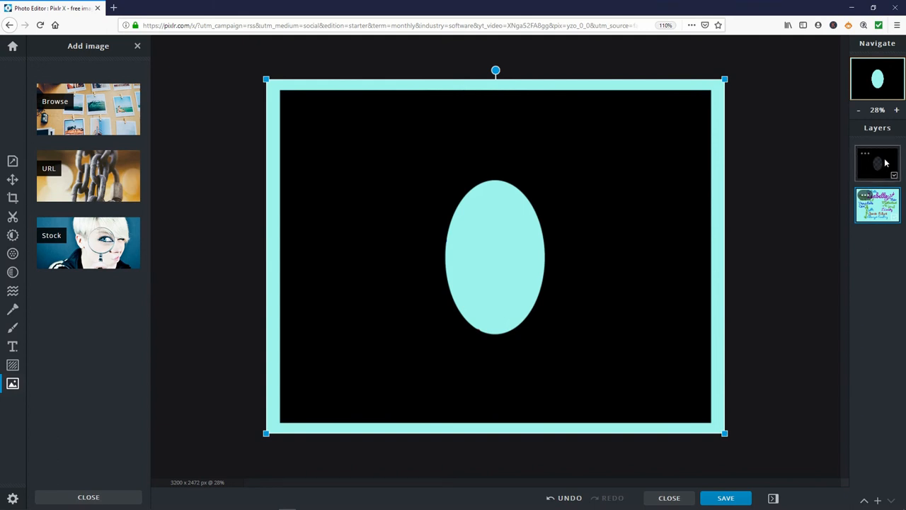
{"action": "mouse_move", "coordinate": [865, 157]}
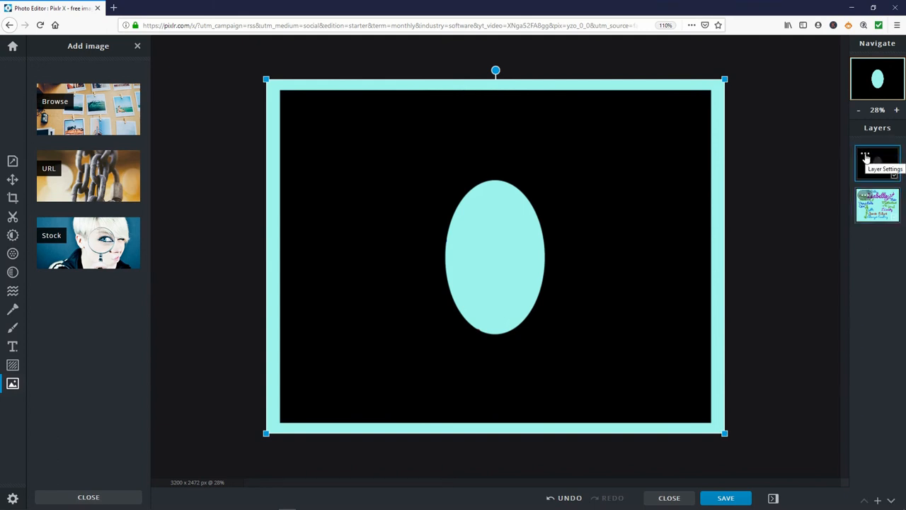
Step: Set the black oval layer's blend mode to Mask so the cloud shows an oval hole
{"action": "left_click", "coordinate": [878, 163]}
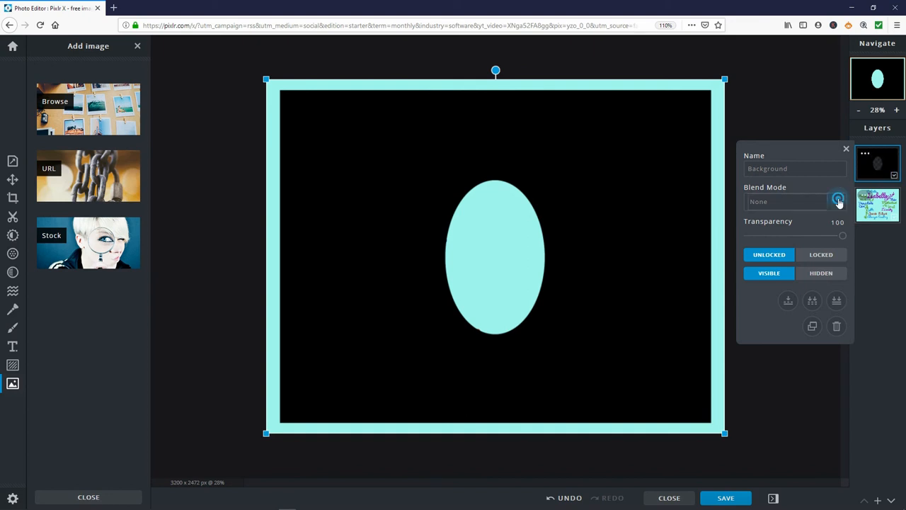
{"action": "left_click", "coordinate": [838, 201]}
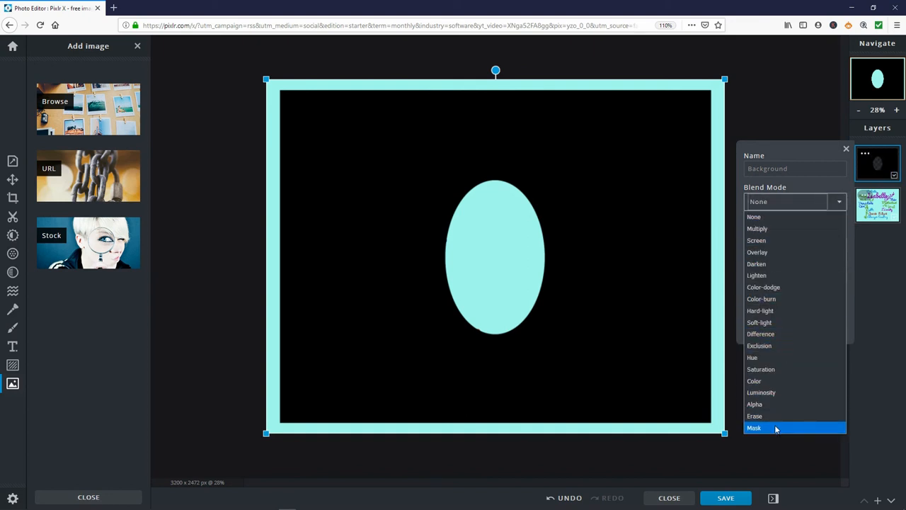
{"action": "left_click", "coordinate": [753, 428]}
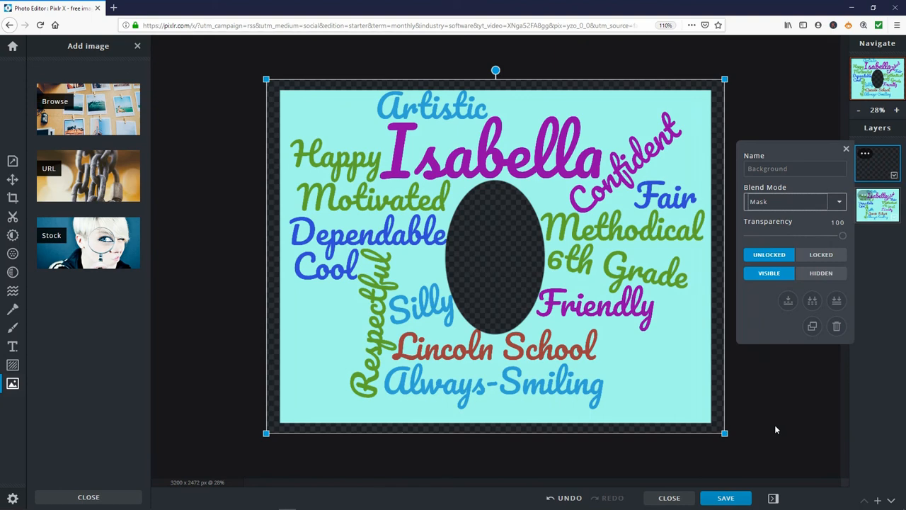
{"action": "mouse_move", "coordinate": [812, 300]}
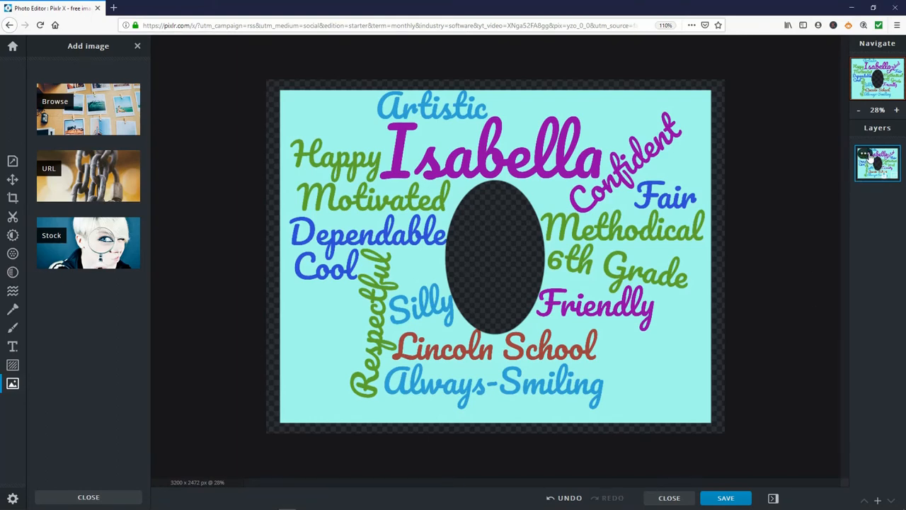
{"action": "left_click", "coordinate": [877, 163]}
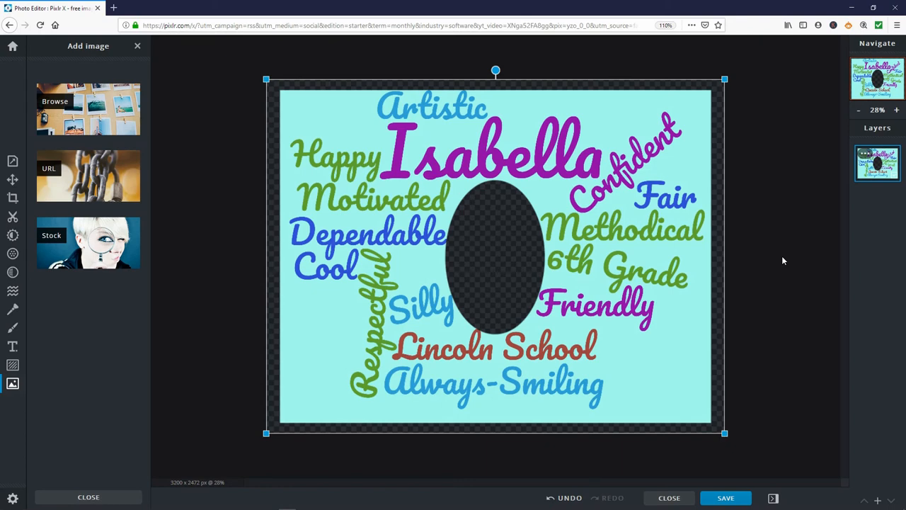
{"action": "mouse_move", "coordinate": [11, 382]}
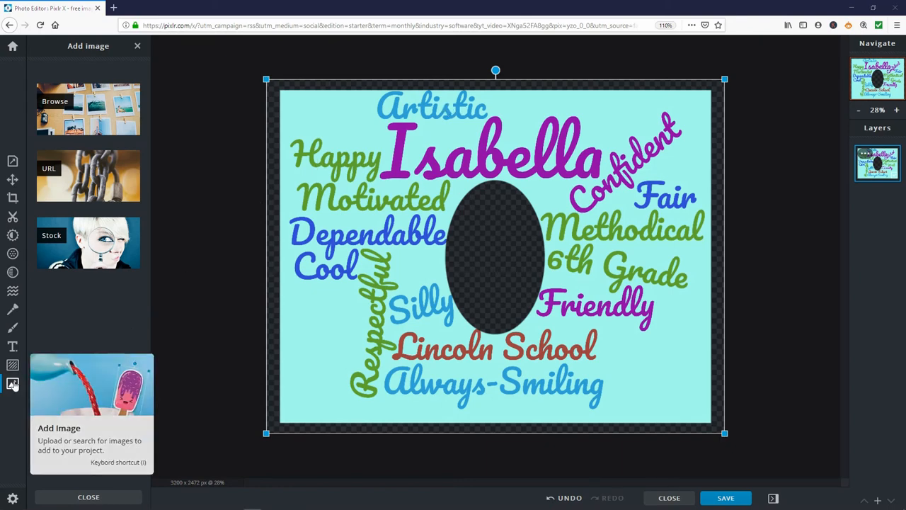
Step: Add the girl's photo as a layer so it shows behind the word cloud's oval cutout
{"action": "left_click", "coordinate": [137, 45]}
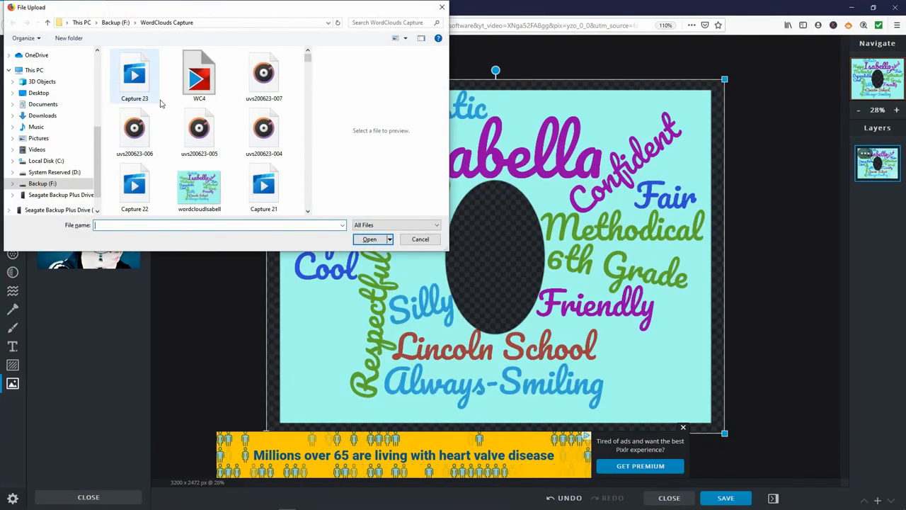
{"action": "scroll", "scroll_direction": "up", "scroll_amount": 3}
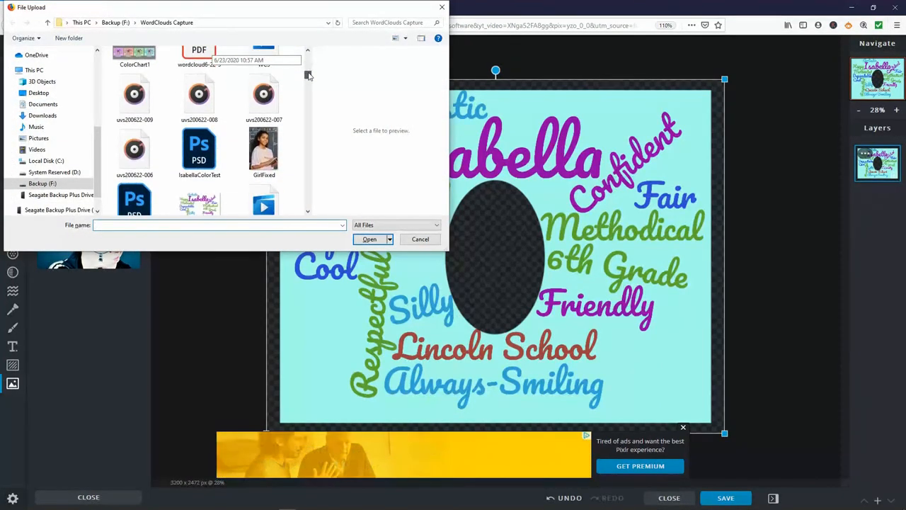
{"action": "left_click", "coordinate": [263, 150]}
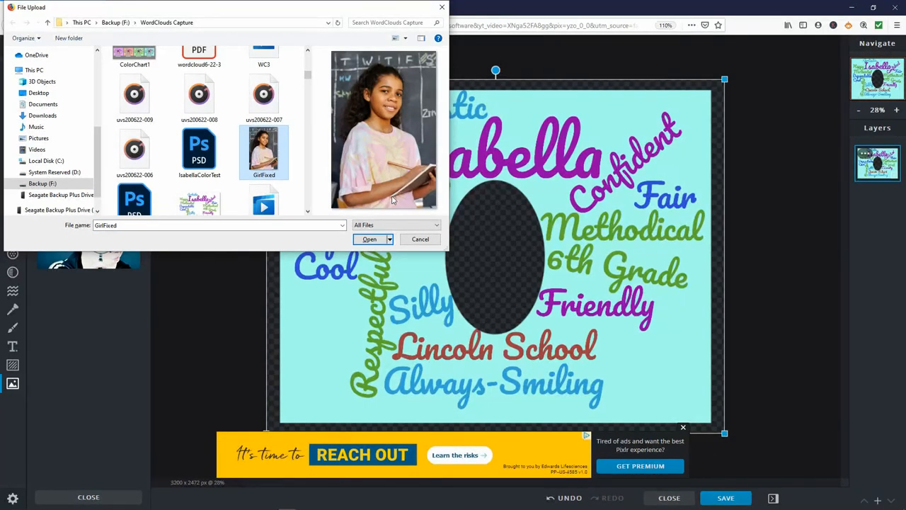
{"action": "left_click", "coordinate": [368, 238]}
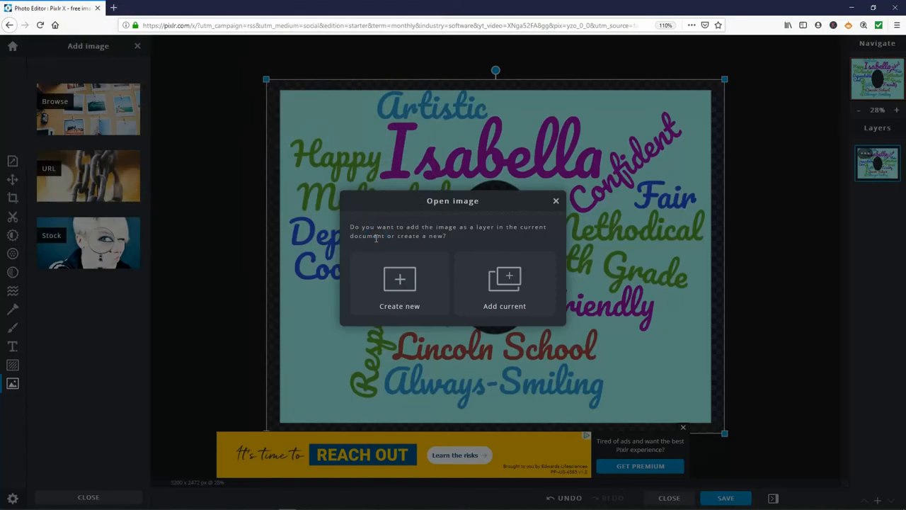
{"action": "mouse_move", "coordinate": [504, 283]}
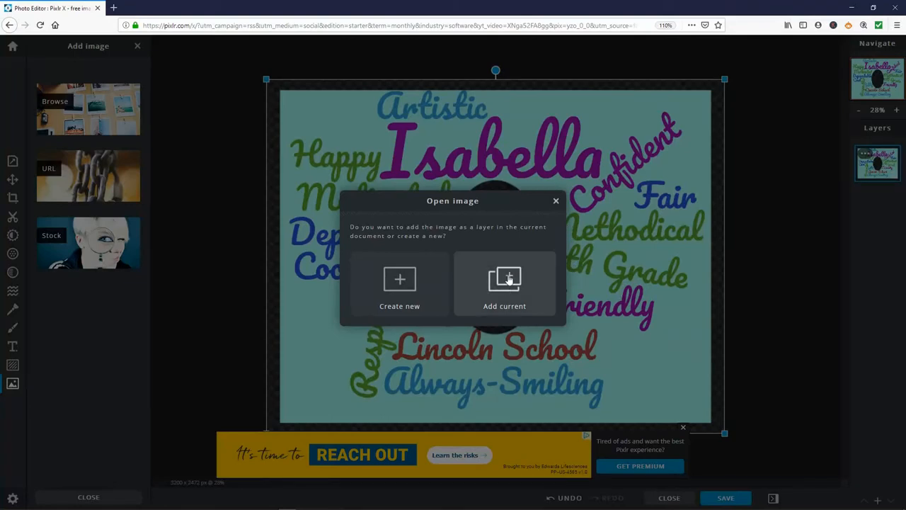
{"action": "left_click", "coordinate": [503, 283]}
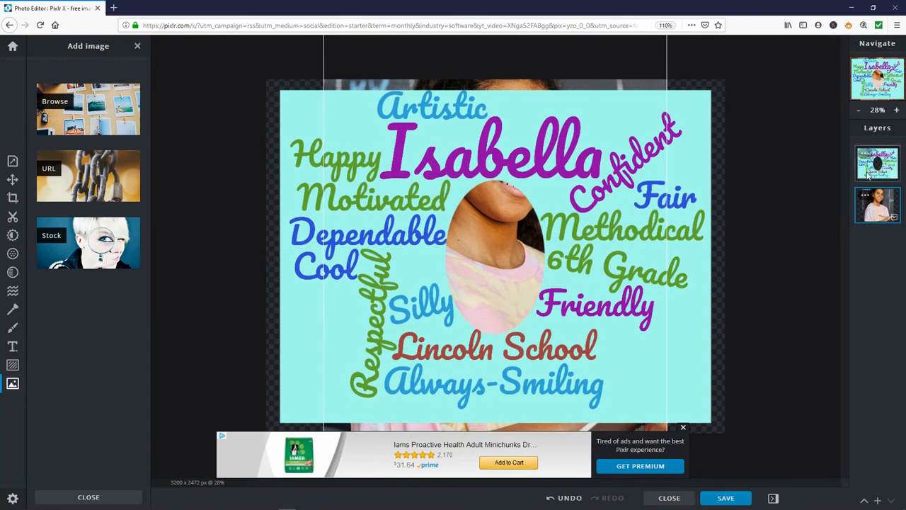
{"action": "left_click", "coordinate": [878, 163]}
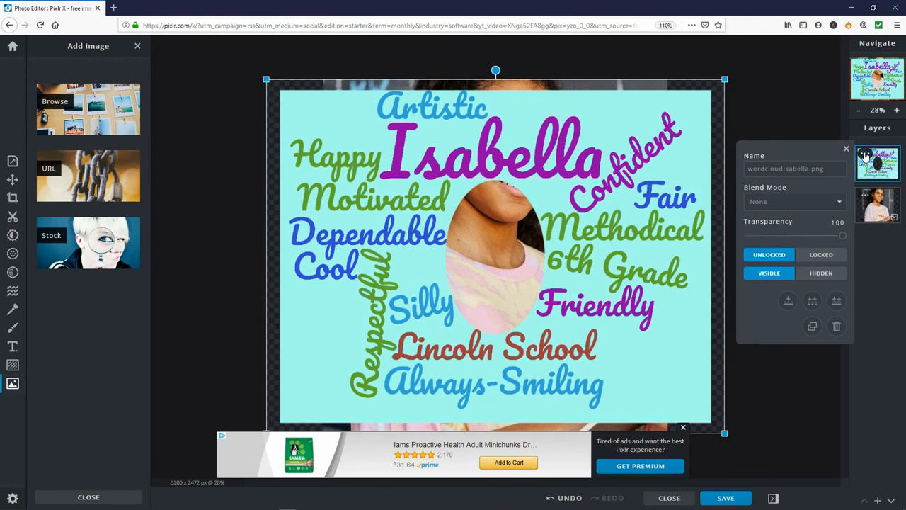
{"action": "mouse_move", "coordinate": [820, 254]}
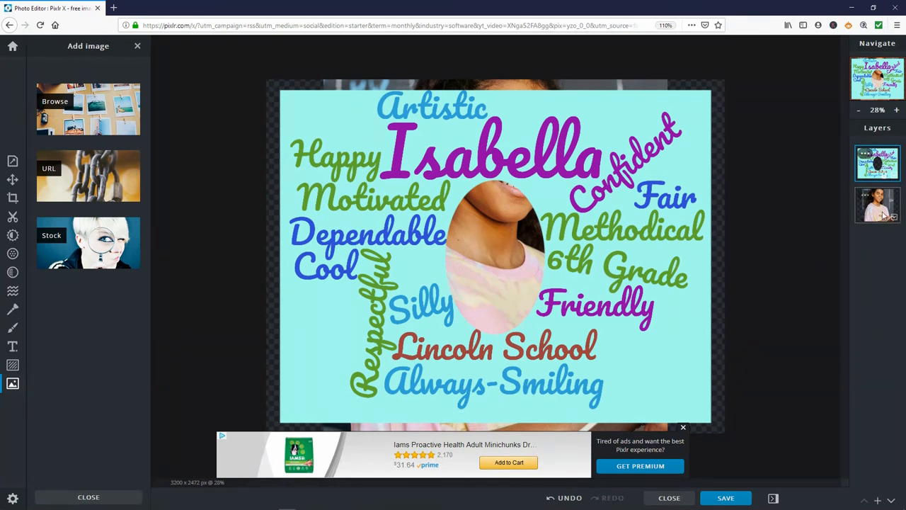
{"action": "mouse_move", "coordinate": [880, 213]}
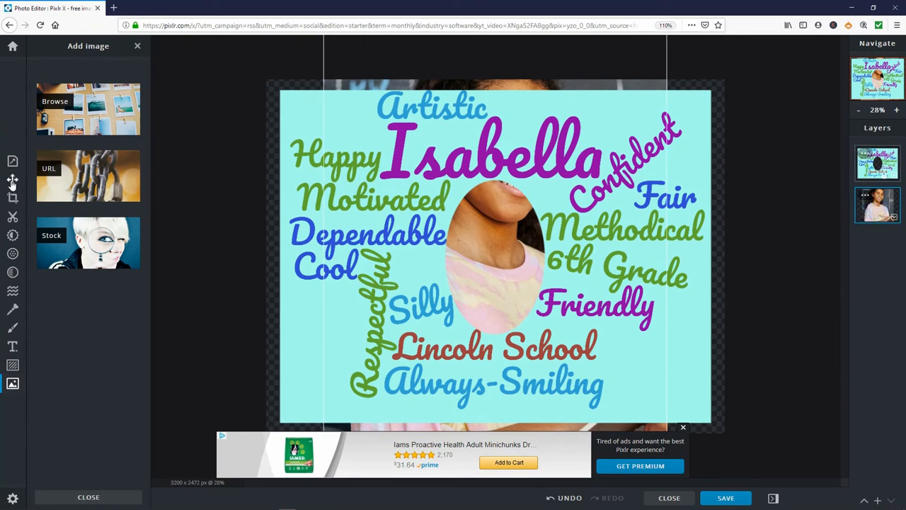
Step: With the Arrange tool, scale the photo down so the girl's face fills the oval
{"action": "left_click", "coordinate": [11, 178]}
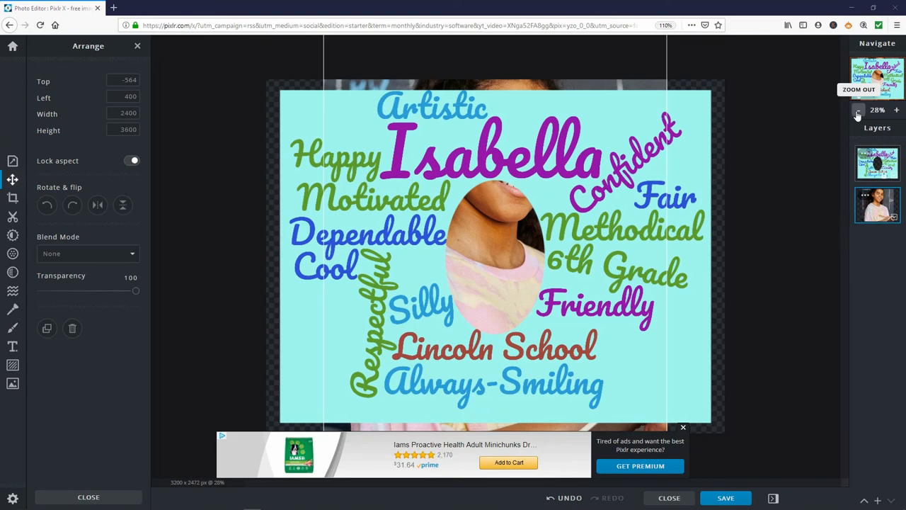
{"action": "left_click", "coordinate": [858, 113]}
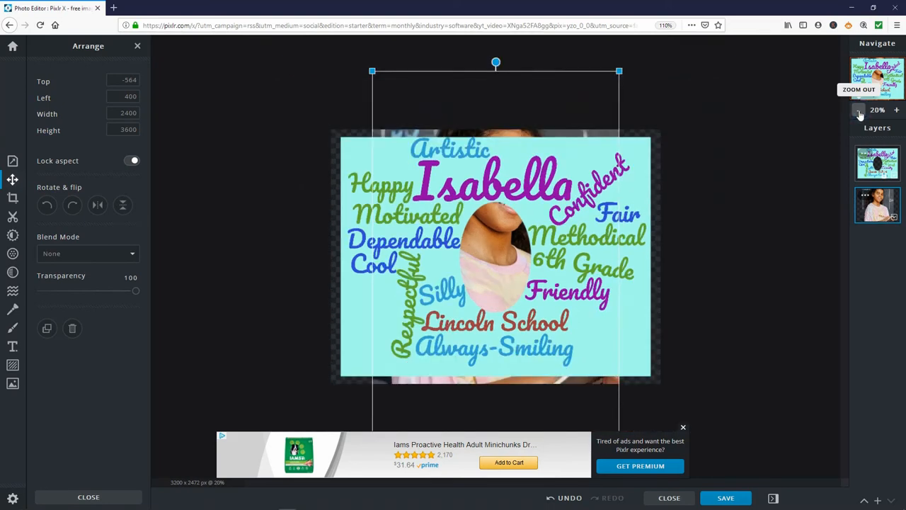
{"action": "mouse_move", "coordinate": [796, 139]}
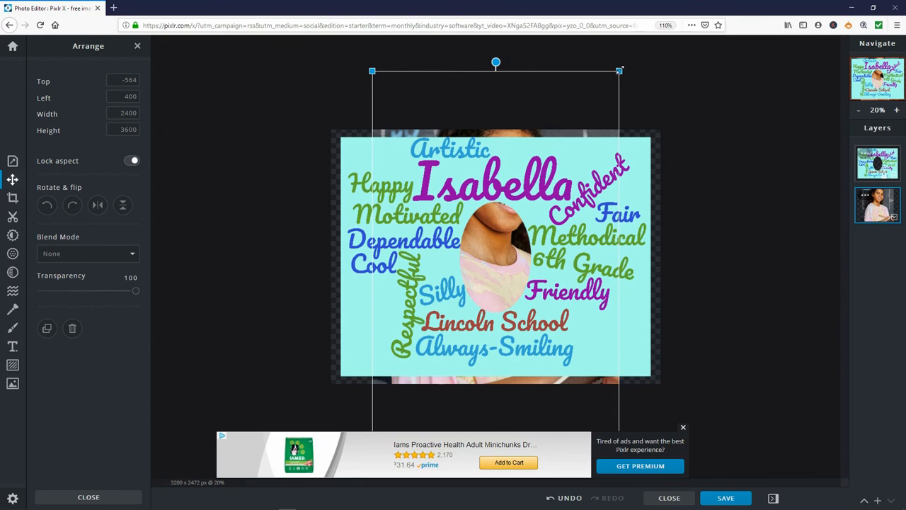
{"action": "left_click_drag", "start_coordinate": [620, 71], "coordinate": [614, 108]}
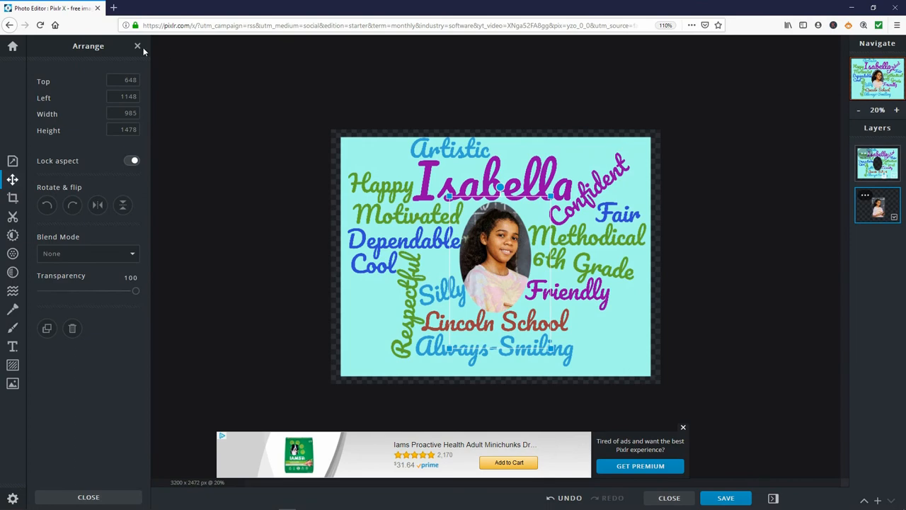
{"action": "left_click", "coordinate": [137, 45]}
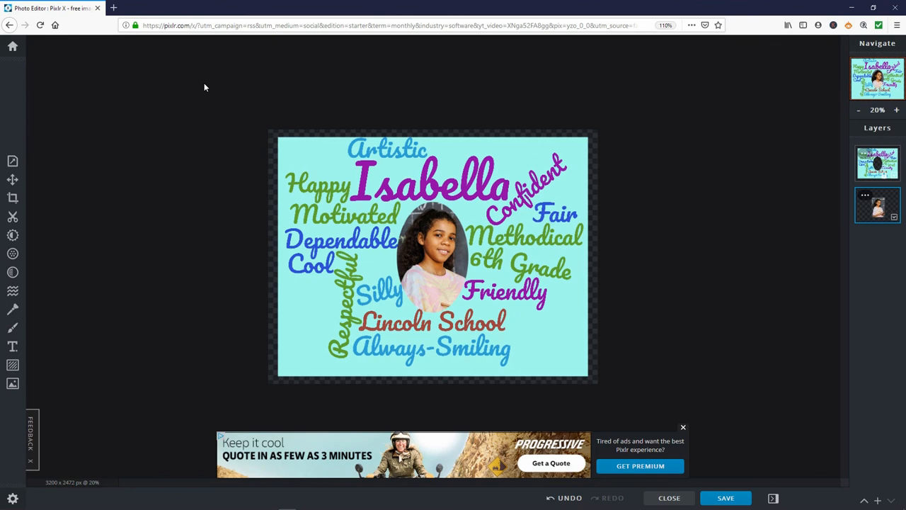
{"action": "mouse_move", "coordinate": [32, 158]}
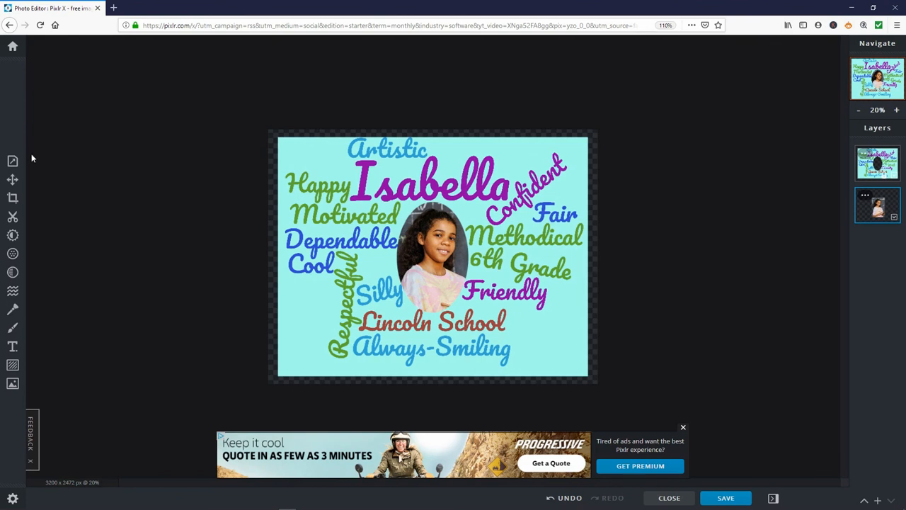
Step: Turn on a light aqua canvas background so the white border blends into the cloud
{"action": "left_click", "coordinate": [12, 162]}
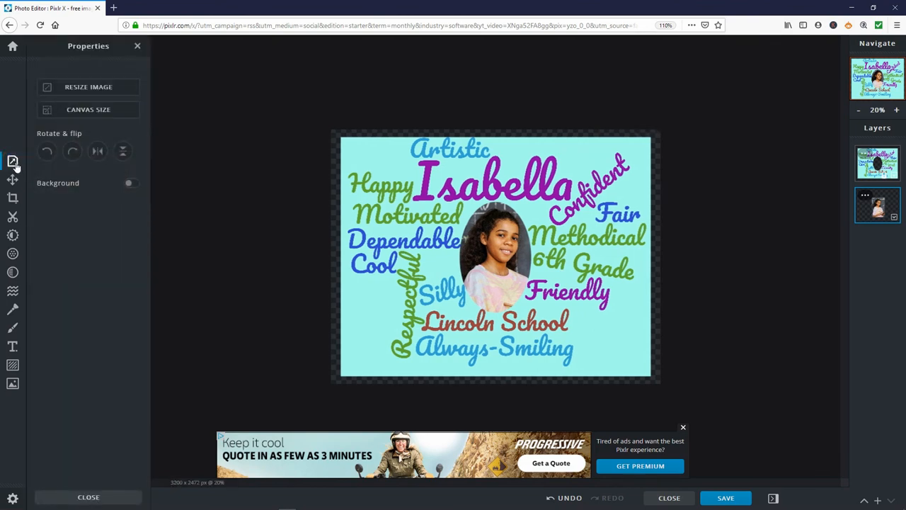
{"action": "left_click", "coordinate": [133, 182]}
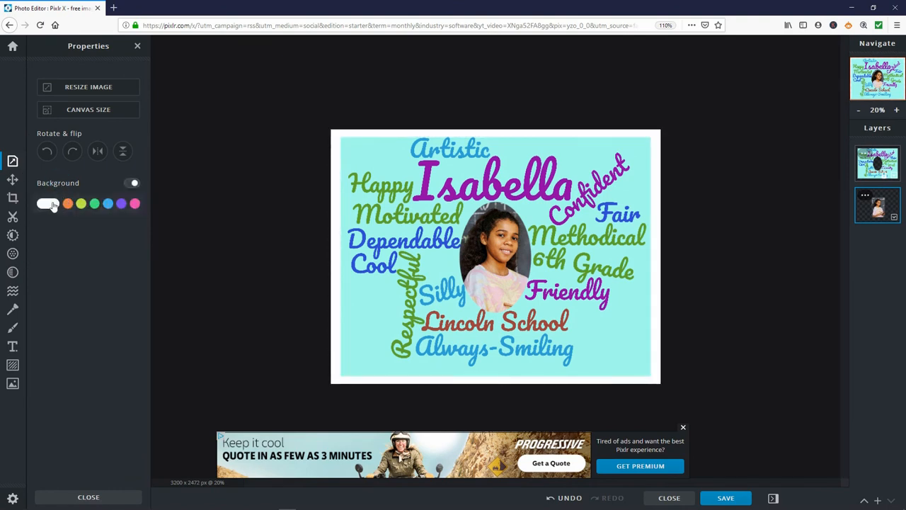
{"action": "left_click", "coordinate": [47, 203]}
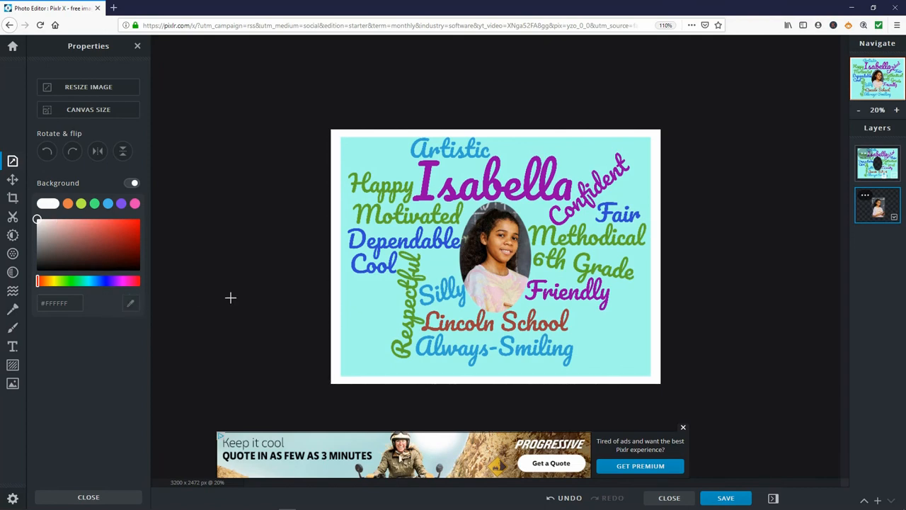
{"action": "mouse_move", "coordinate": [393, 161]}
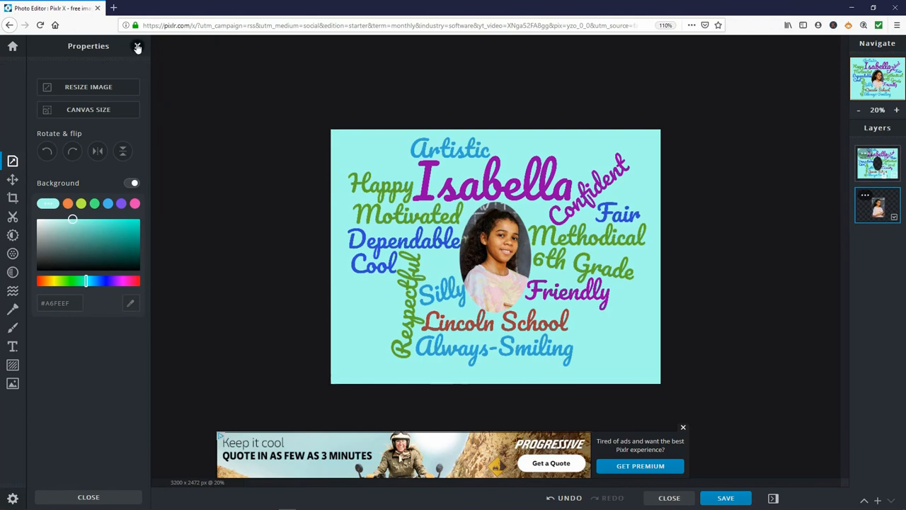
{"action": "left_click", "coordinate": [139, 46]}
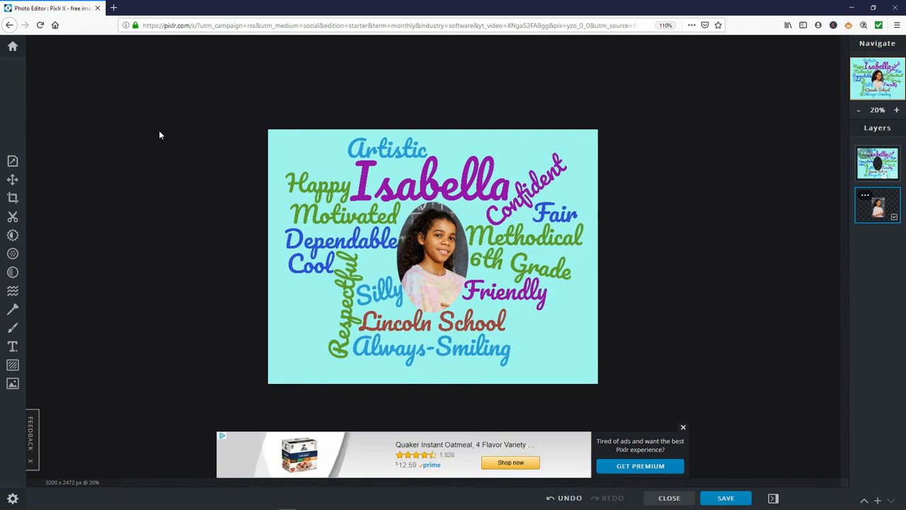
{"action": "mouse_move", "coordinate": [731, 449]}
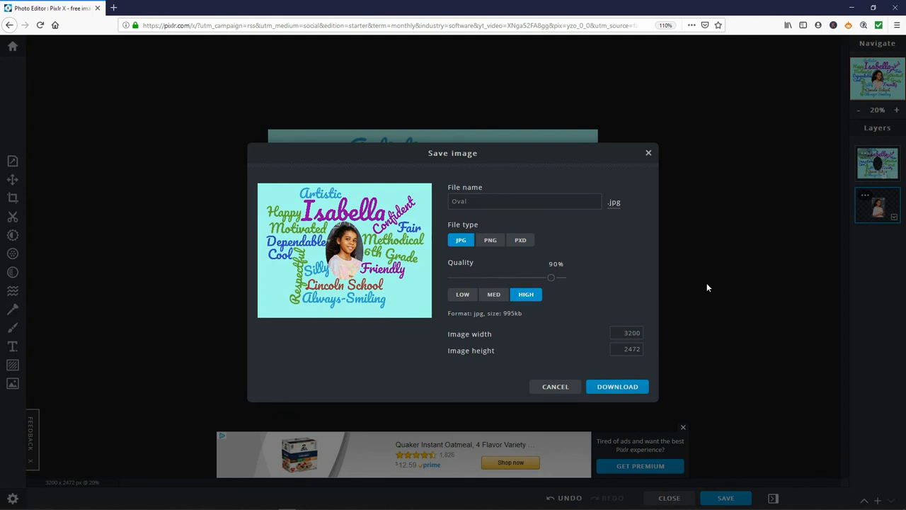
Step: Download the composite as a PNG named isabellaWC and return to the editor
{"action": "left_click", "coordinate": [490, 239]}
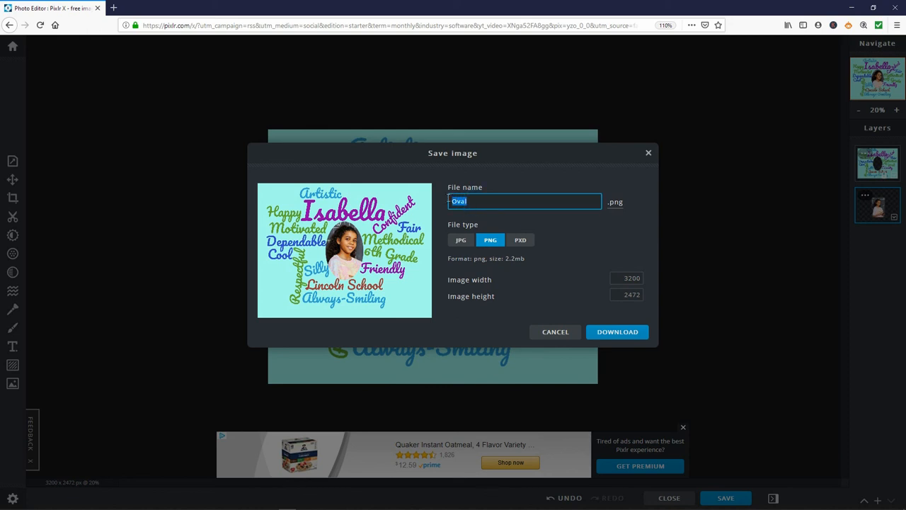
{"action": "type", "text": "IsabellaWC"}
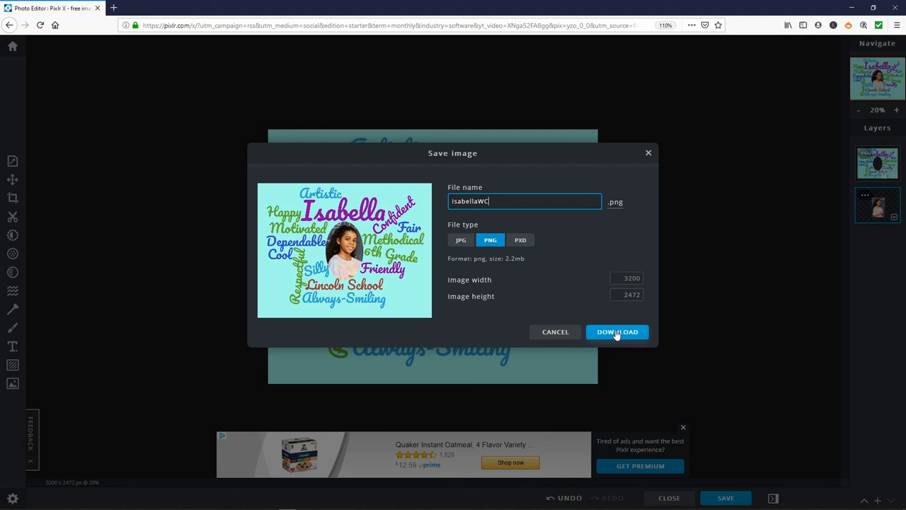
{"action": "left_click", "coordinate": [617, 331]}
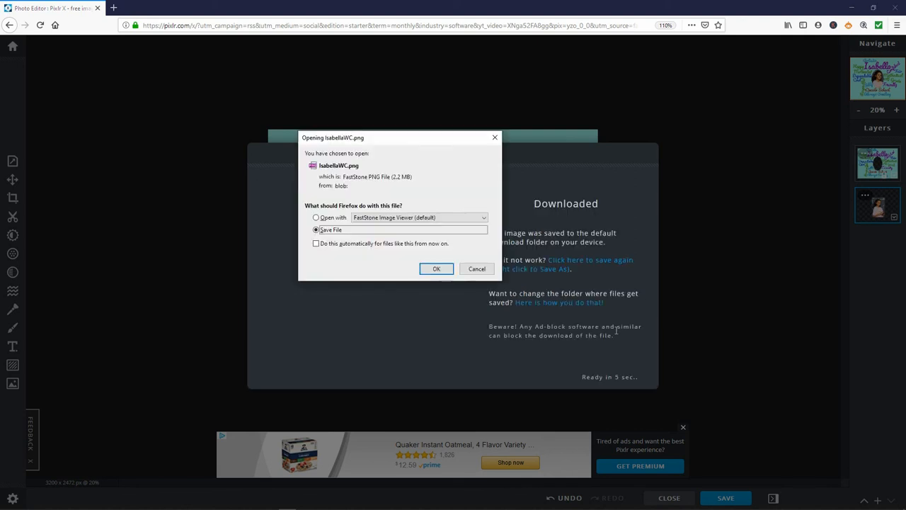
{"action": "left_click", "coordinate": [436, 269]}
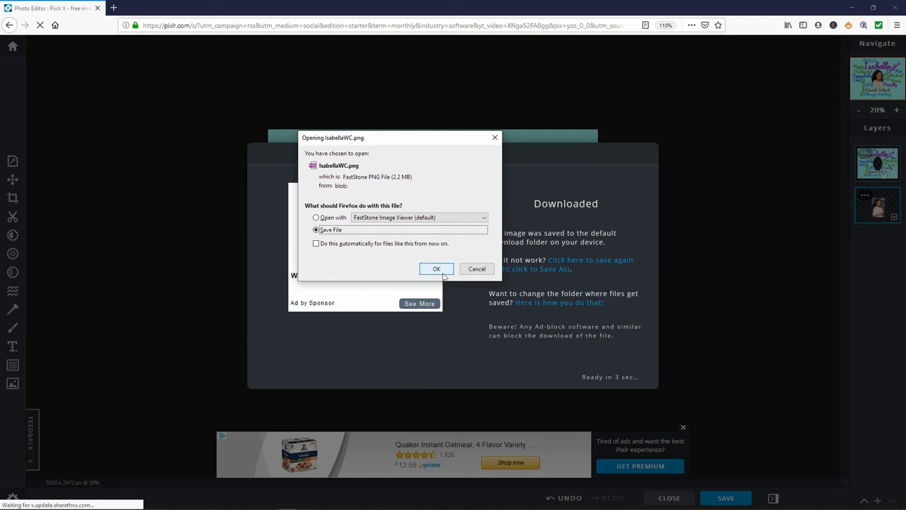
{"action": "left_click", "coordinate": [436, 269]}
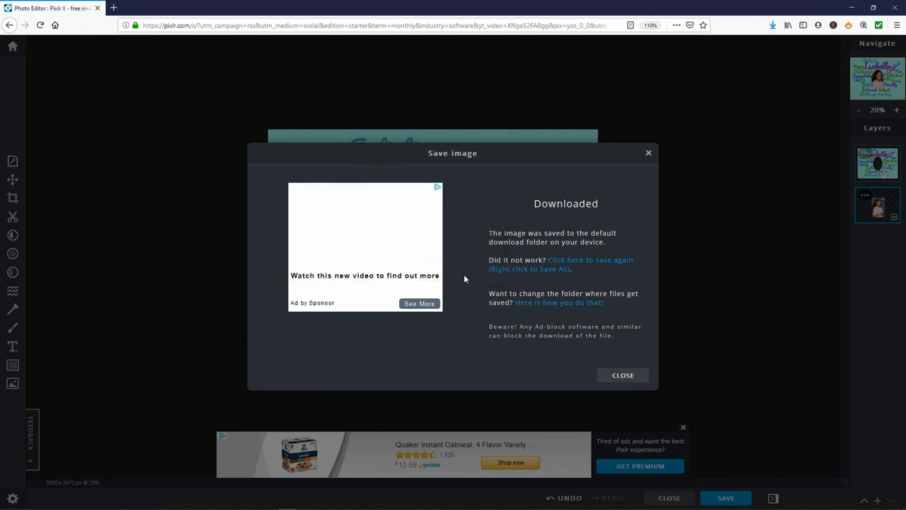
{"action": "mouse_move", "coordinate": [613, 374]}
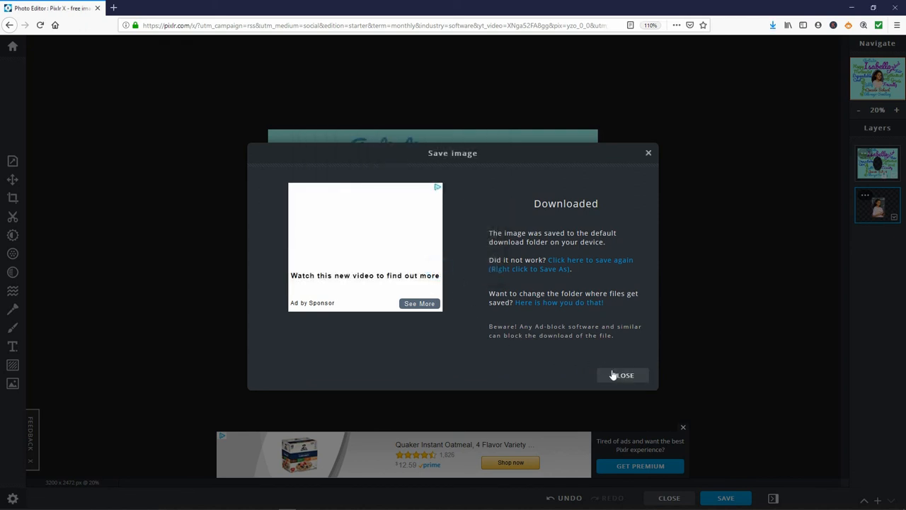
{"action": "left_click", "coordinate": [622, 374]}
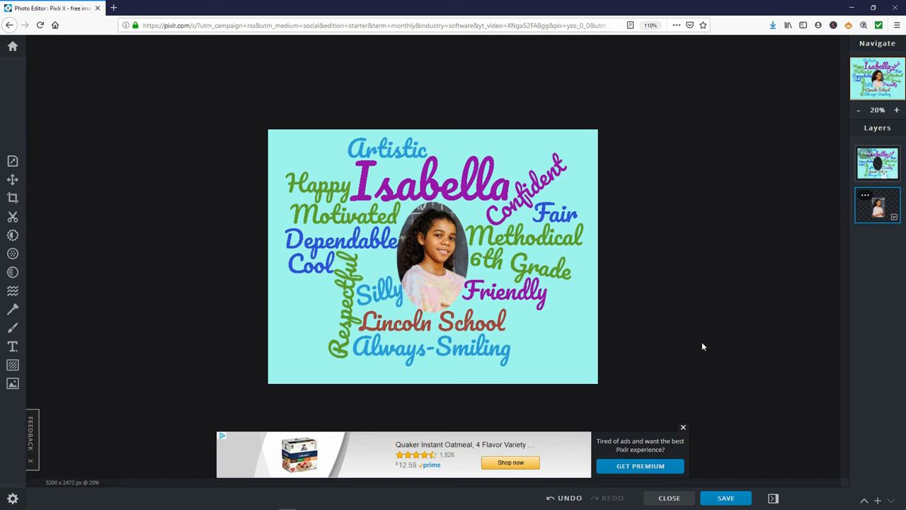
{"action": "mouse_move", "coordinate": [670, 498]}
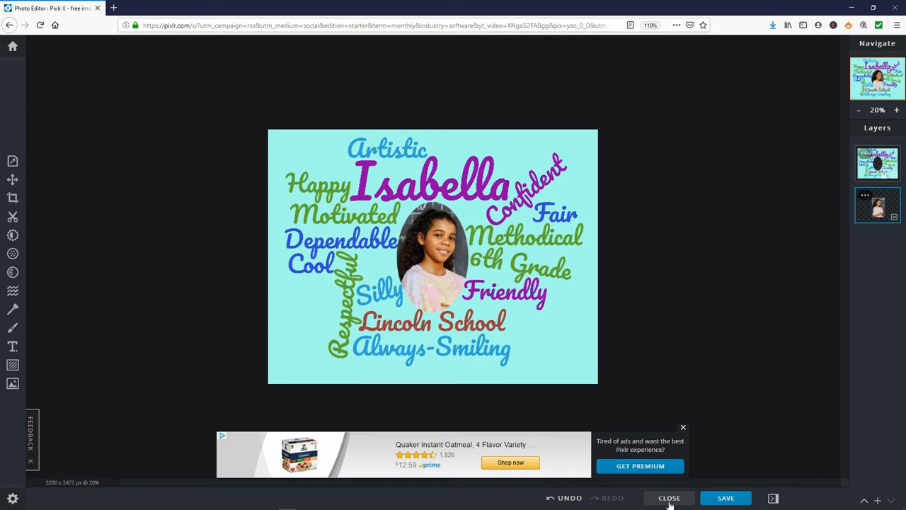